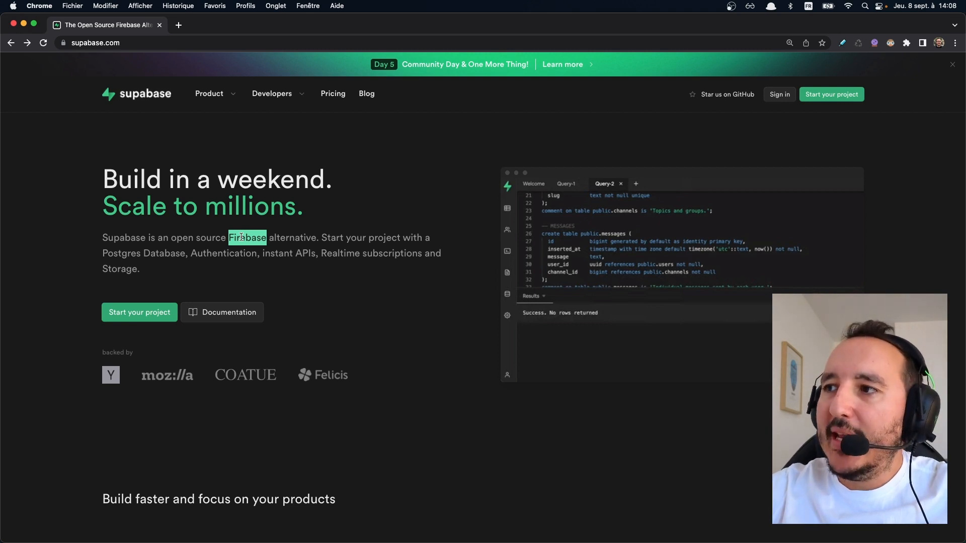
pyautogui.moveTo(507, 208)
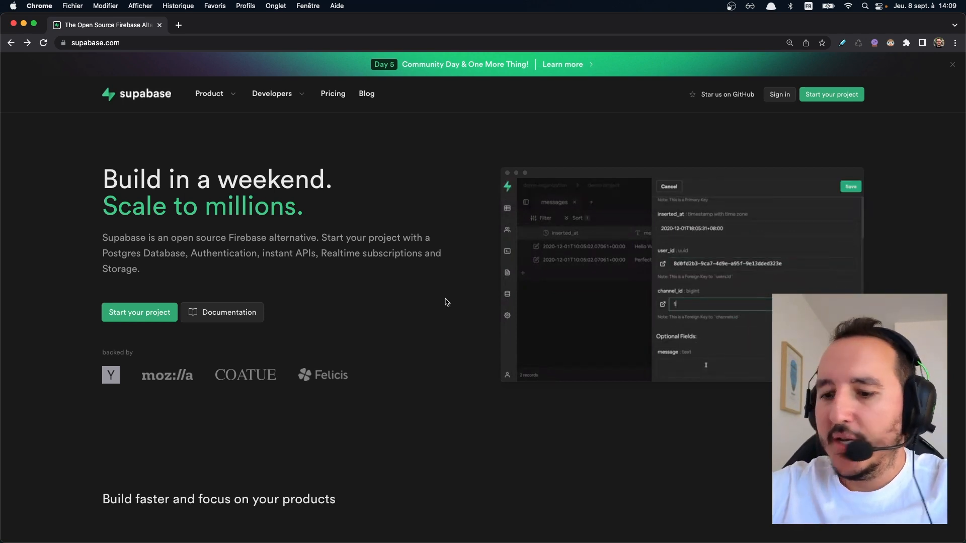
# Enter 'Hello' and the 'demo-org' organization, then go to the Supabase documentation
pyautogui.write('Hello world!')
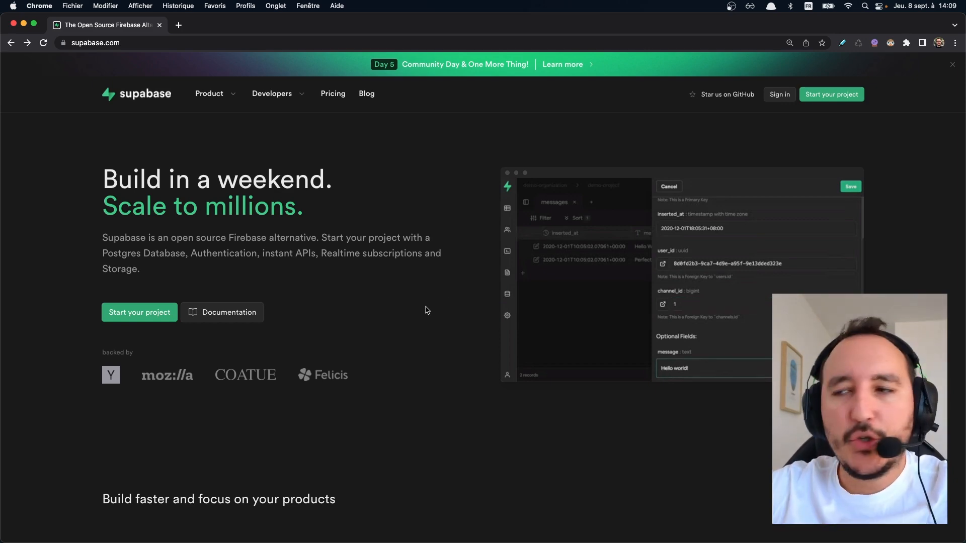
pyautogui.scroll(-3)
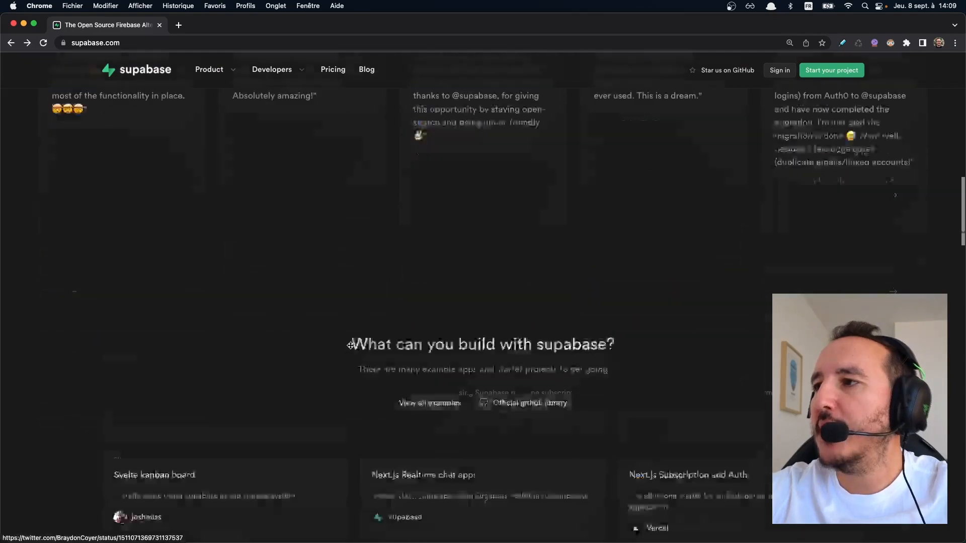
pyautogui.scroll(-3)
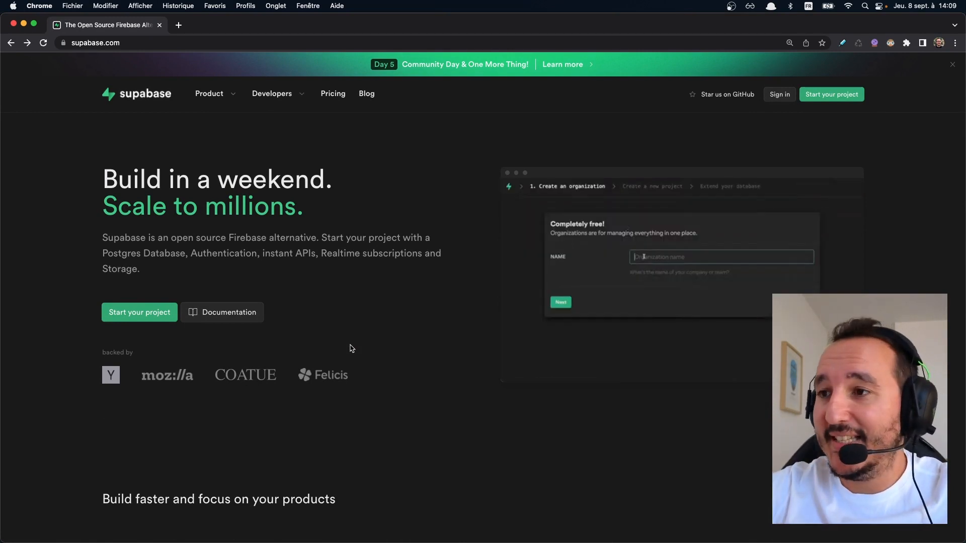
pyautogui.write('demo-organization')
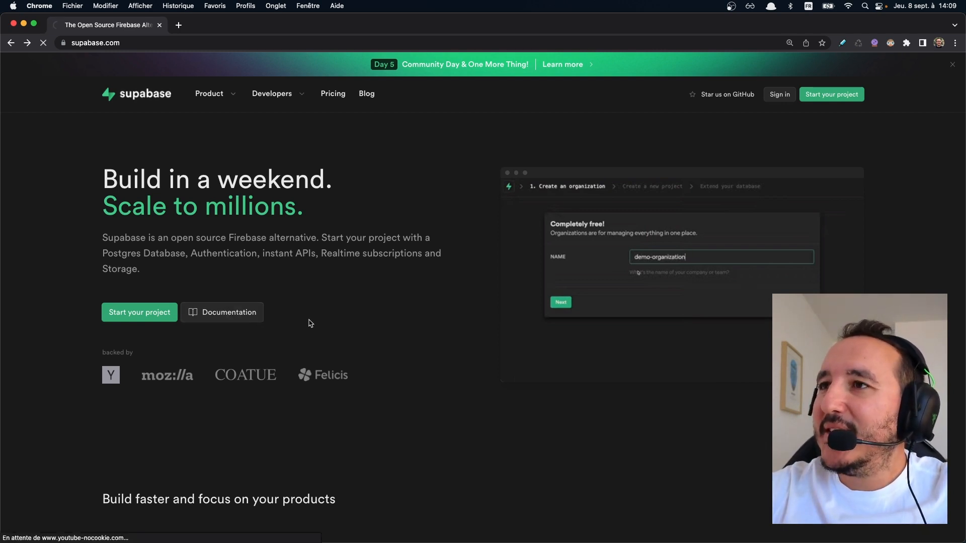
pyautogui.click(221, 311)
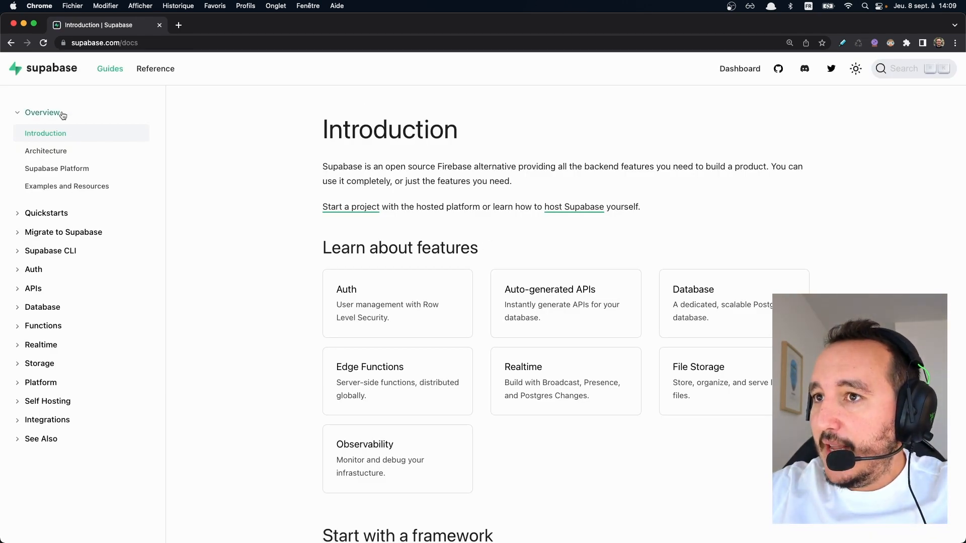
pyautogui.moveTo(261, 269)
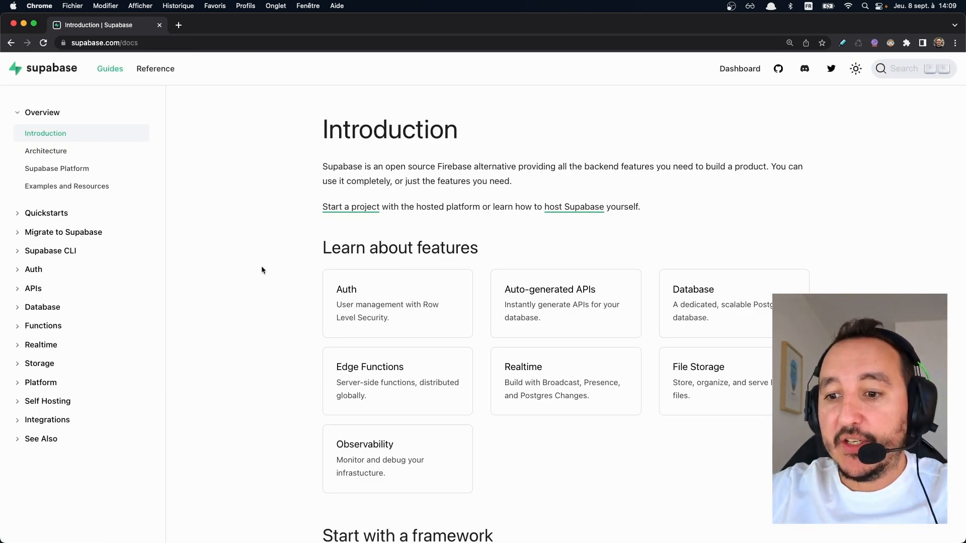
pyautogui.moveTo(336, 273)
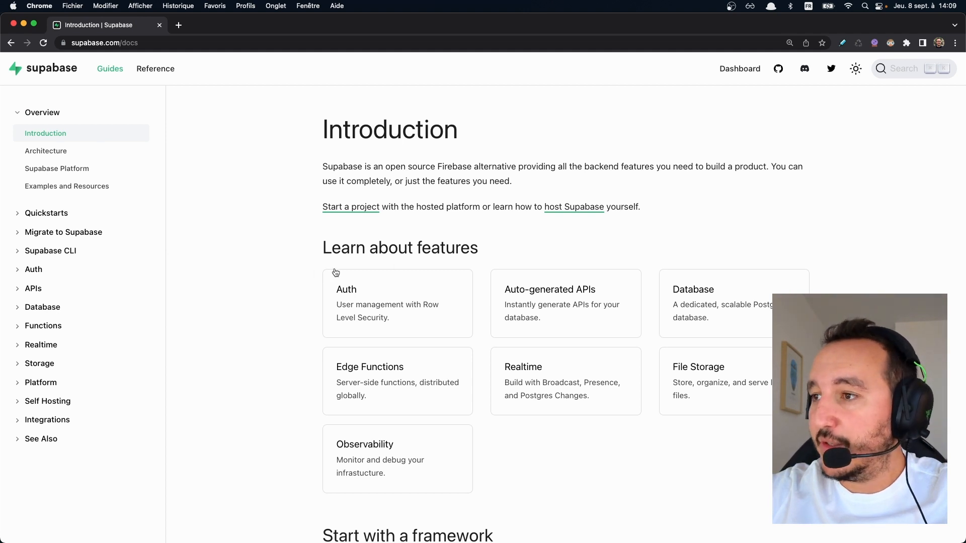
# From Start with a framework choose the Next.js quickstart and reach its Building the App section
pyautogui.scroll(-3)
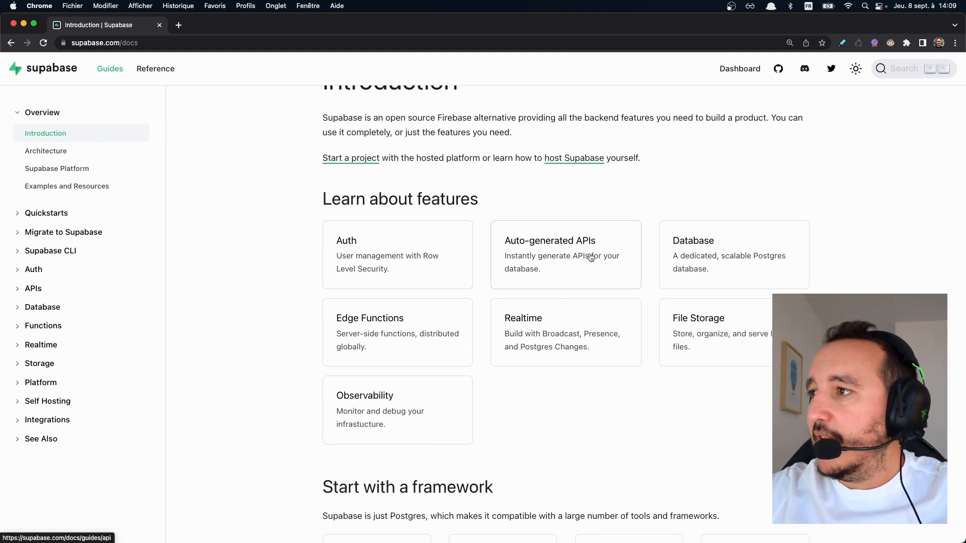
pyautogui.moveTo(589, 422)
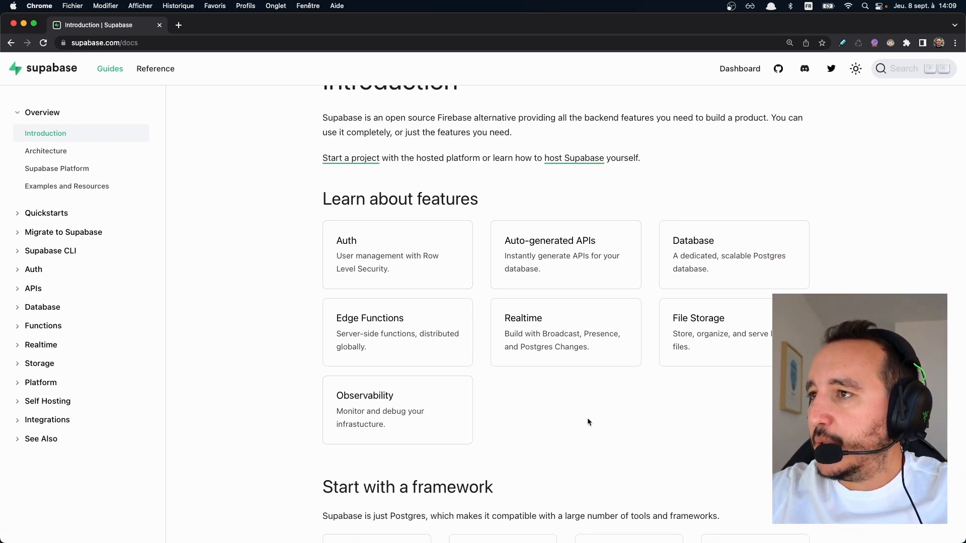
pyautogui.scroll(-3)
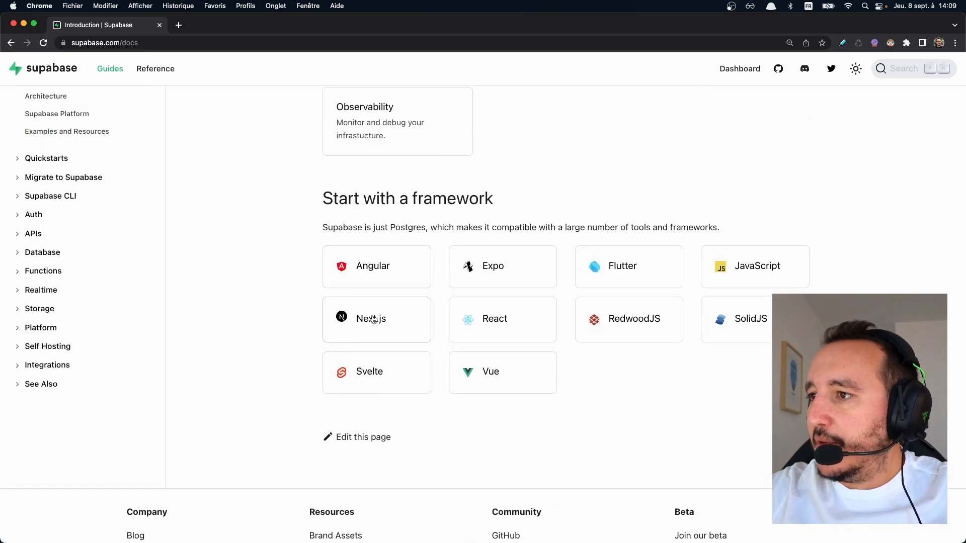
pyautogui.click(370, 320)
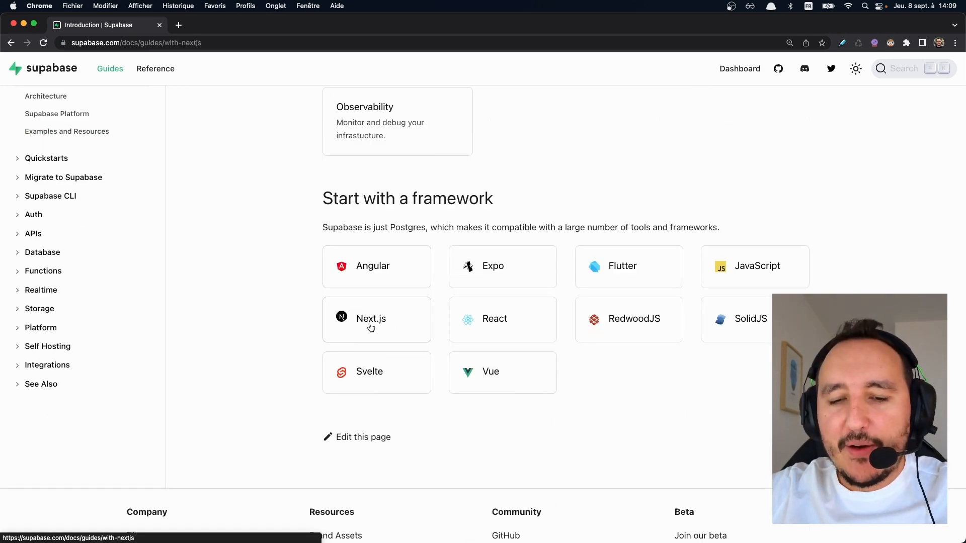
pyautogui.click(370, 319)
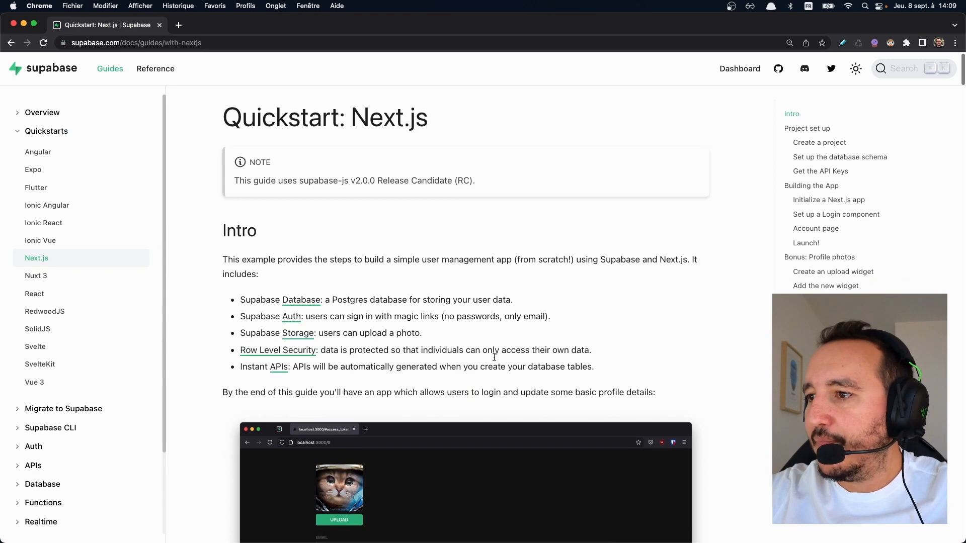
pyautogui.scroll(-3)
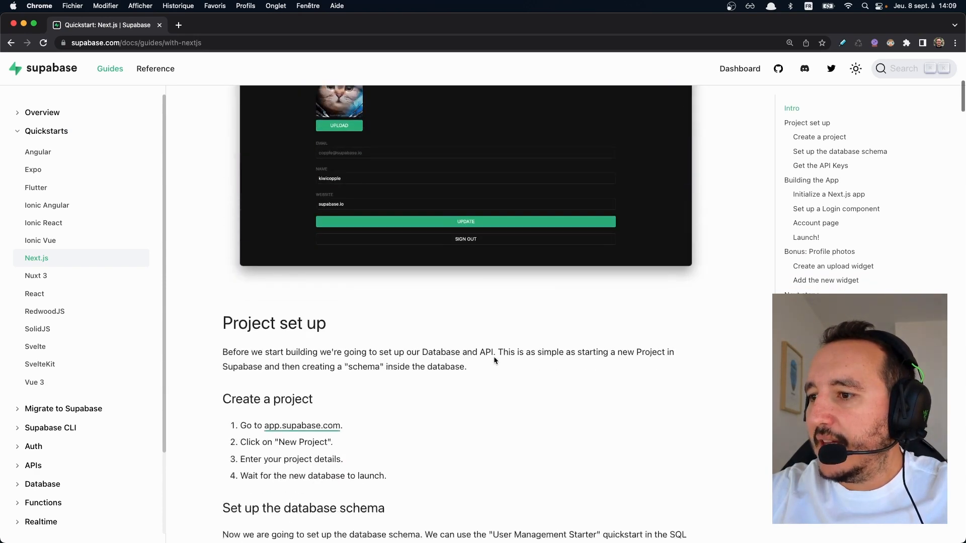
pyautogui.scroll(-3)
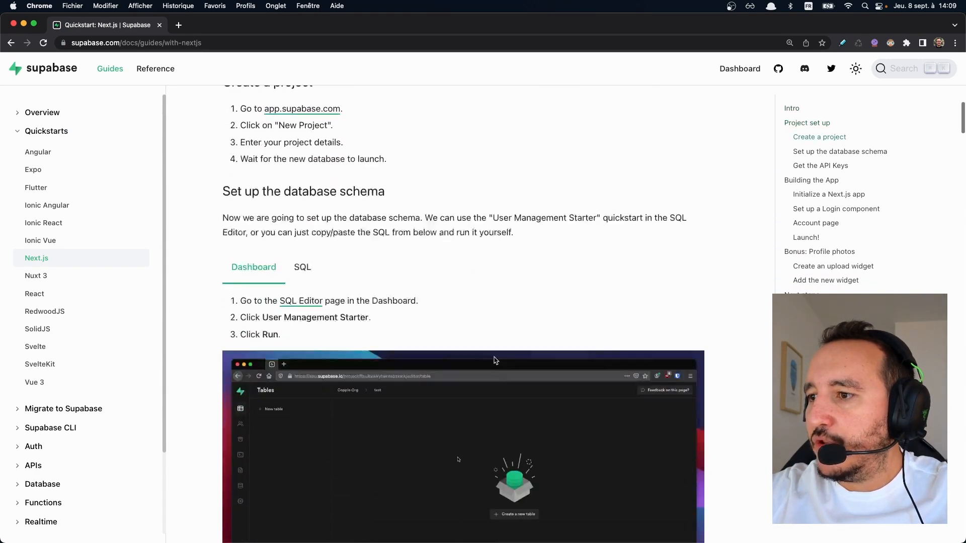
pyautogui.scroll(-3)
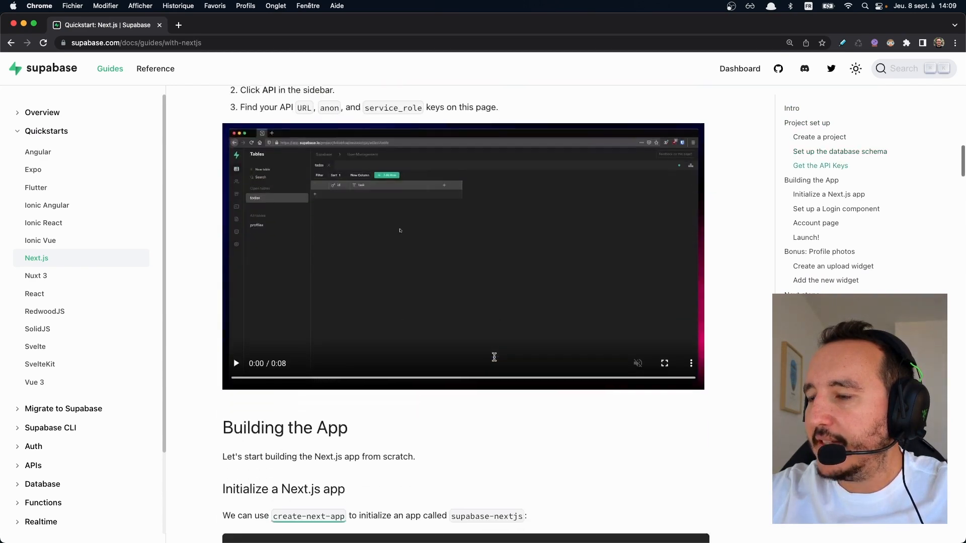
pyautogui.scroll(-3)
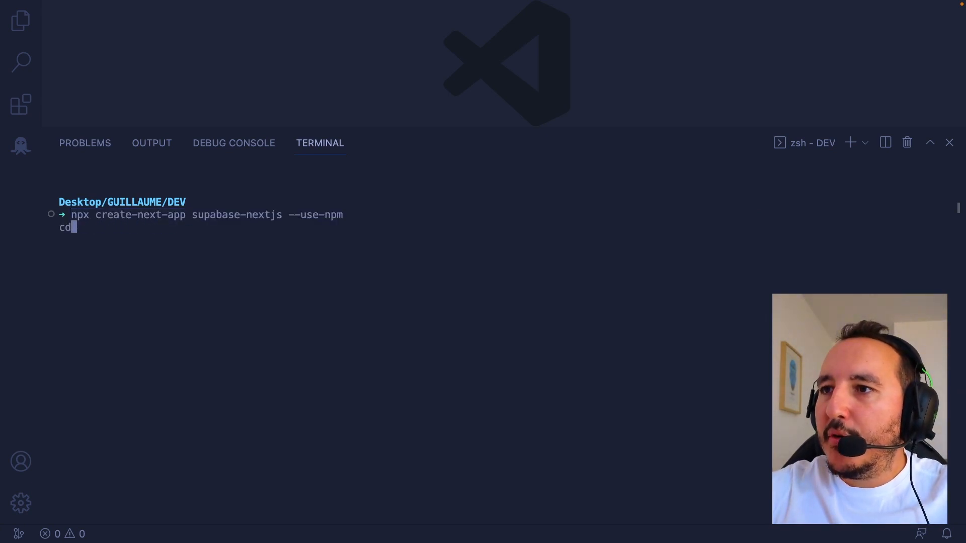
# Scaffold supabase-nextjs with npx create-next-app --use-npm, cd into it and open it via code
pyautogui.press('Enter')
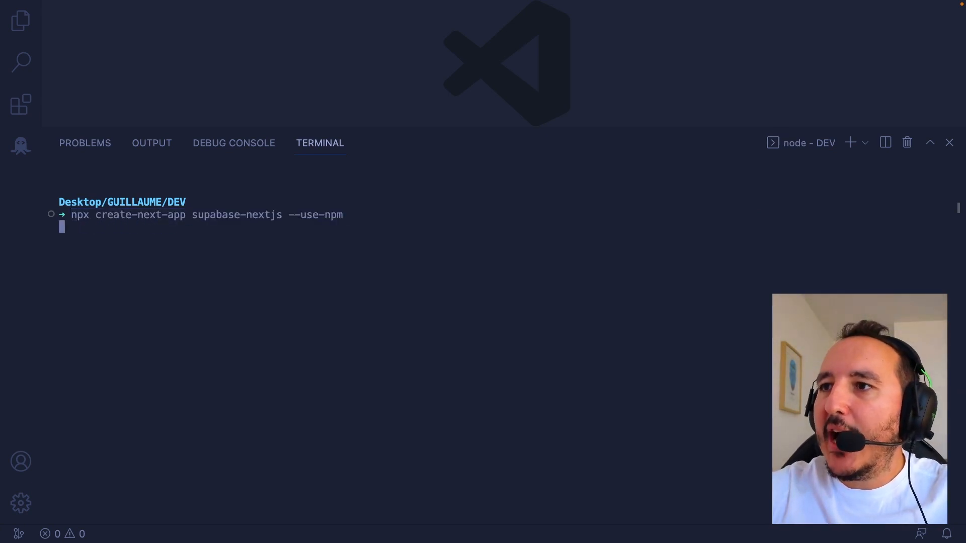
pyautogui.press('Enter')
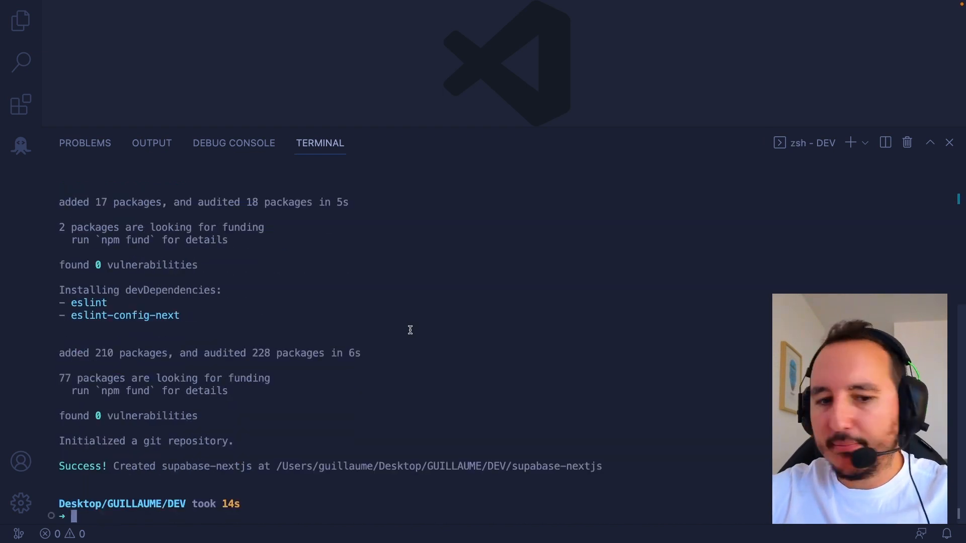
pyautogui.write('cd supabase-')
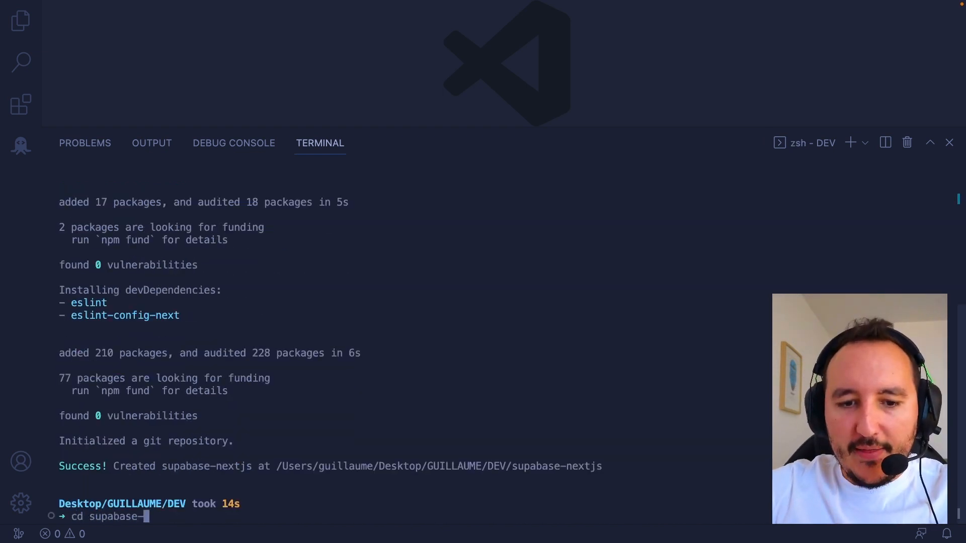
pyautogui.press('Enter')
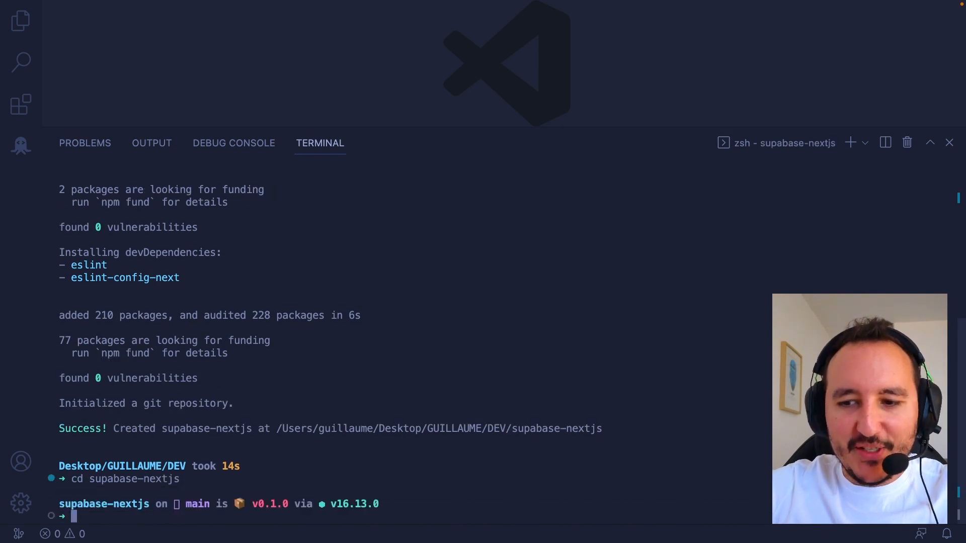
pyautogui.write('code')
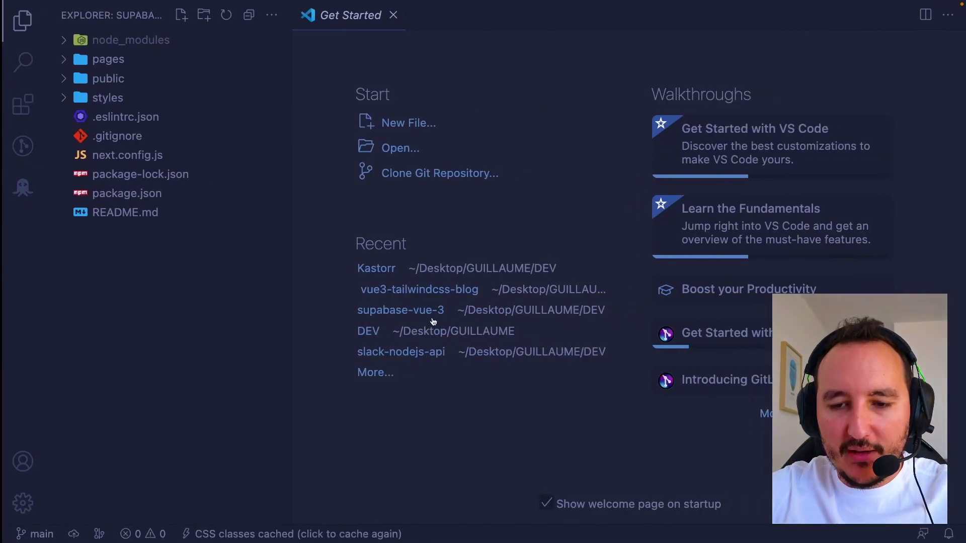
pyautogui.click(392, 14)
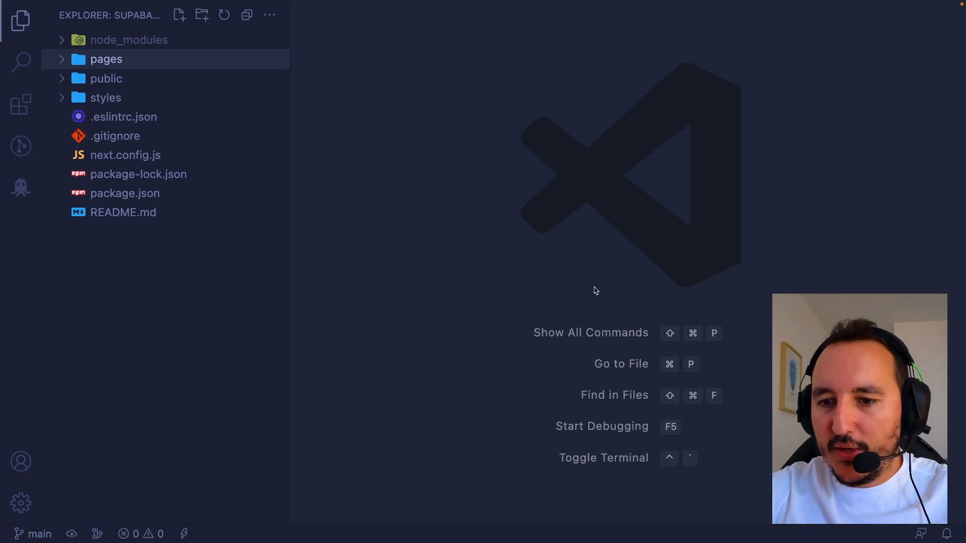
pyautogui.press('ctrl+`')
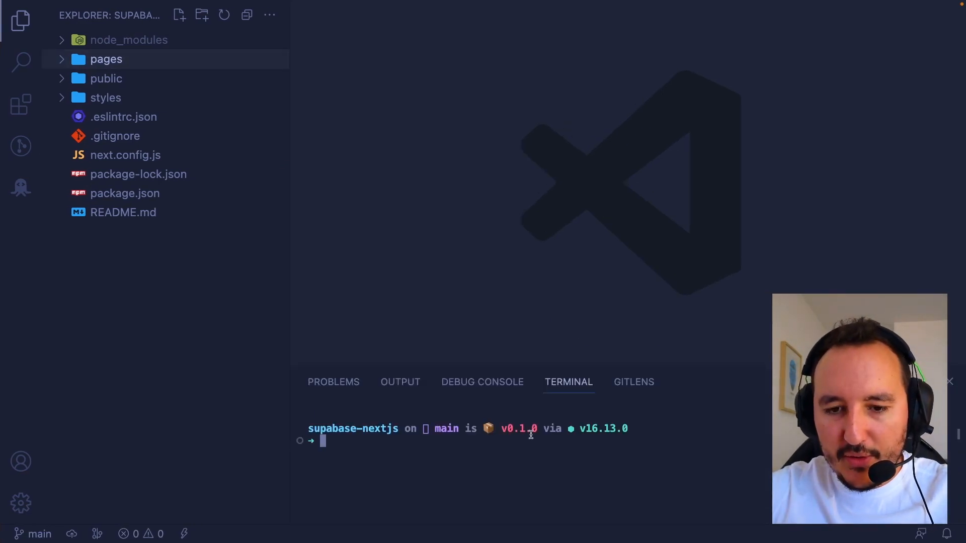
pyautogui.write('npm install @supabase/supabase-js@rc')
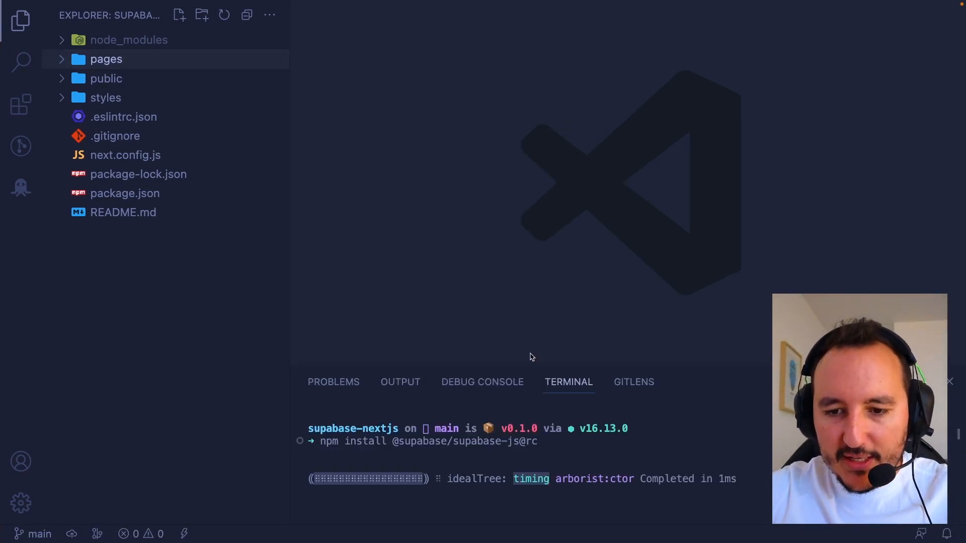
pyautogui.moveTo(531, 368); pyautogui.dragTo(531, 292)
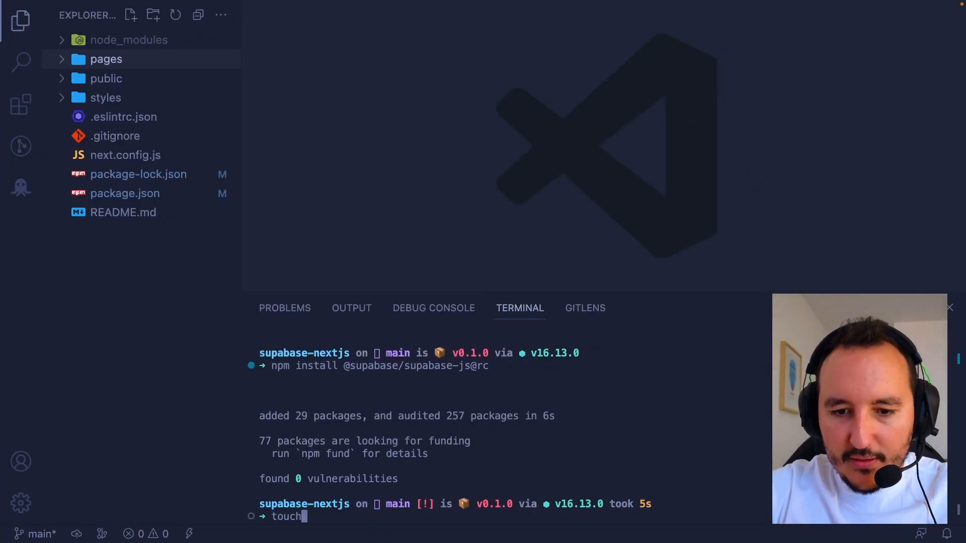
pyautogui.write('.env.lco')
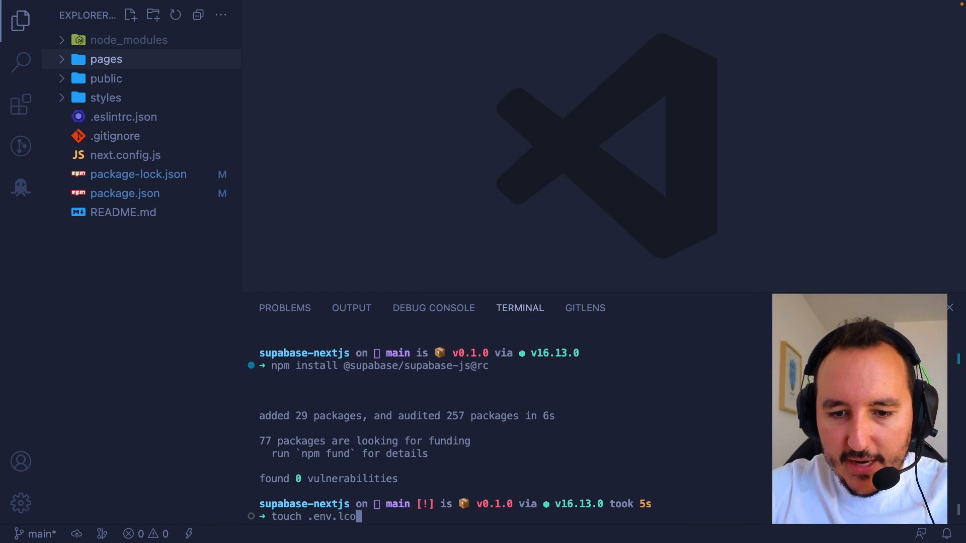
pyautogui.press('Enter')
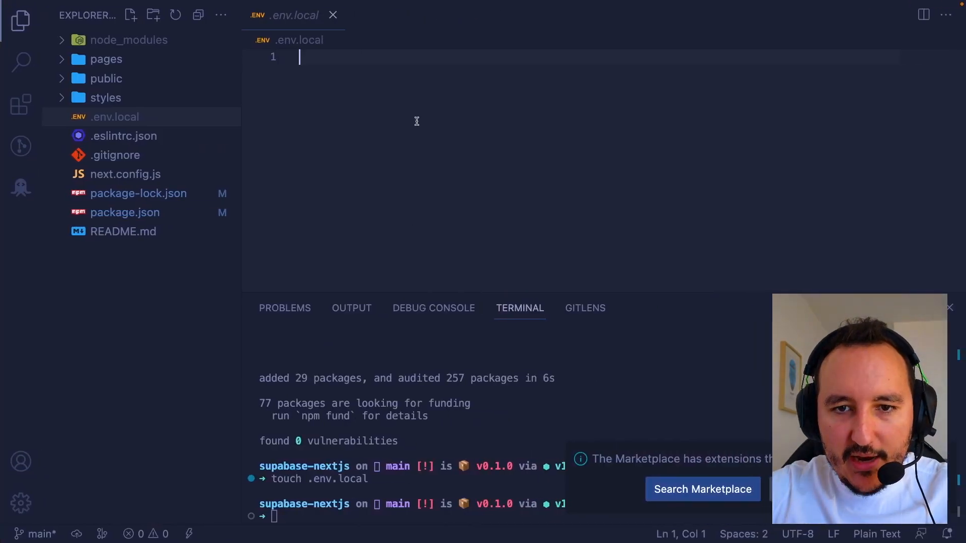
pyautogui.write('NEXT_PUBLIC_SUPABASE_URL=YOUR_SUPABASE_URL')
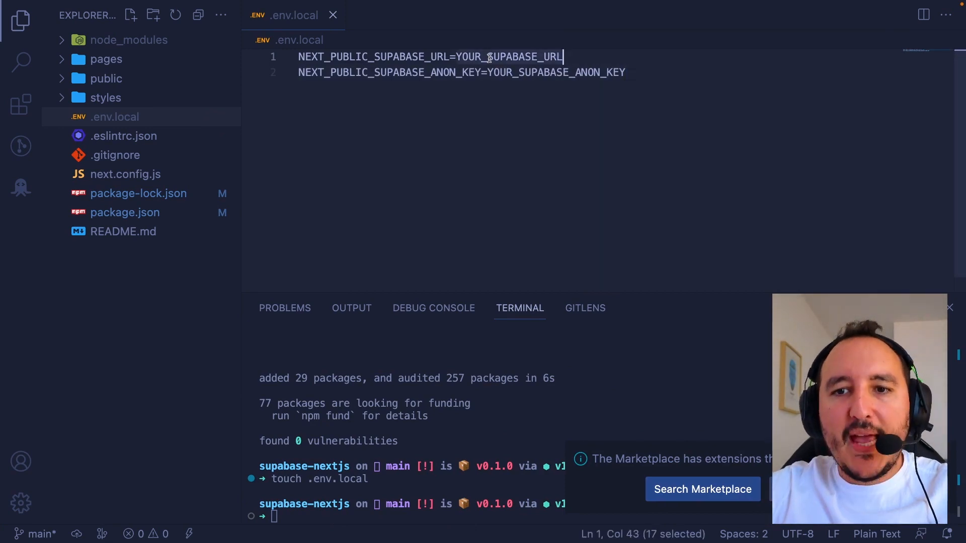
pyautogui.moveTo(519, 100)
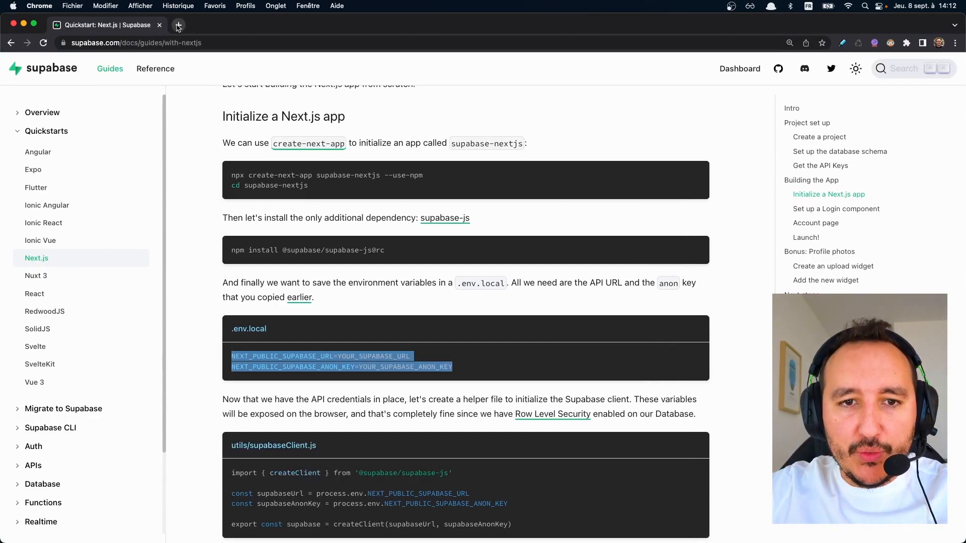
# Sign in at supabase.com, hit the free project limit on New project, and free a slot leaving only freebusinessideas
pyautogui.click(177, 25)
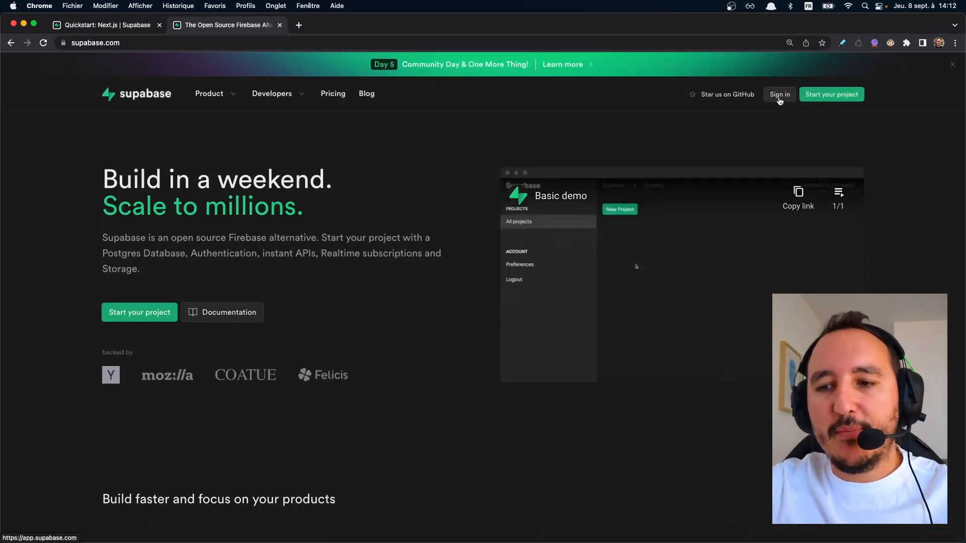
pyautogui.click(778, 95)
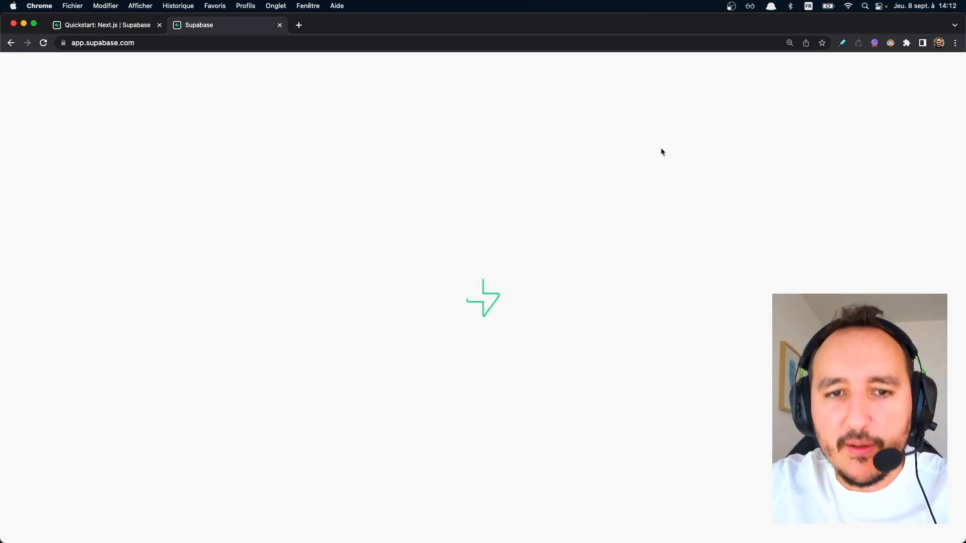
pyautogui.moveTo(493, 216)
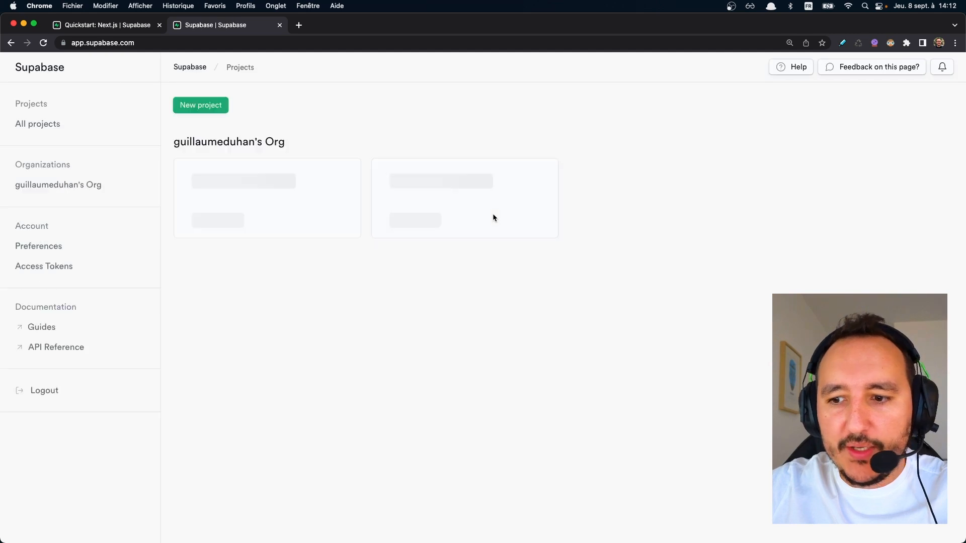
pyautogui.click(200, 106)
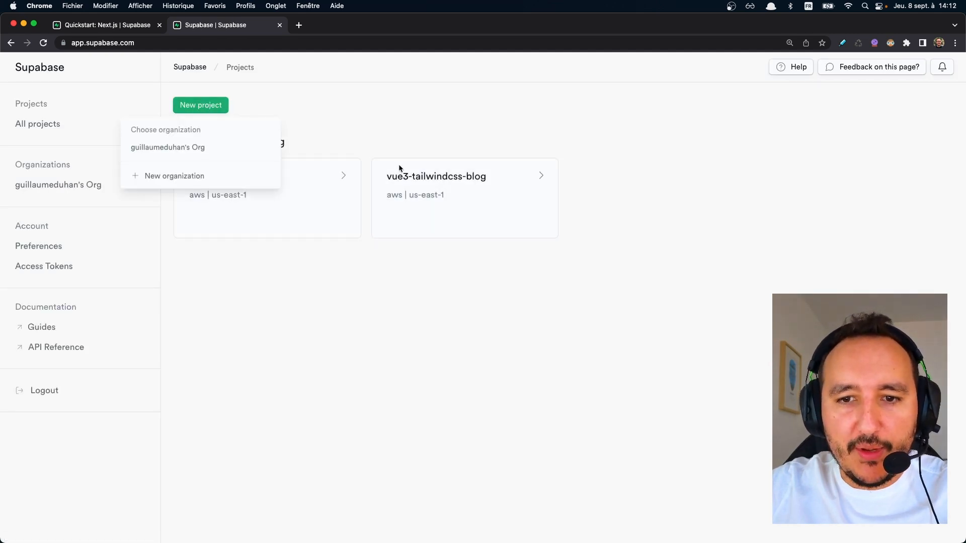
pyautogui.click(167, 147)
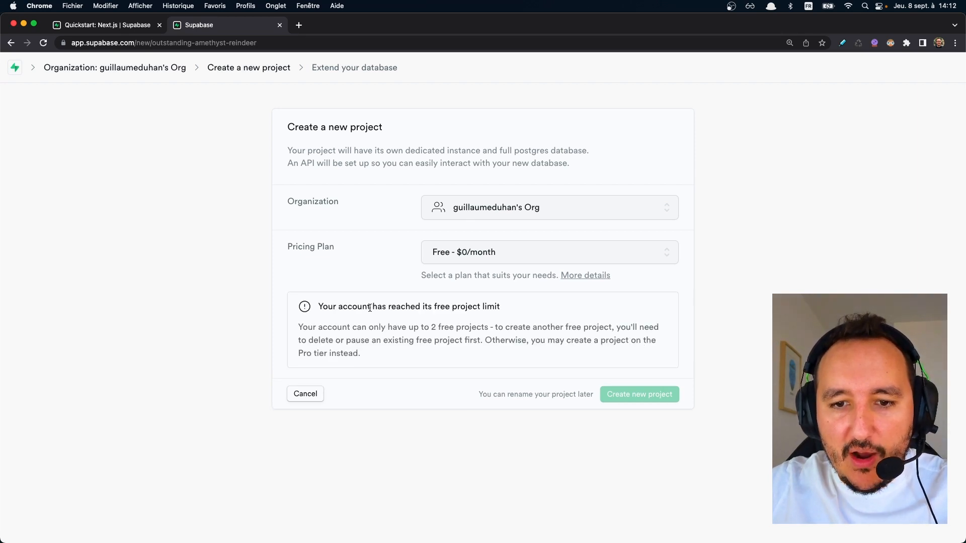
pyautogui.moveTo(503, 308)
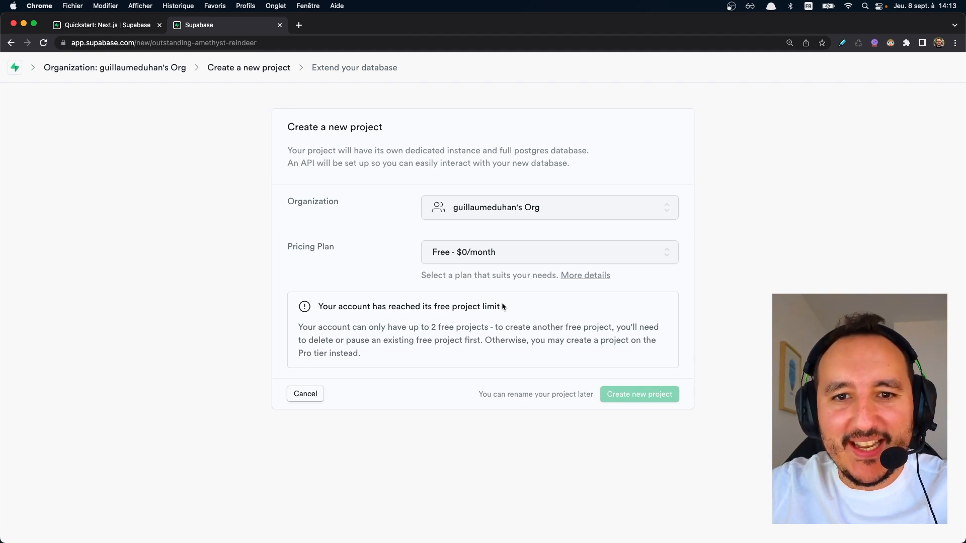
pyautogui.click(305, 393)
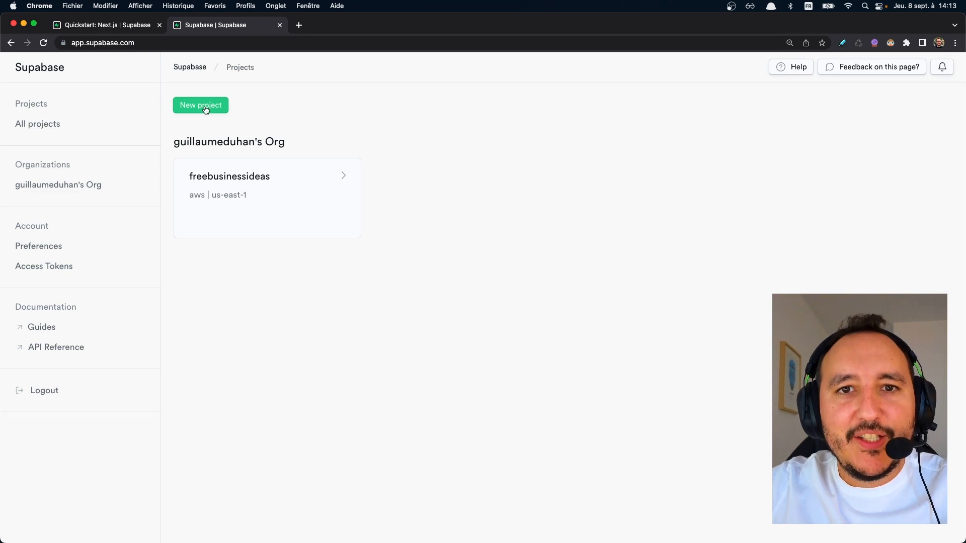
# Start a new project in the organization and name it nextjs-supabase
pyautogui.click(201, 105)
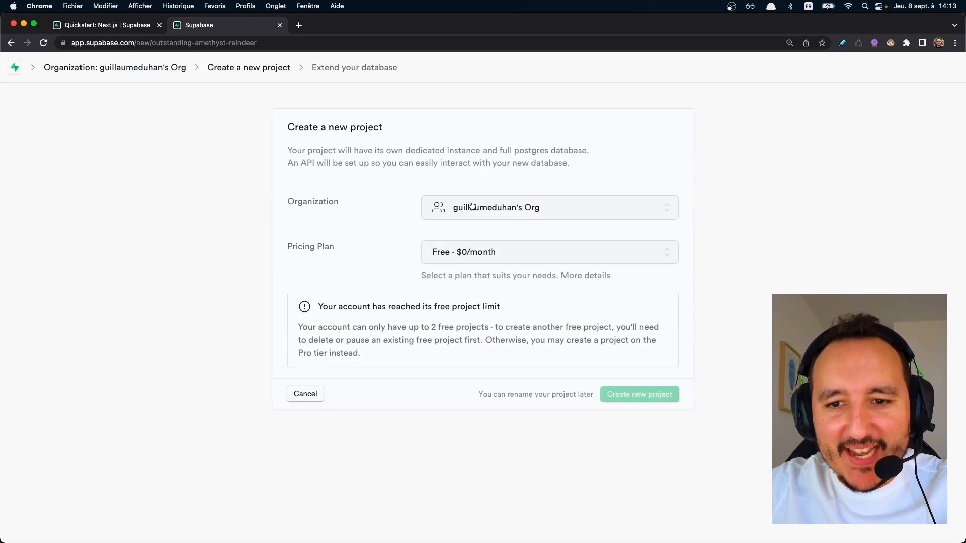
pyautogui.click(639, 394)
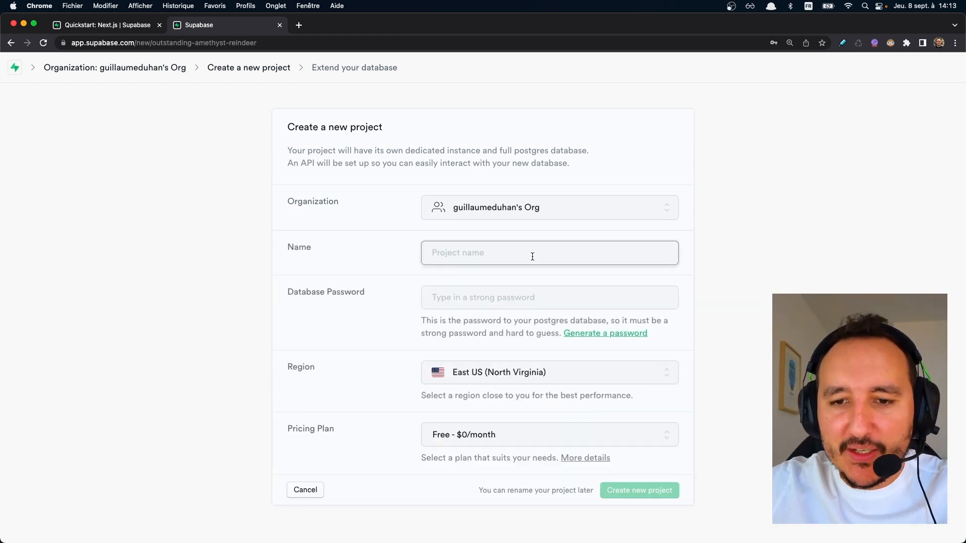
pyautogui.write('nextjs-supabase-')
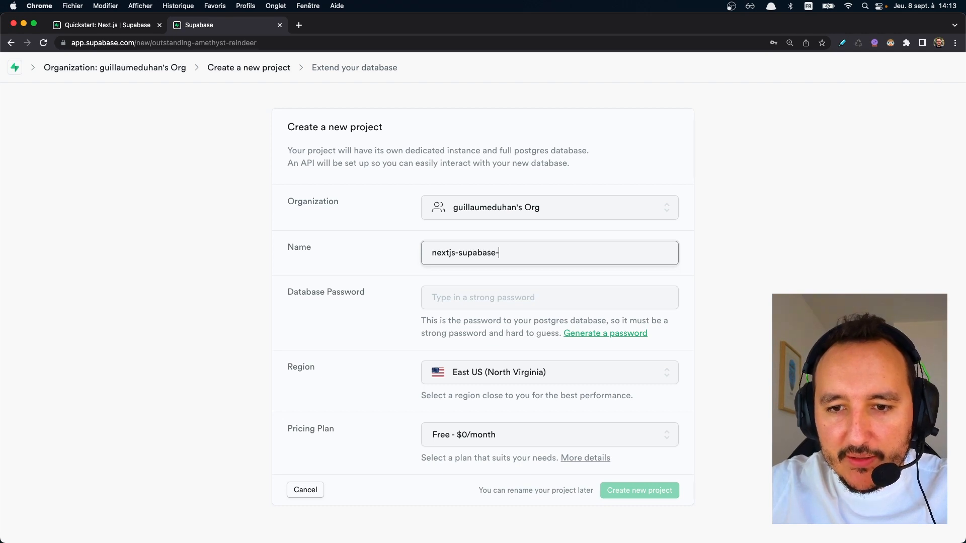
pyautogui.press('Backspace')
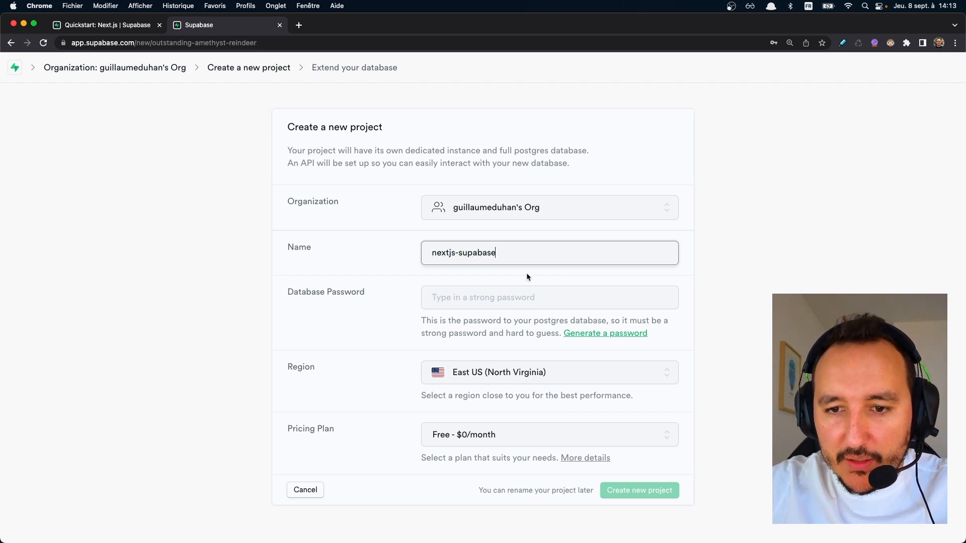
pyautogui.click(551, 297)
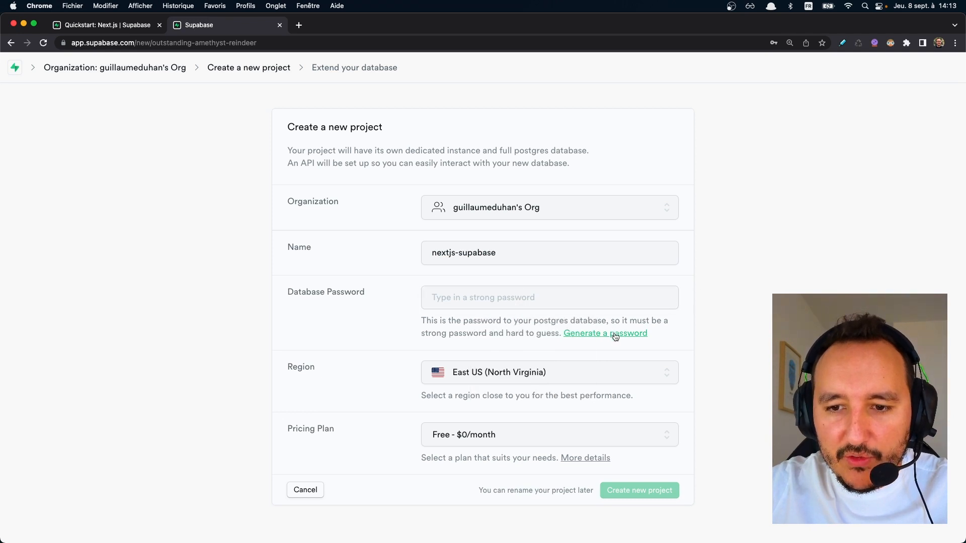
# Generate a database password and create the project, reaching its setup page with anon key and URL
pyautogui.click(604, 333)
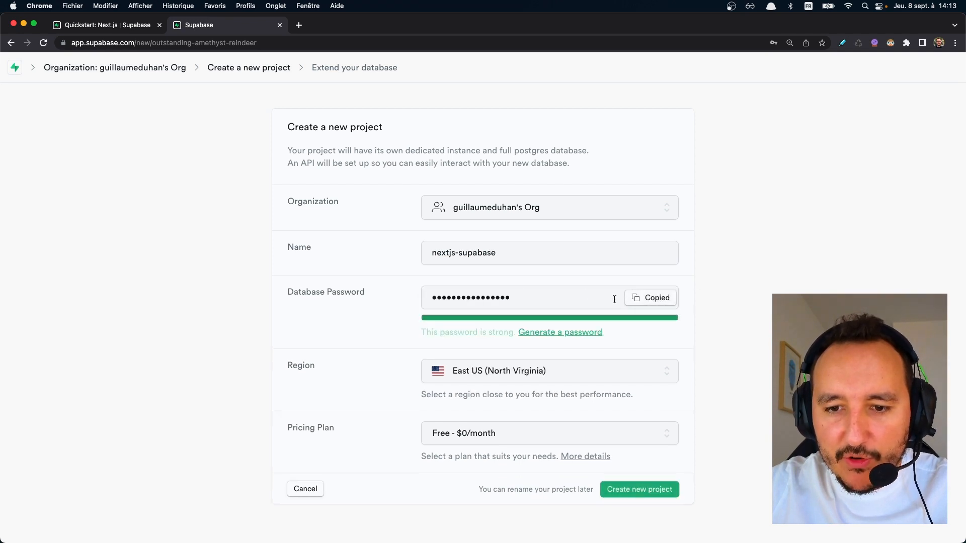
pyautogui.moveTo(644, 493)
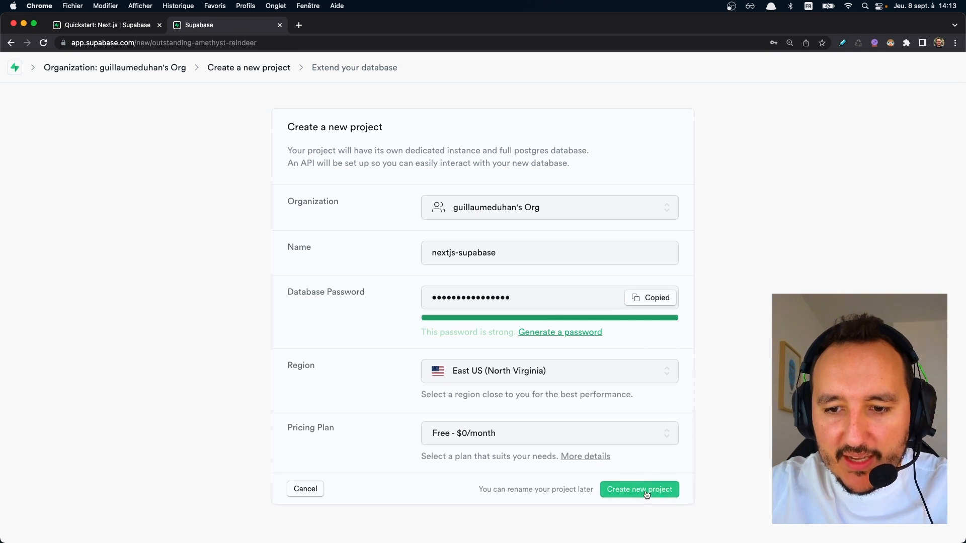
pyautogui.click(639, 489)
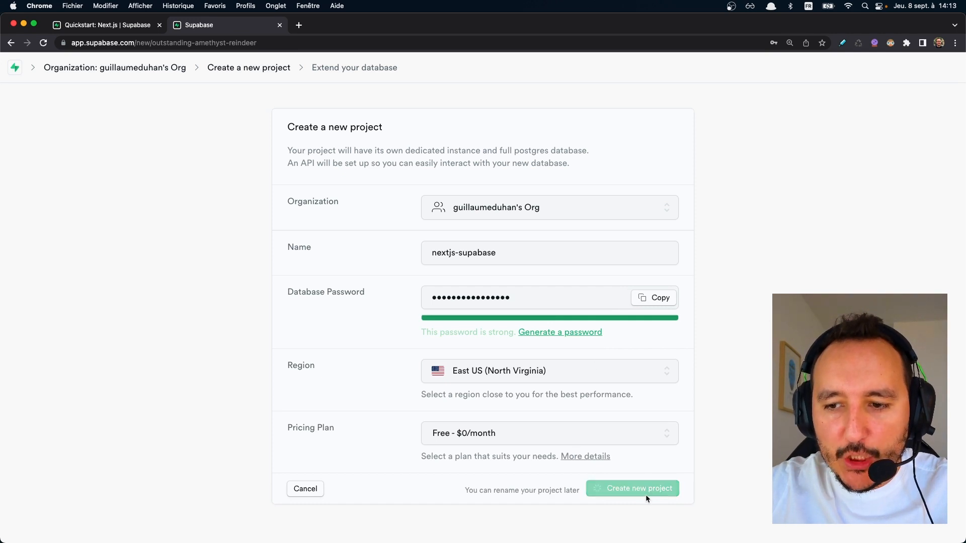
pyautogui.click(632, 488)
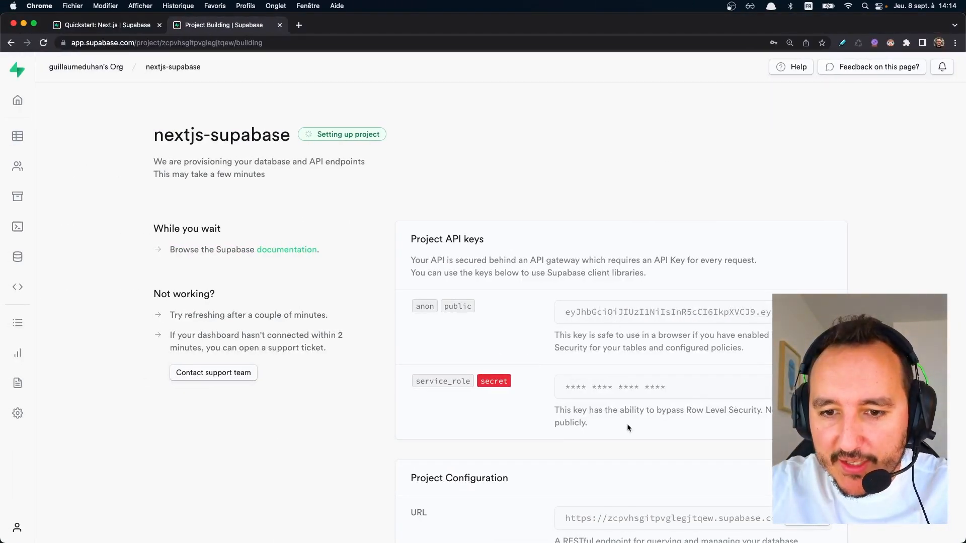
pyautogui.scroll(-3)
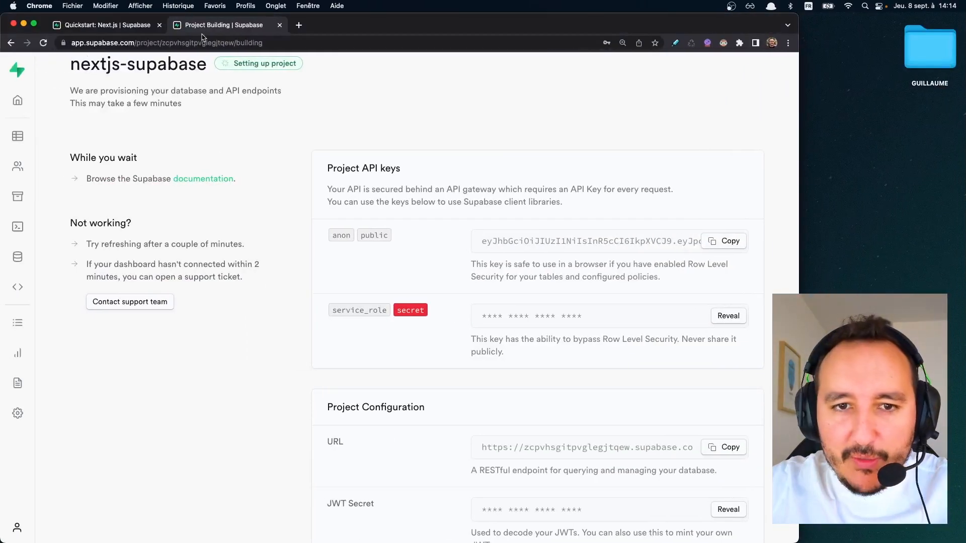
# Return to the quickstart and show the SQL for the profiles table schema and RLS policies
pyautogui.click(17, 100)
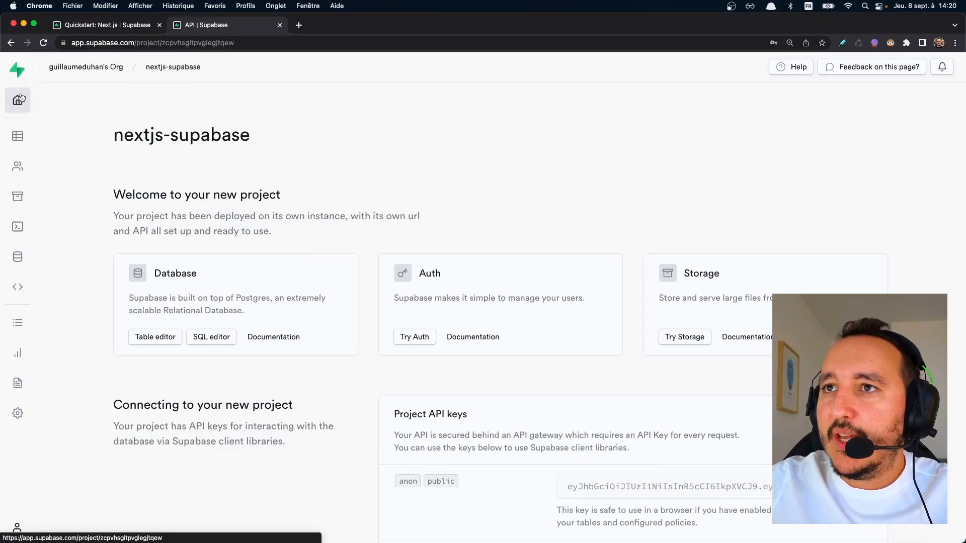
pyautogui.click(101, 25)
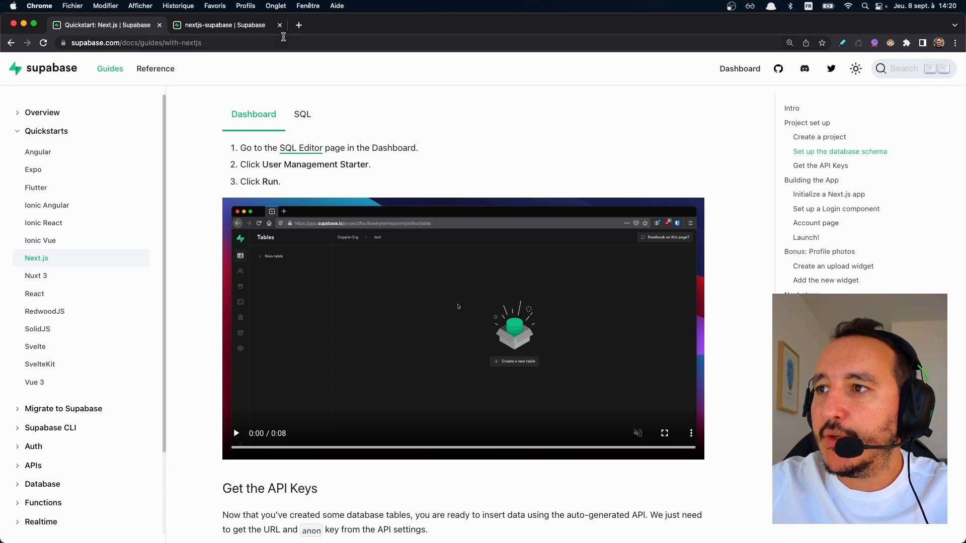
pyautogui.moveTo(344, 187)
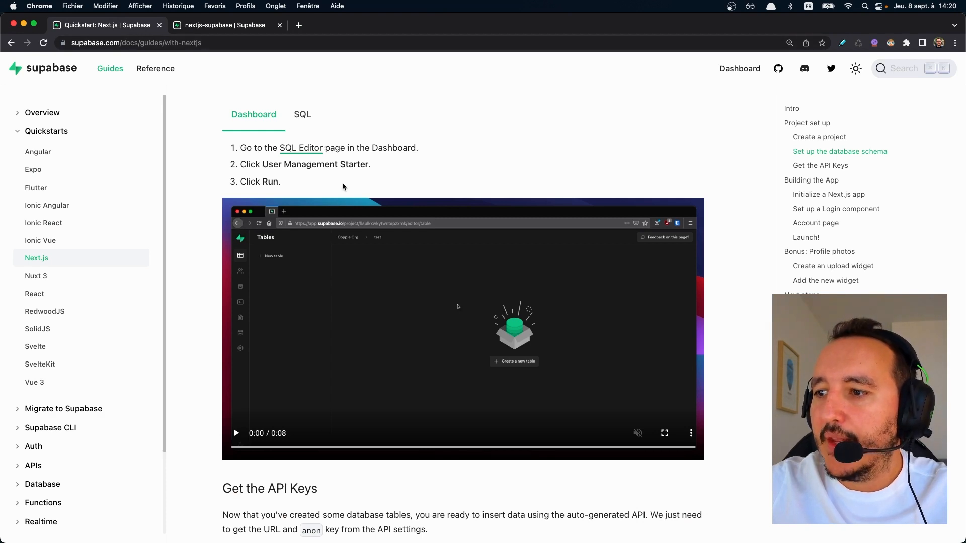
pyautogui.moveTo(473, 354)
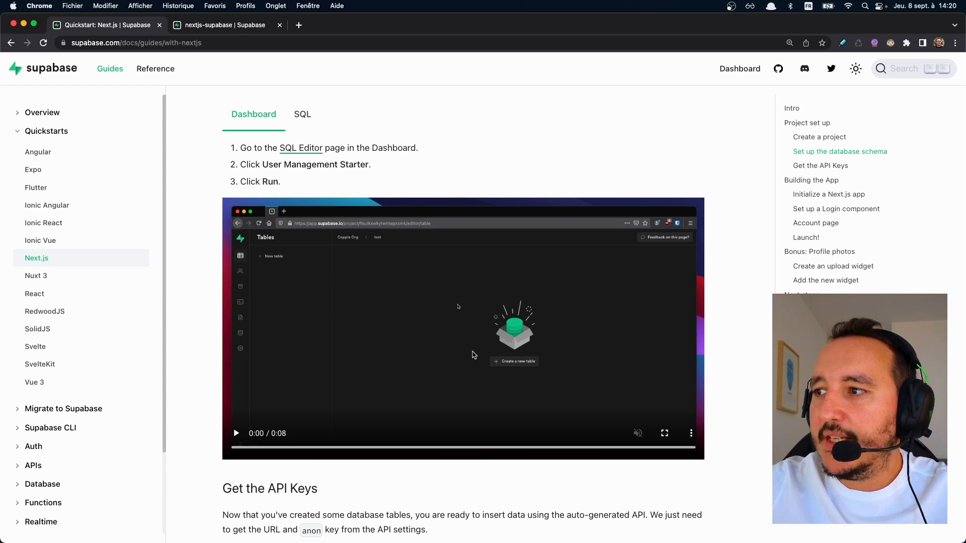
pyautogui.click(235, 432)
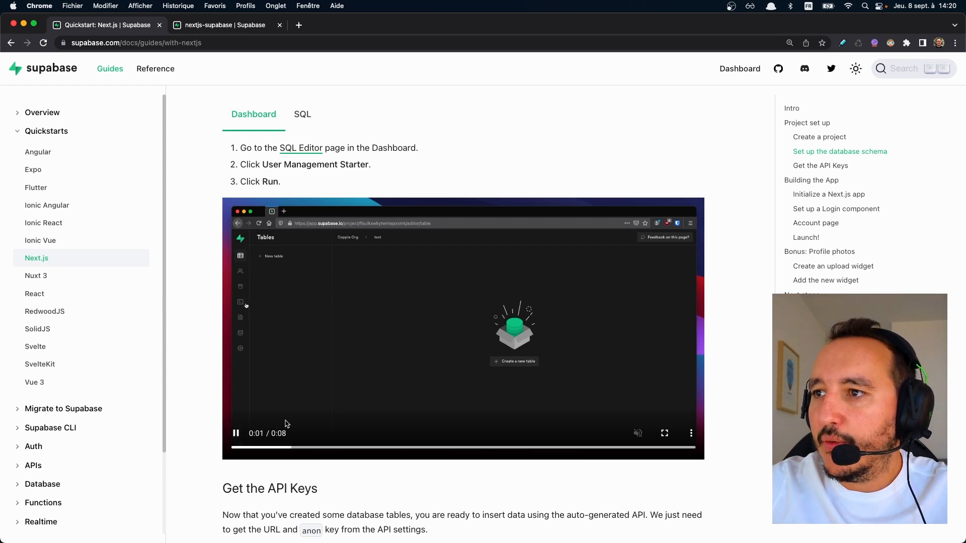
pyautogui.click(302, 113)
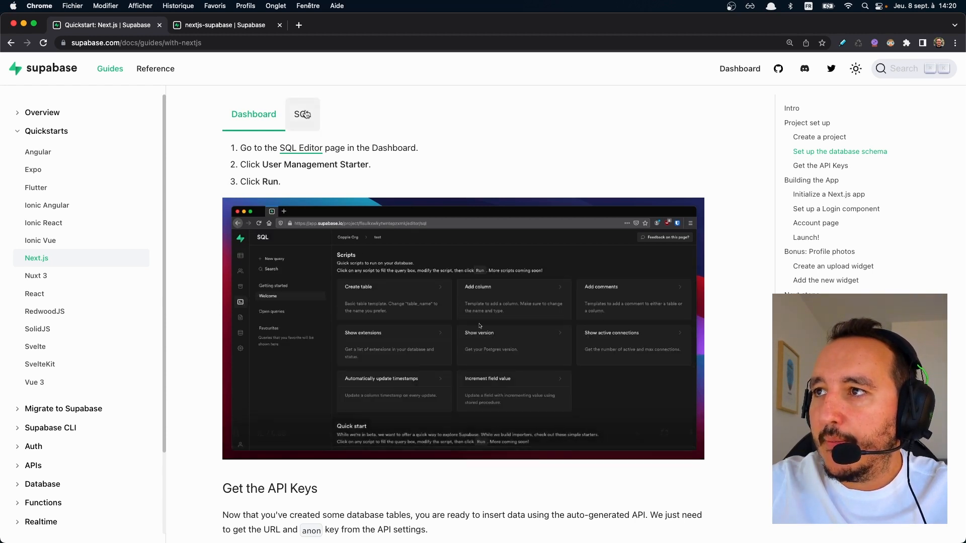
pyautogui.click(301, 113)
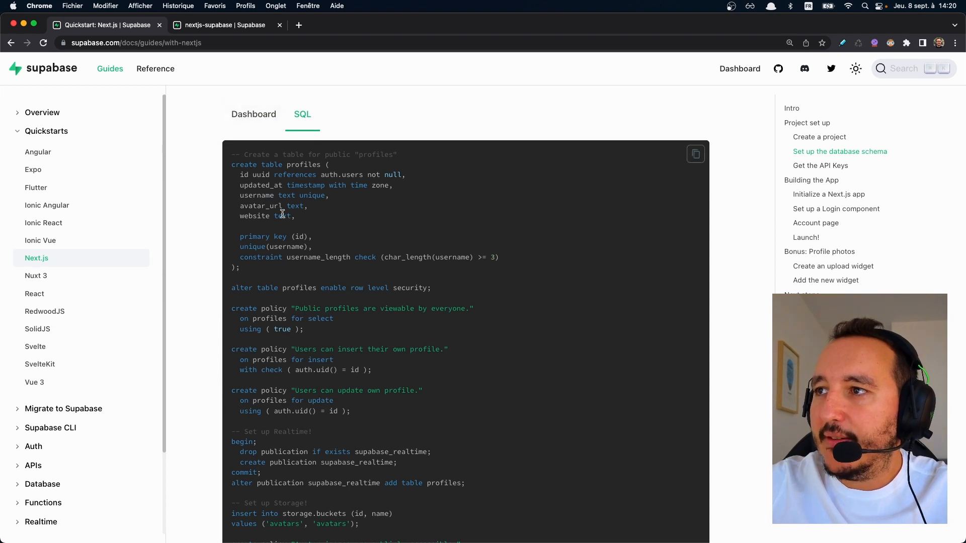
pyautogui.scroll(-3)
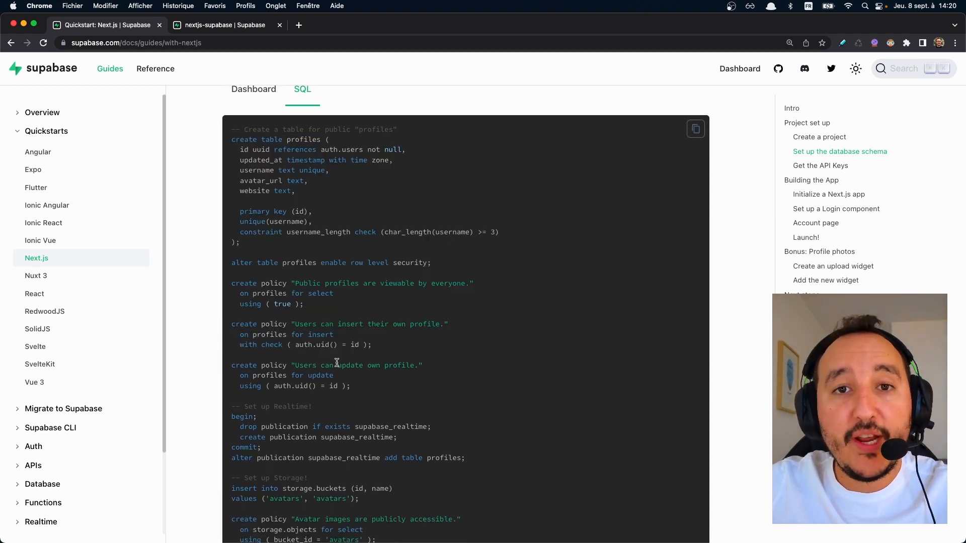
pyautogui.moveTo(311, 165)
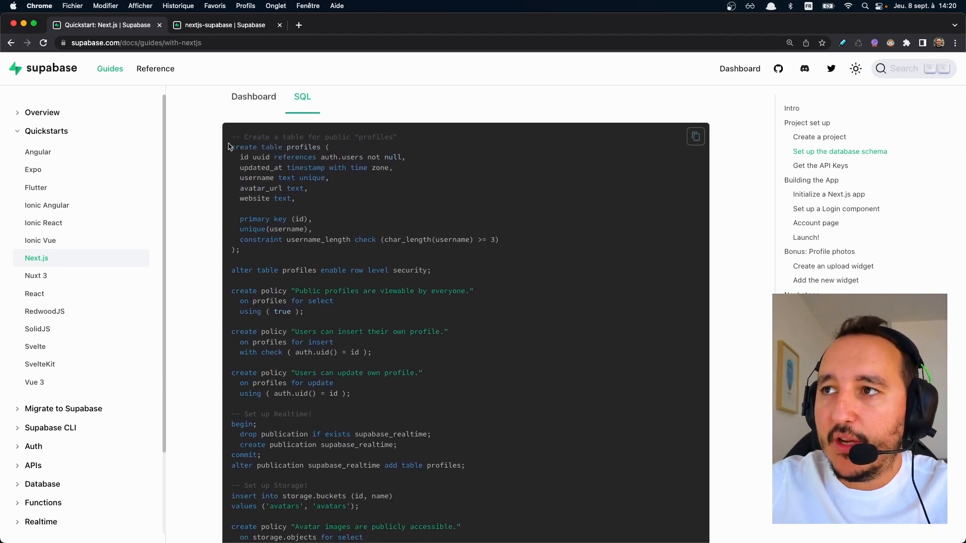
# Visit the project dashboard's SQL Editor briefly and come back to the quickstart guide
pyautogui.click(226, 25)
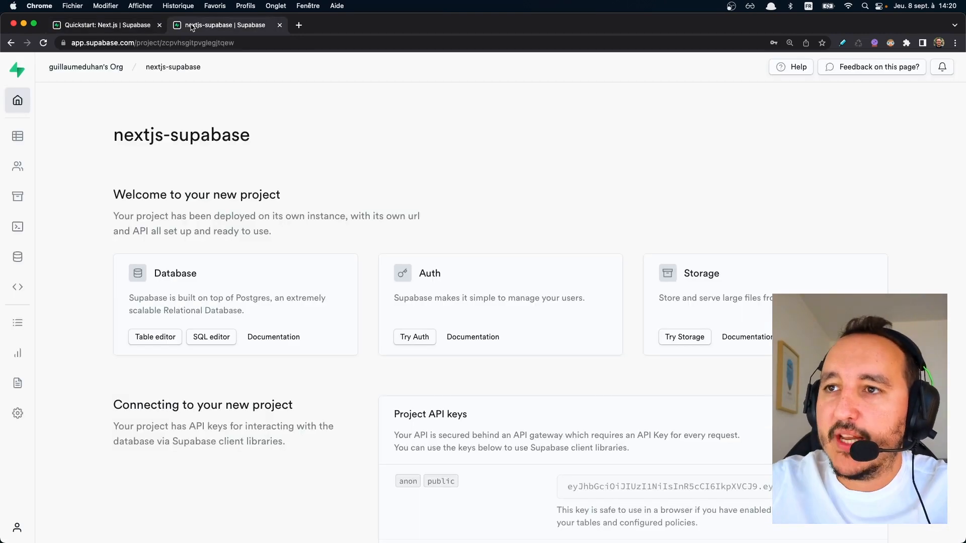
pyautogui.click(17, 226)
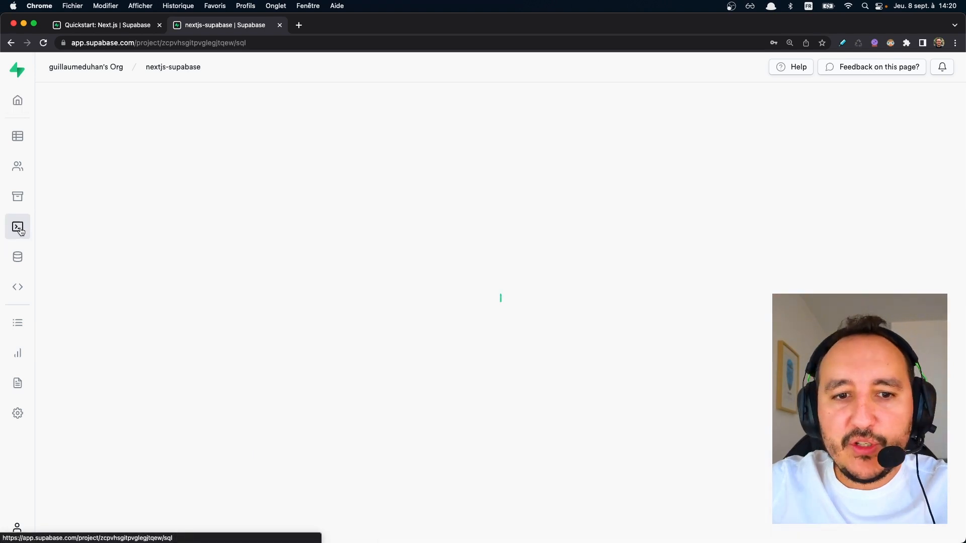
pyautogui.click(17, 227)
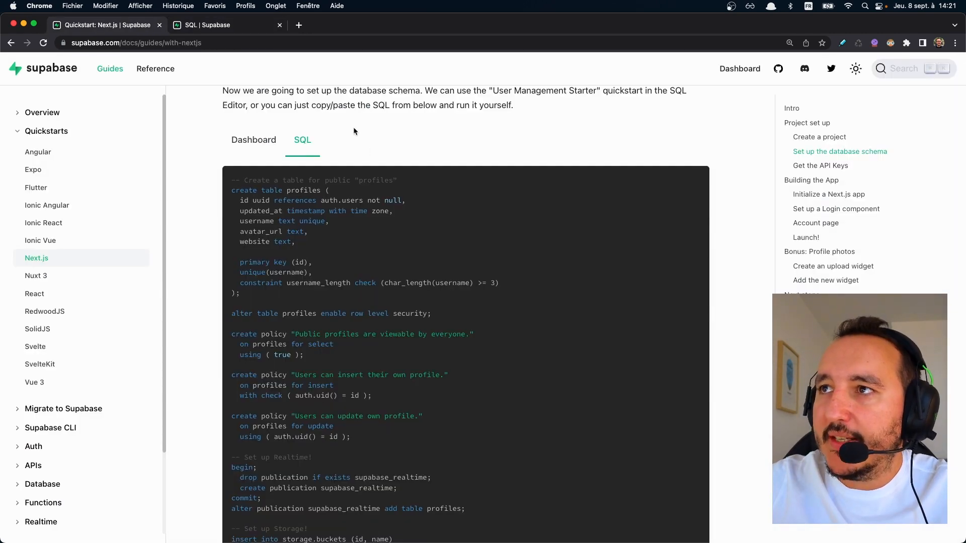
# Run the create profiles table script, then view the empty profiles table in the Table editor
pyautogui.click(208, 25)
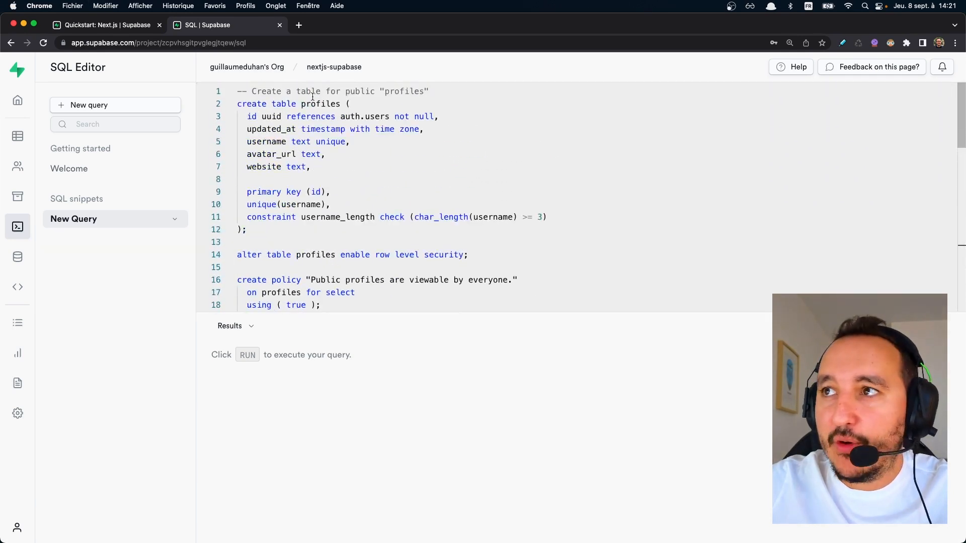
pyautogui.click(247, 354)
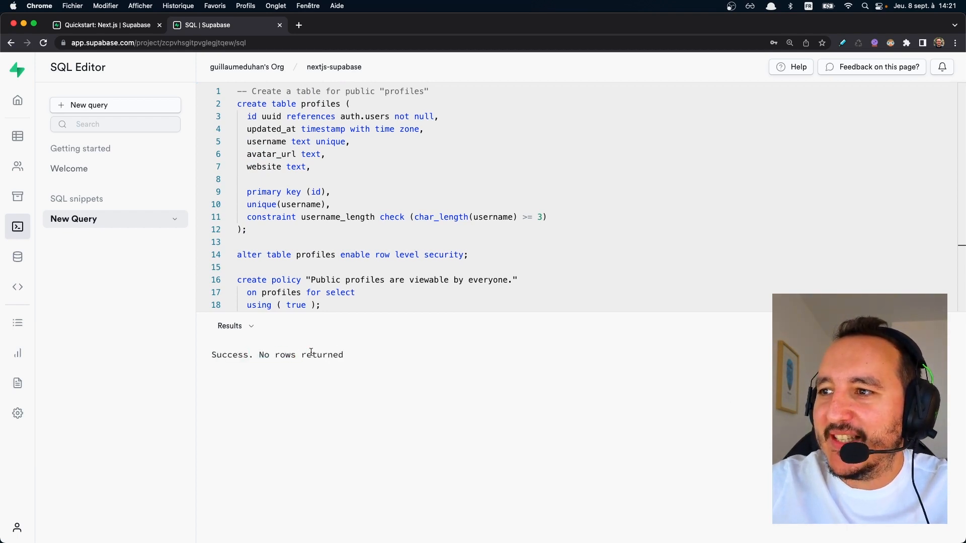
pyautogui.moveTo(17, 255)
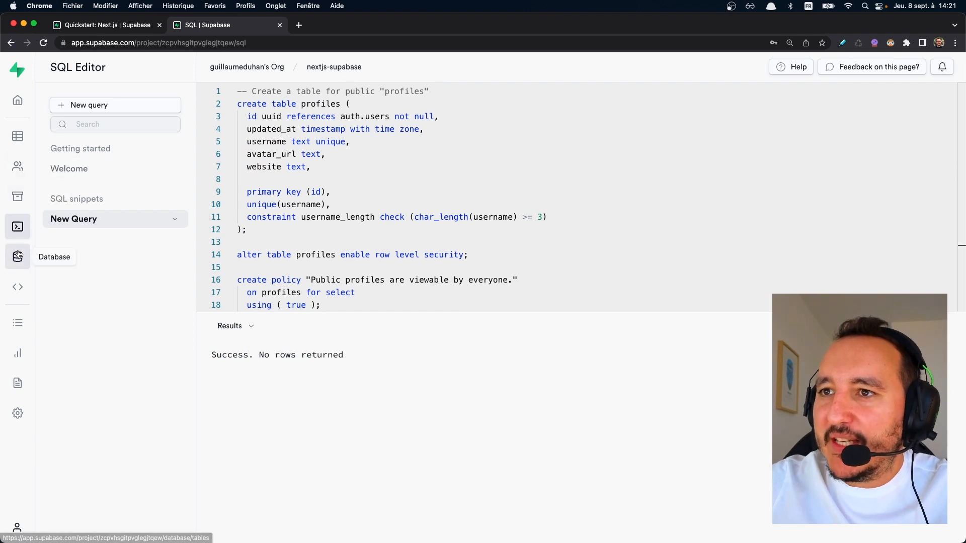
pyautogui.click(18, 257)
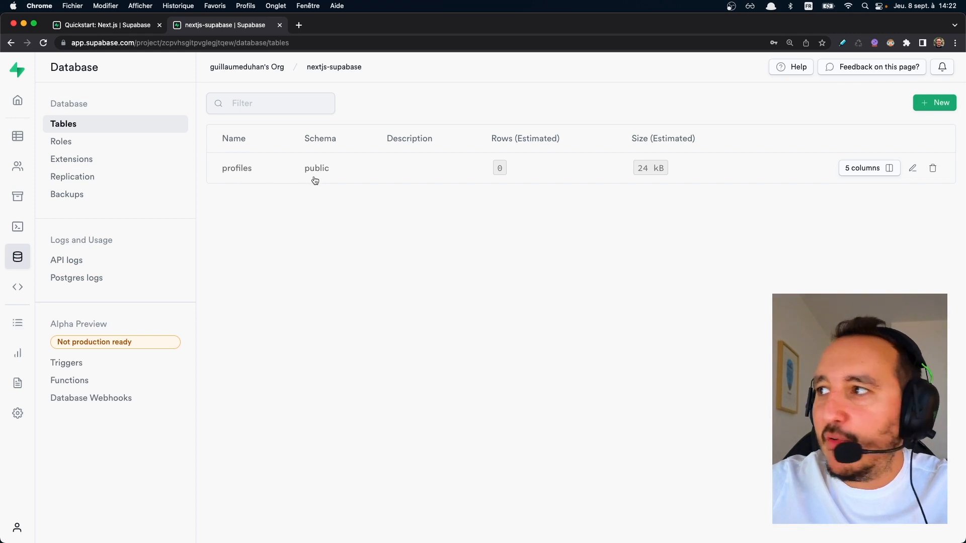
pyautogui.click(17, 137)
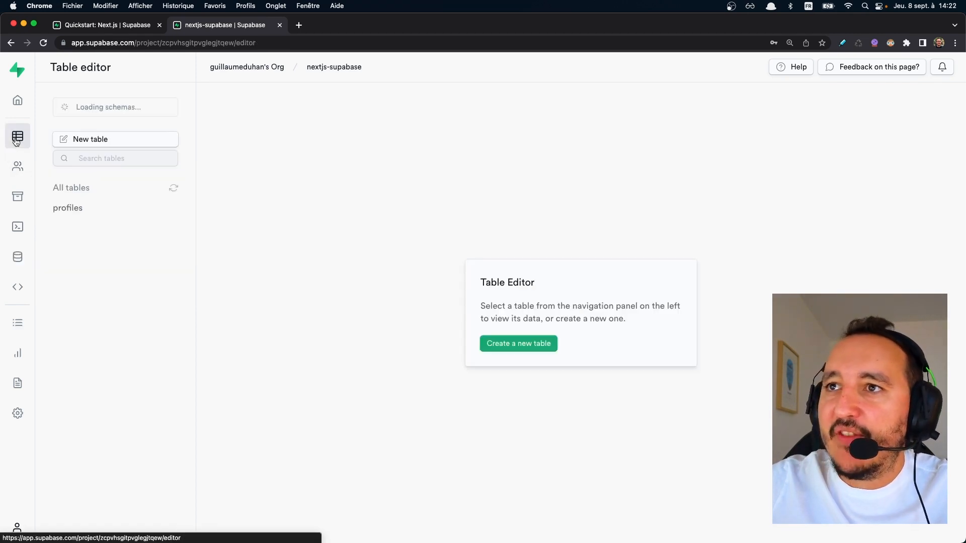
pyautogui.click(68, 208)
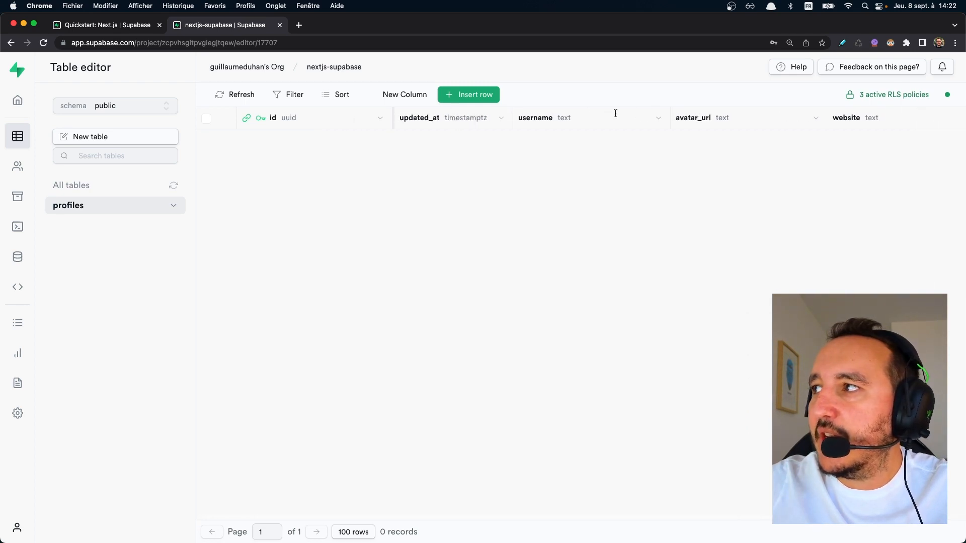
pyautogui.moveTo(31, 407)
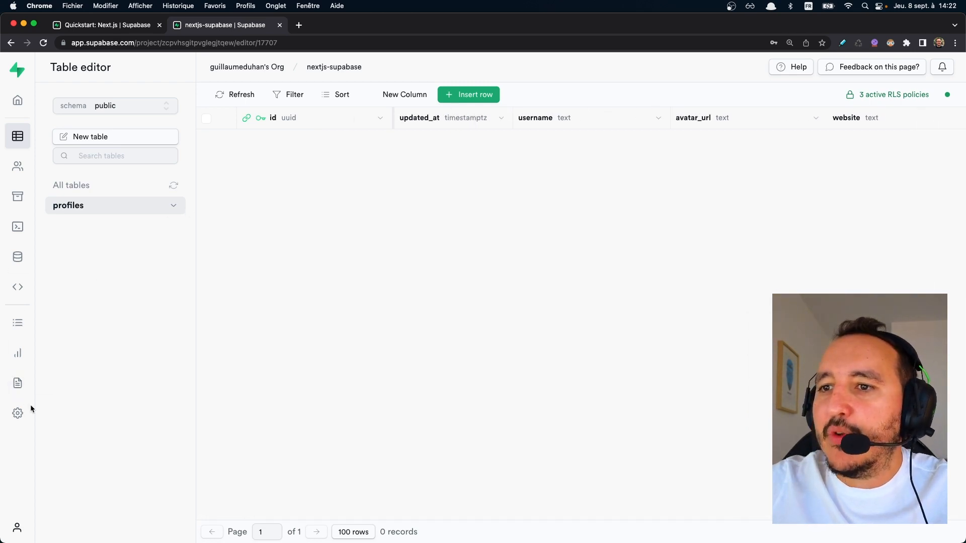
pyautogui.moveTo(17, 383)
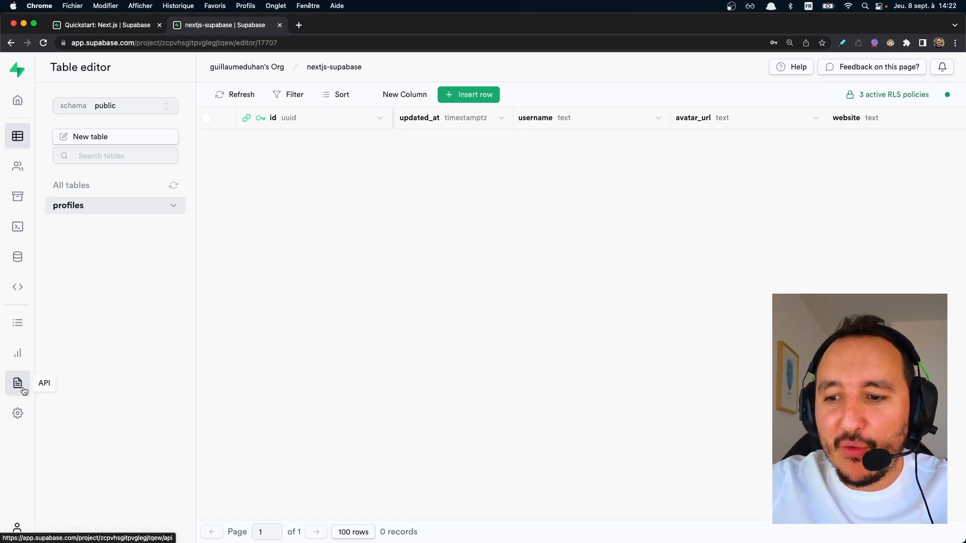
# Browse the auto-generated API docs for the profiles table, then return to the Next.js quickstart
pyautogui.click(17, 382)
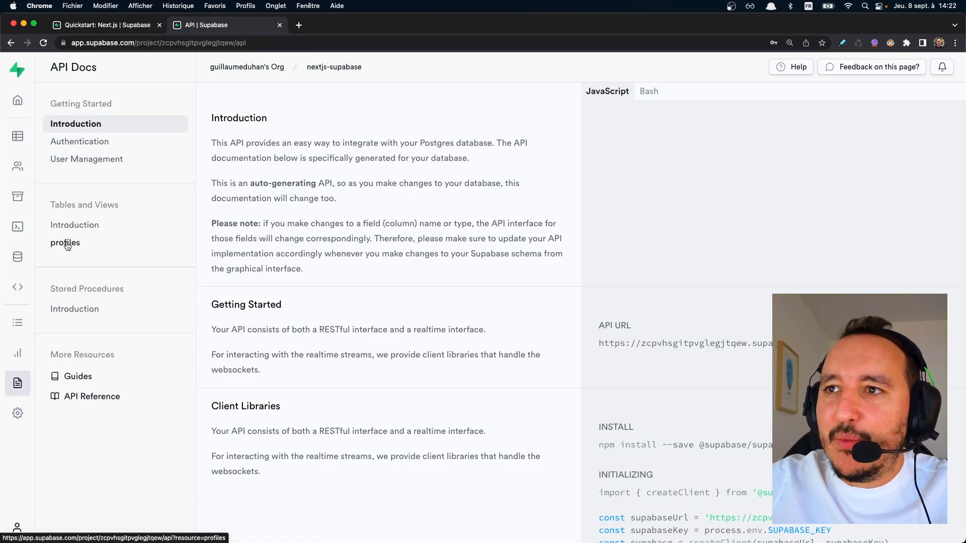
pyautogui.click(65, 243)
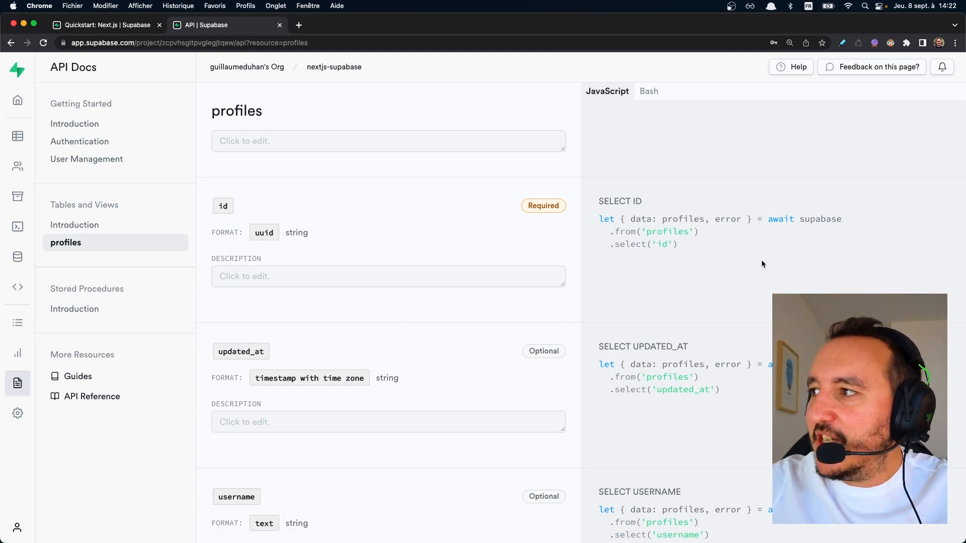
pyautogui.scroll(-3)
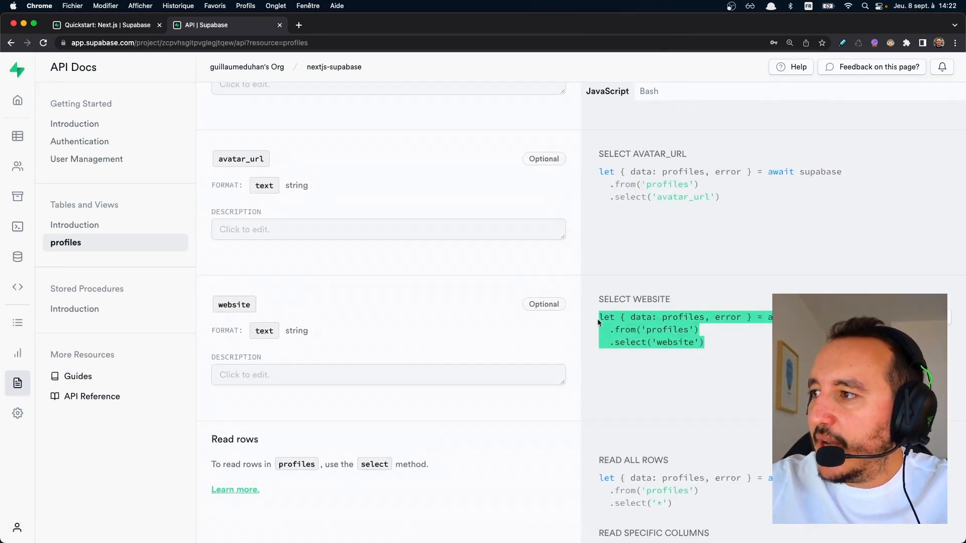
pyautogui.scroll(-3)
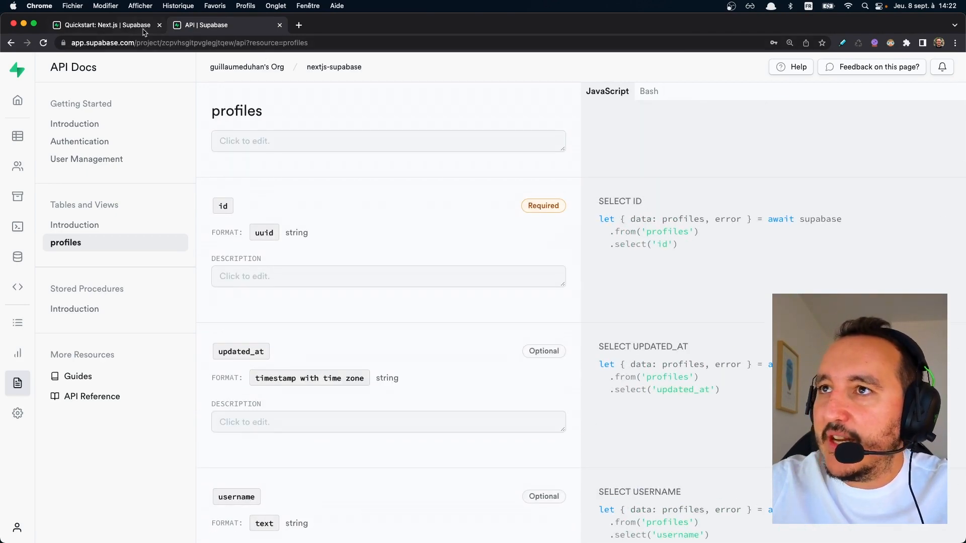
pyautogui.click(101, 24)
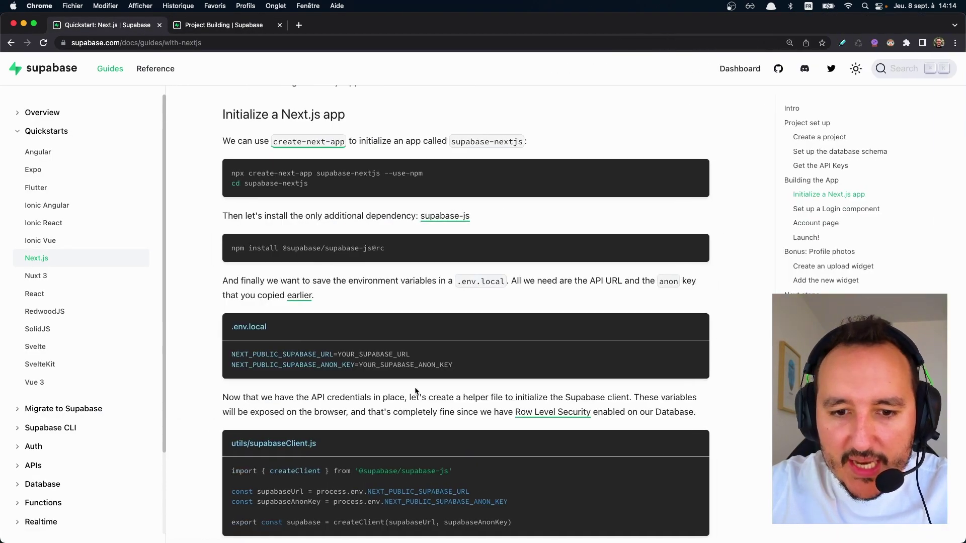
# Create utils/supabaseClient.js from the terminal with cd utils and touch
pyautogui.doubleClick(273, 442)
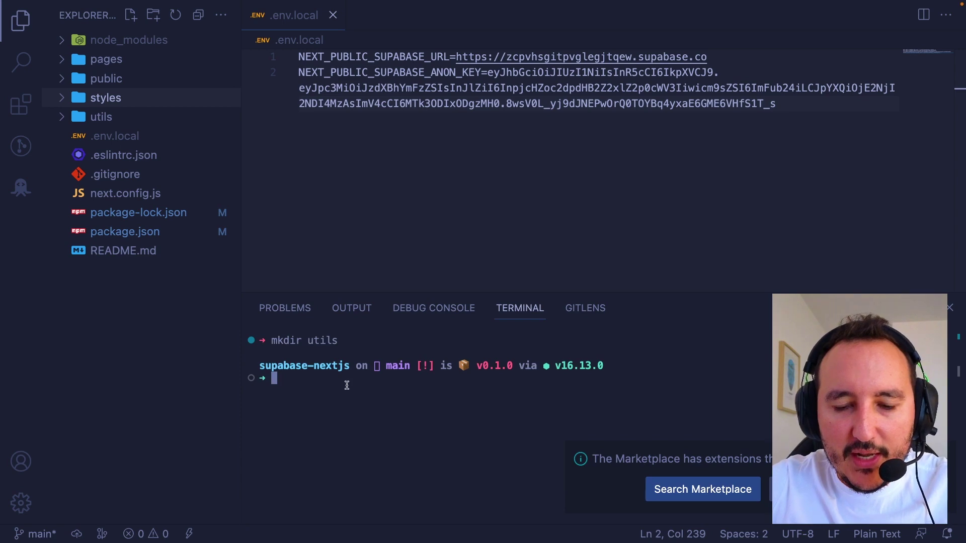
pyautogui.write('cd utils/')
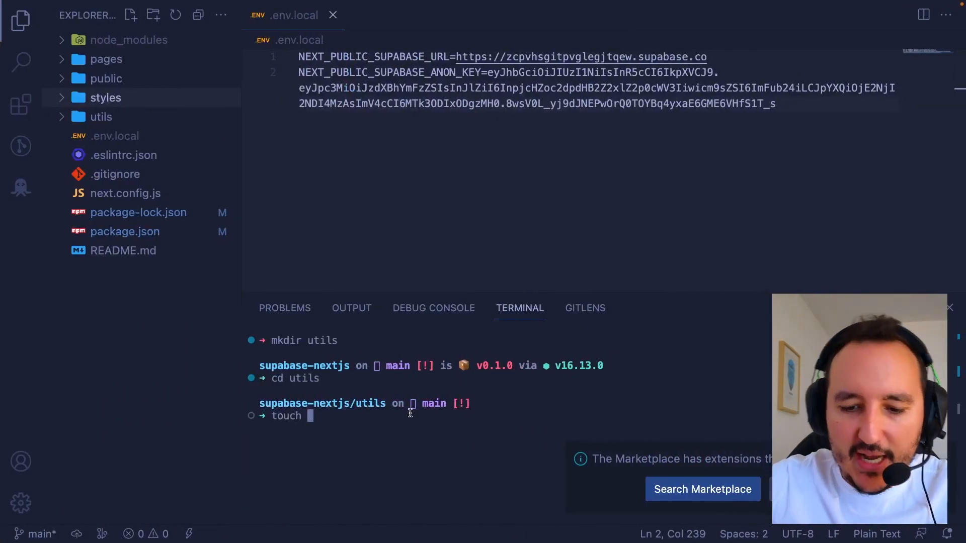
pyautogui.write('supabaseClien')
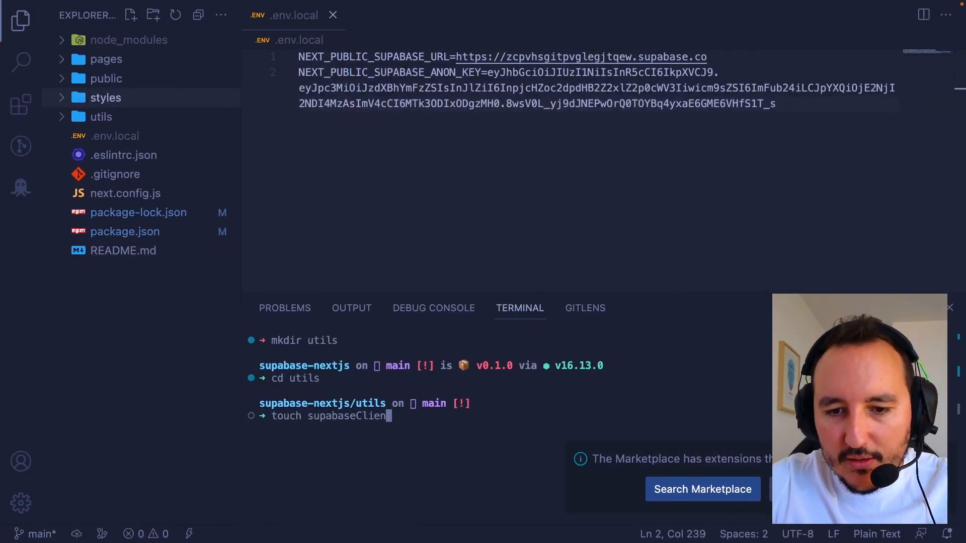
pyautogui.press('Enter')
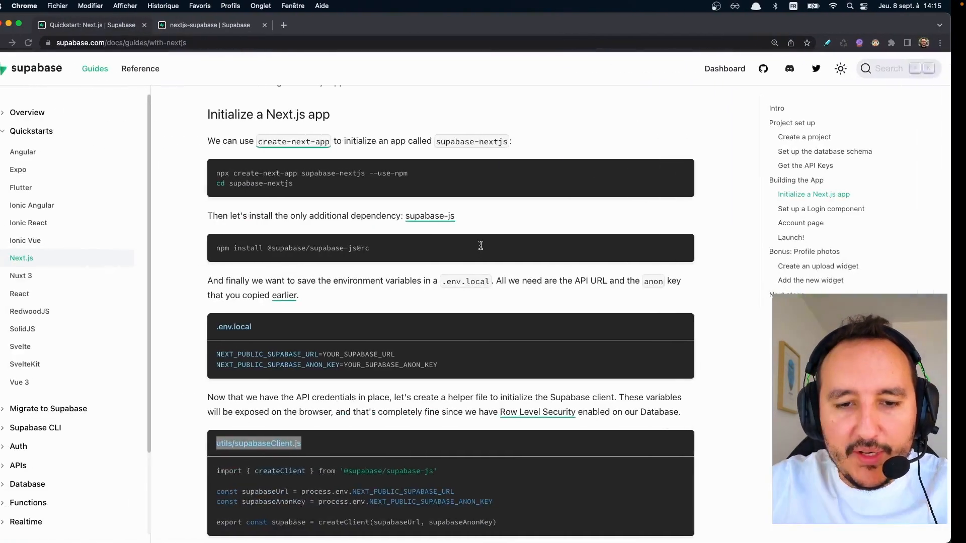
pyautogui.scroll(-3)
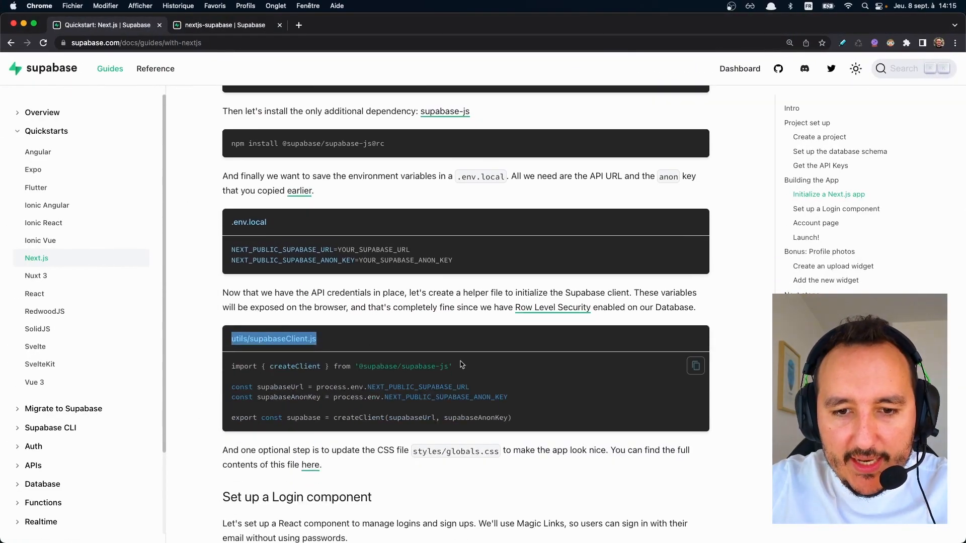
pyautogui.moveTo(431, 326)
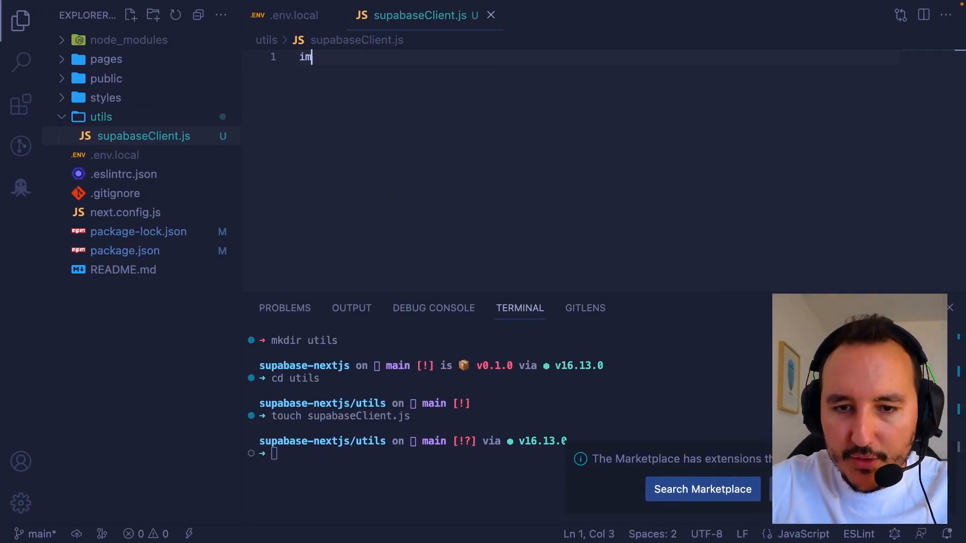
# Write the createClient import, URL and anon key env consts, and export const supabase = createClient(...)
pyautogui.write("port { createClient } from '")
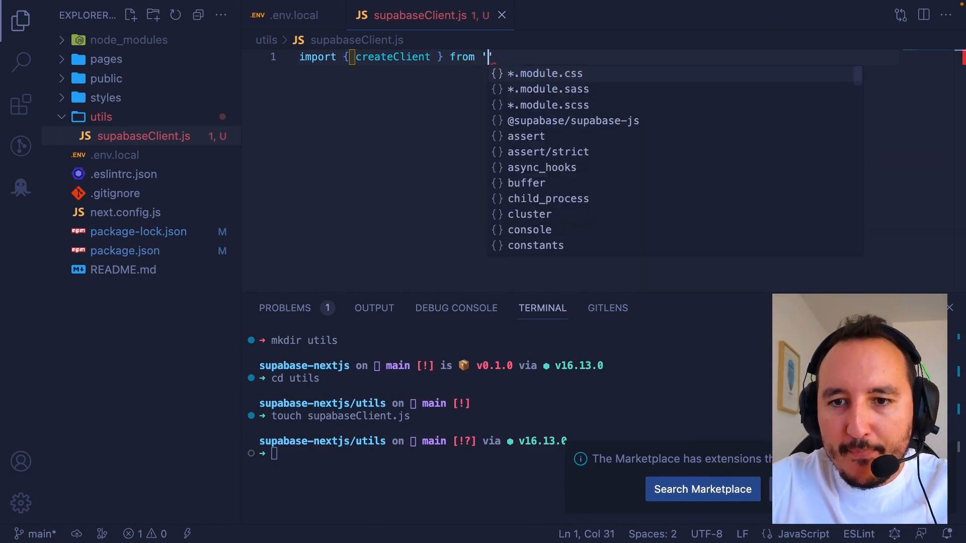
pyautogui.write('su')
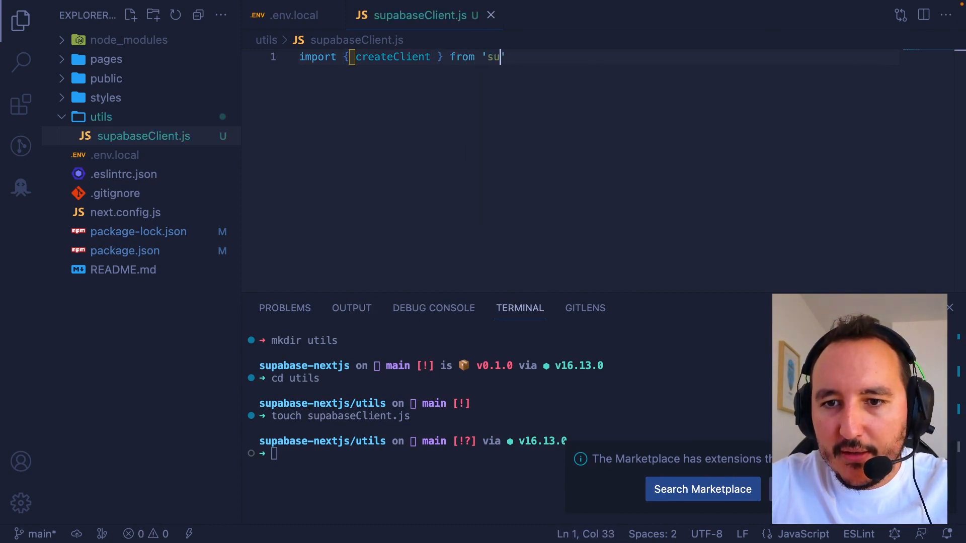
pyautogui.write('@supabase/supabase-js')
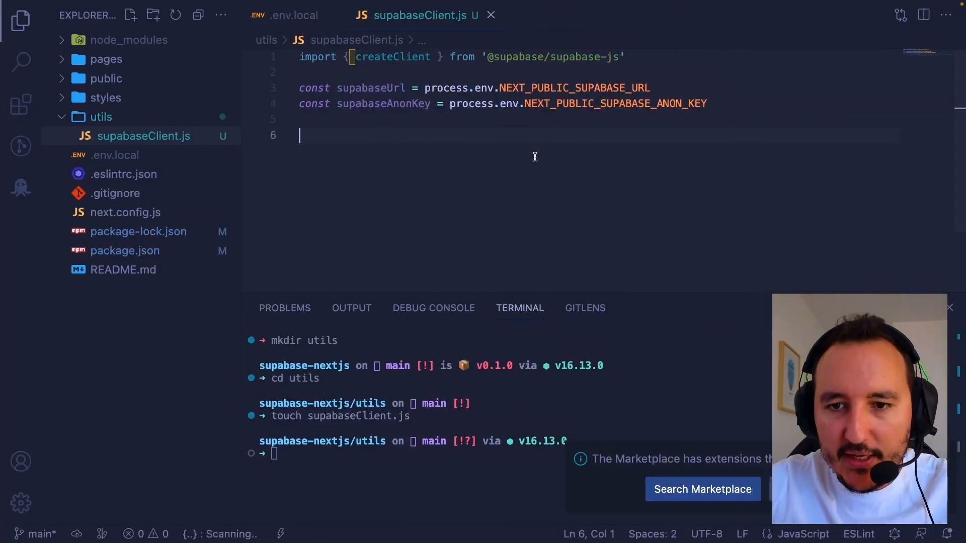
pyautogui.write('export const supabase = createClient(supabaseUrl, supabaseAnonKey)')
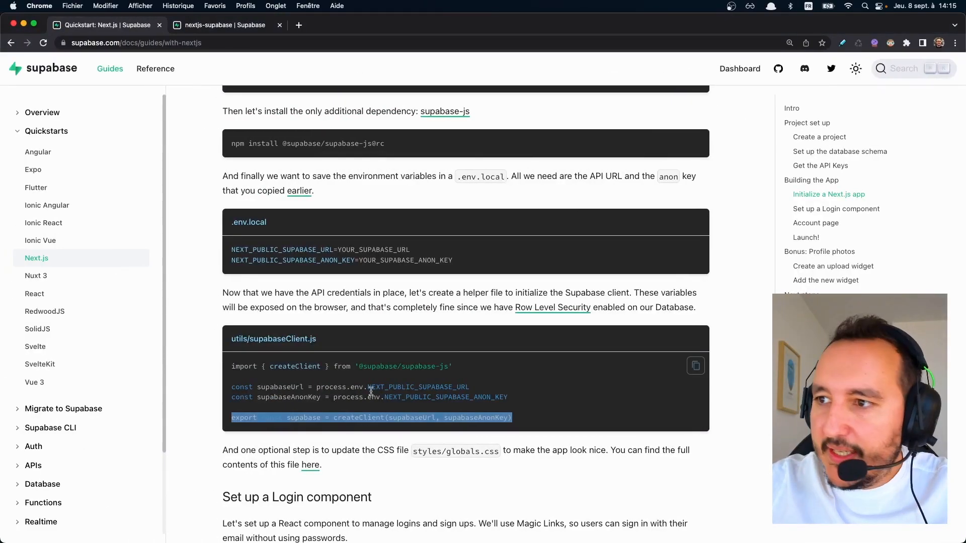
pyautogui.scroll(-3)
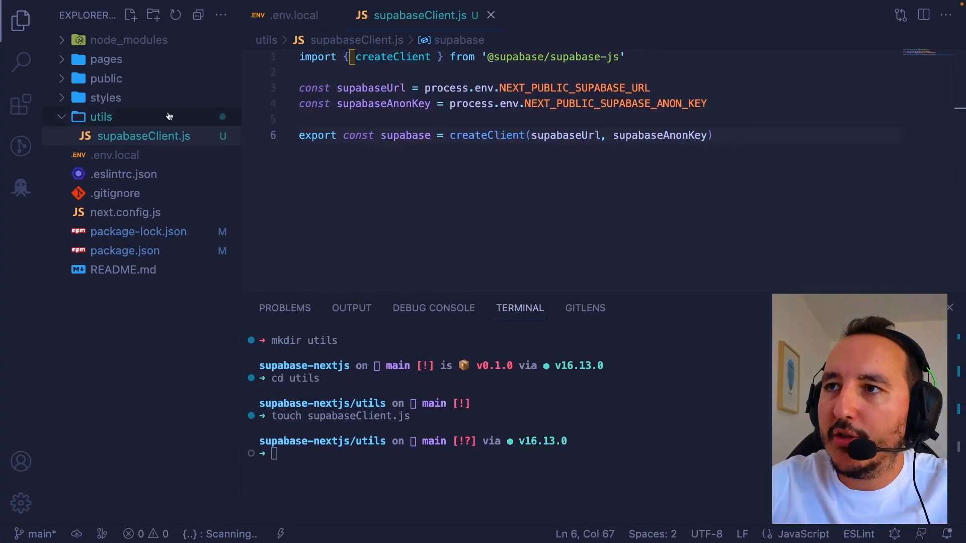
# Close the open editors, mkdir components at the root, expand it and begin an Auth entry
pyautogui.click(102, 116)
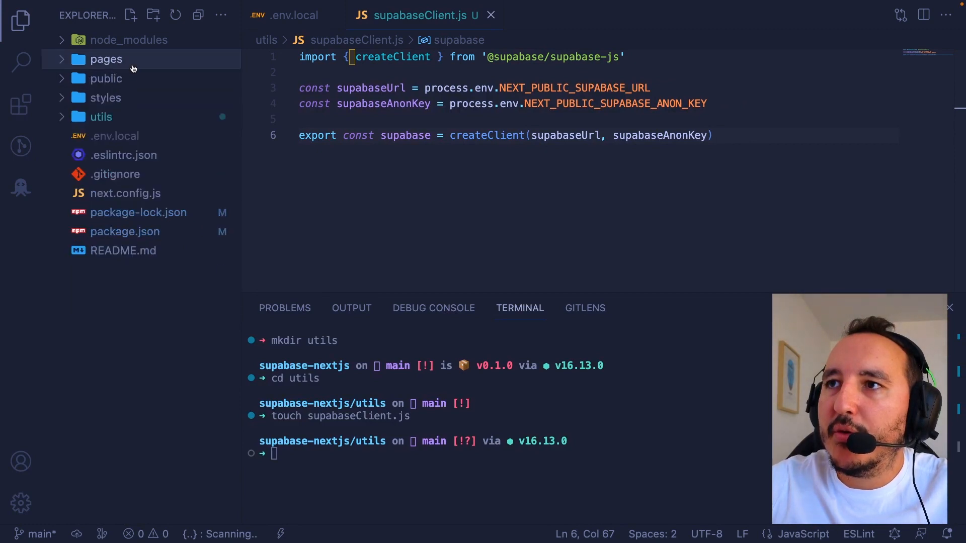
pyautogui.click(106, 59)
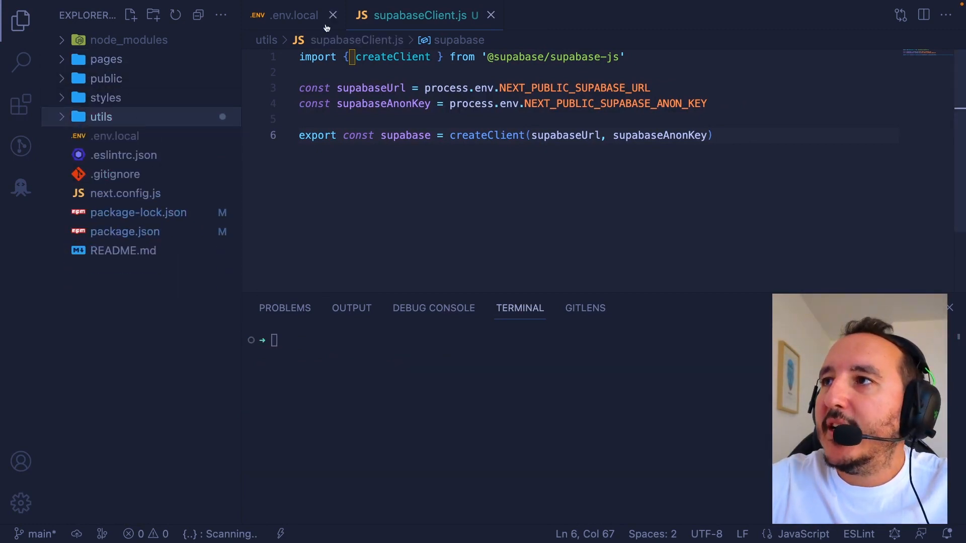
pyautogui.click(333, 15)
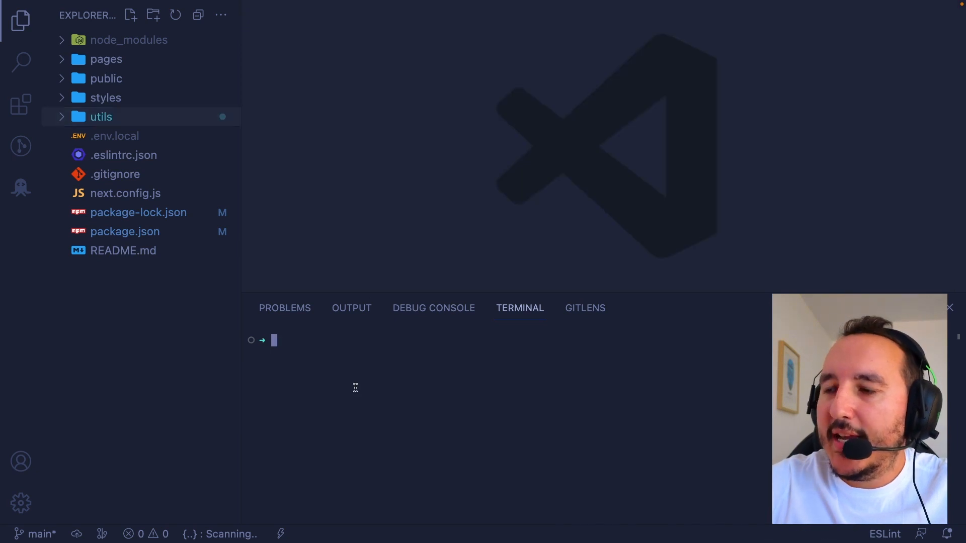
pyautogui.write('mkdi')
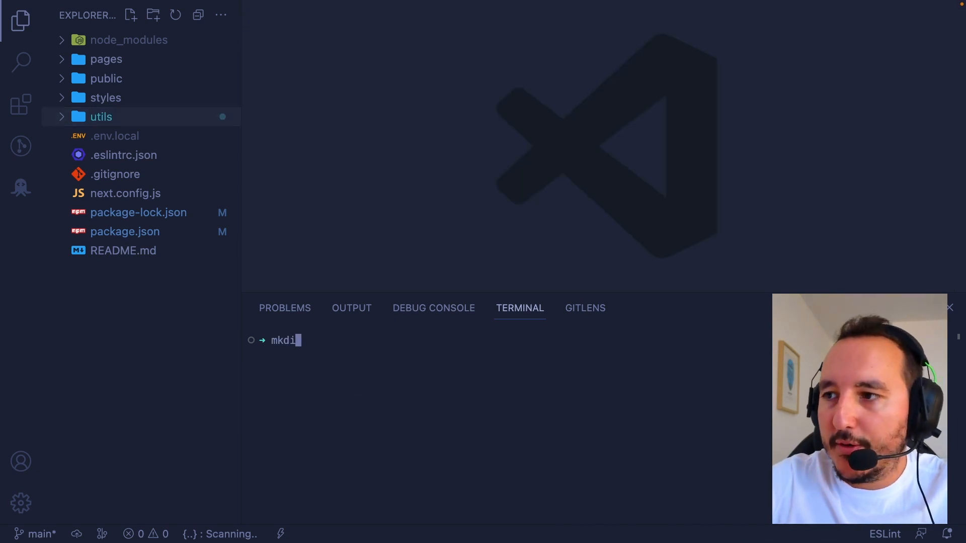
pyautogui.press('Enter')
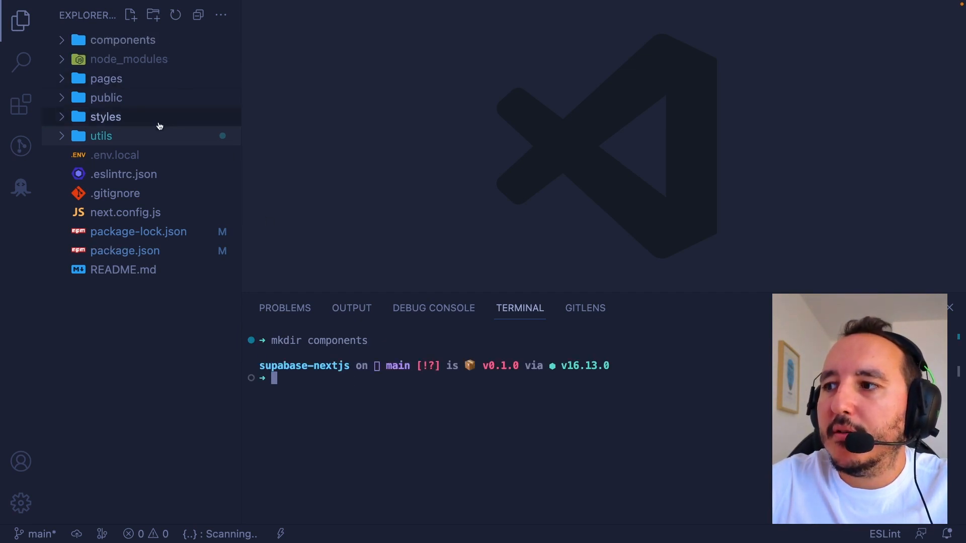
pyautogui.click(123, 41)
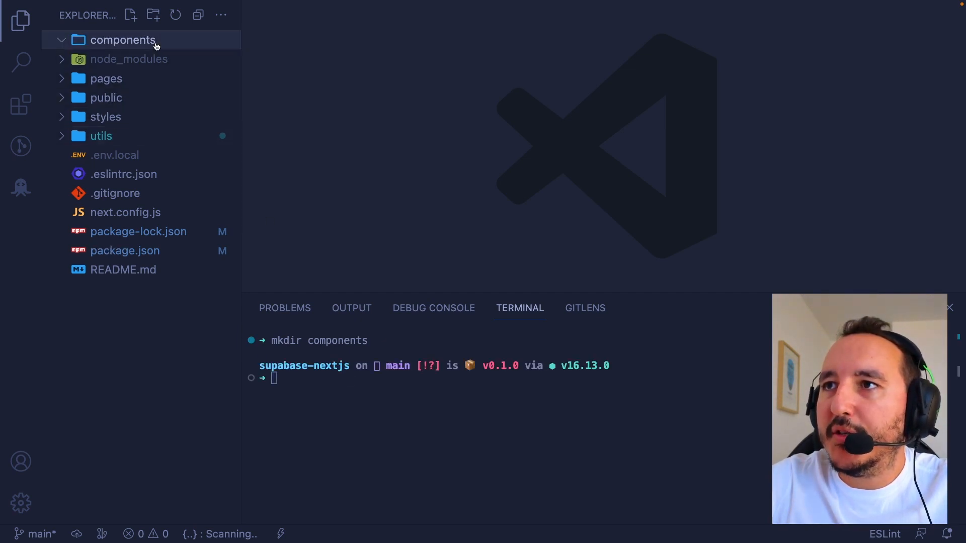
pyautogui.write('Auth')
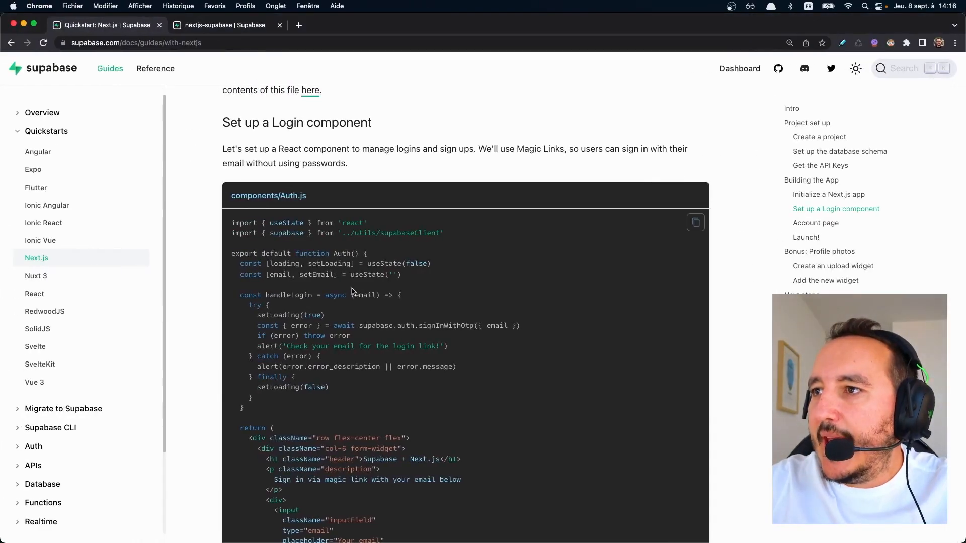
# Paste the quickstart Auth.js magic-link login component into components/Auth.js
pyautogui.scroll(-3)
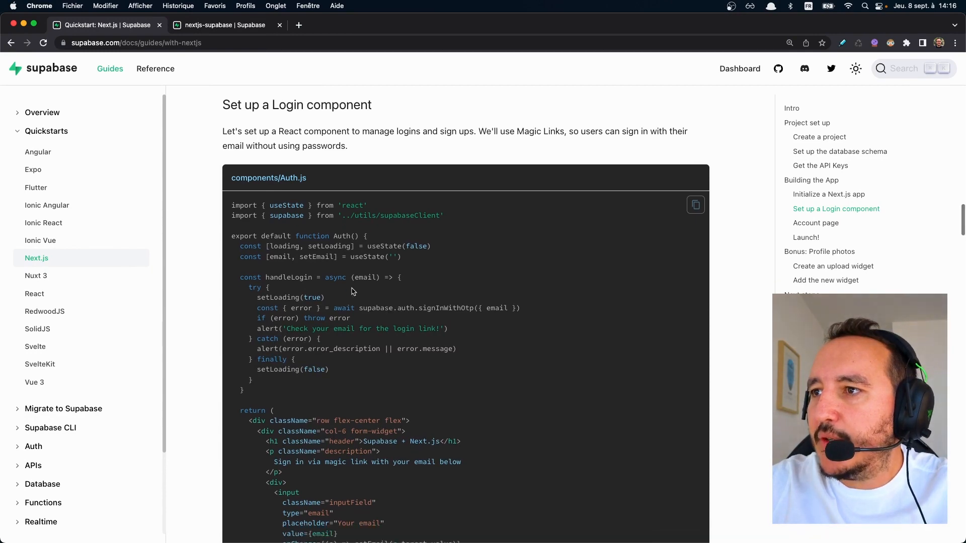
pyautogui.scroll(-3)
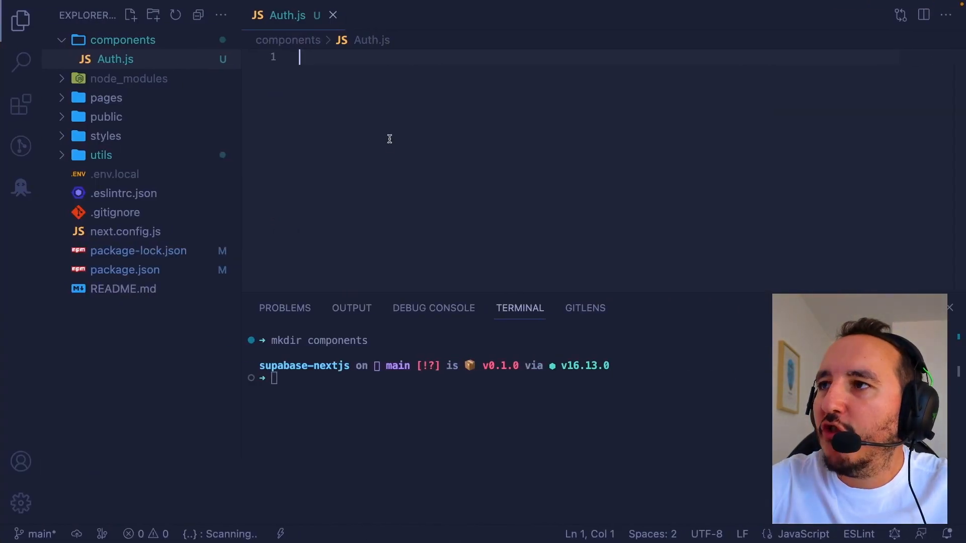
pyautogui.write('export default function Auth() {')
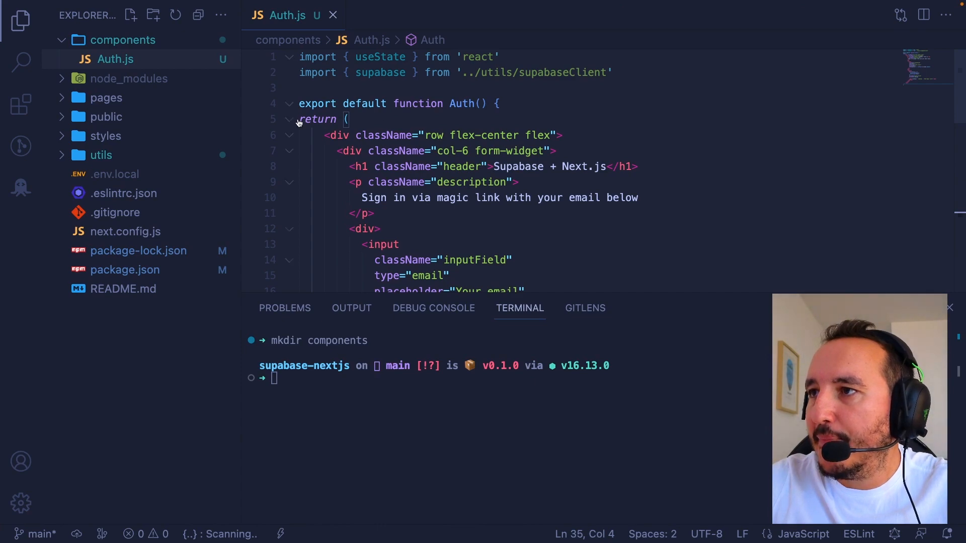
pyautogui.press('Enter')
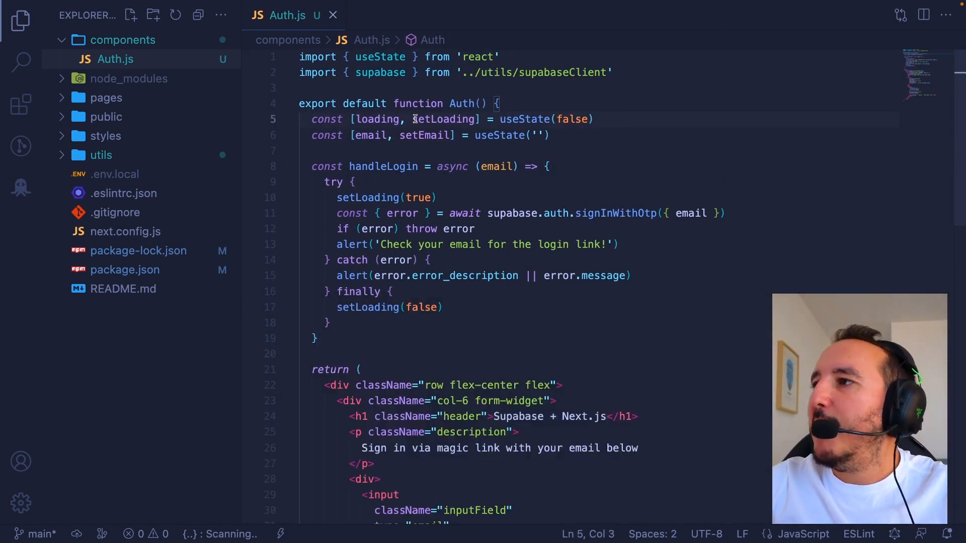
# Review the loading and email state and the supabase.auth.signInWithOtp(email) call
pyautogui.doubleClick(378, 119)
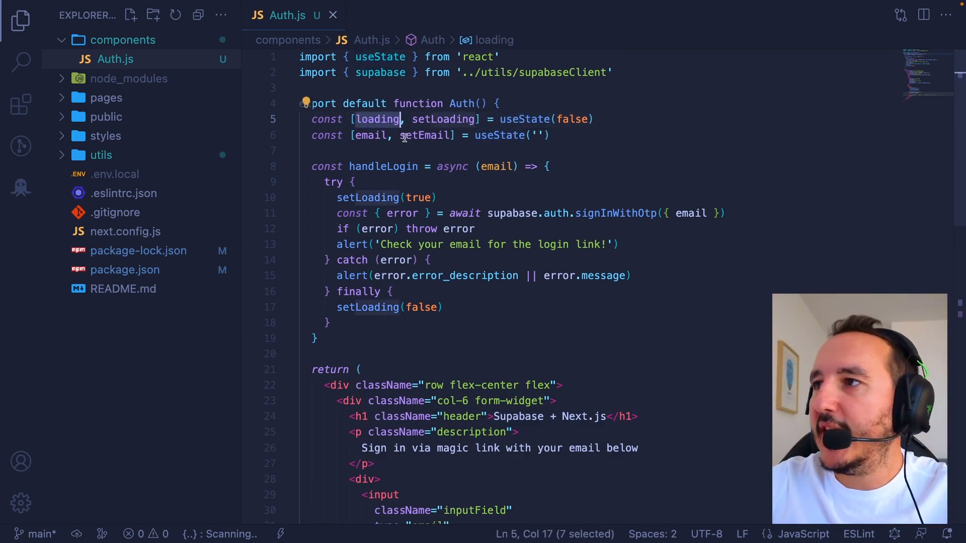
pyautogui.doubleClick(382, 166)
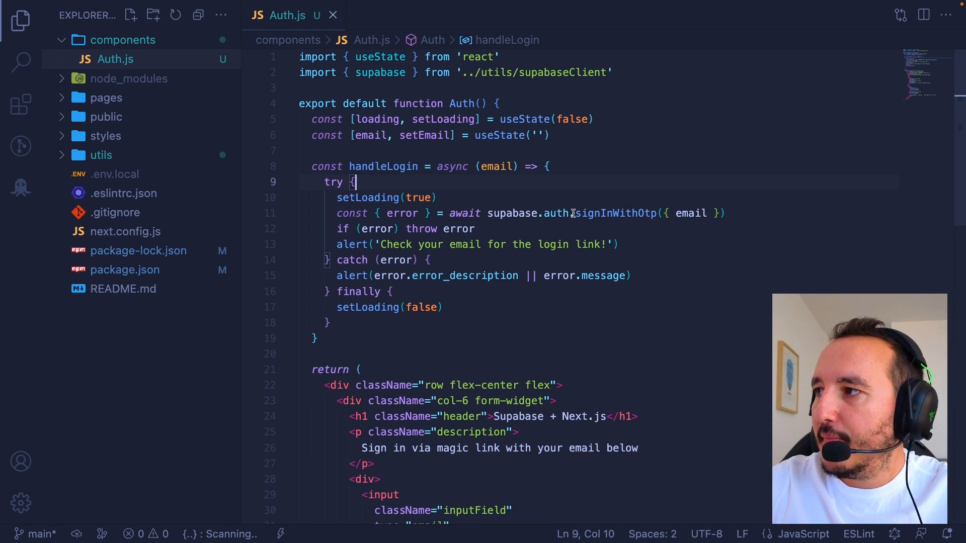
pyautogui.doubleClick(512, 214)
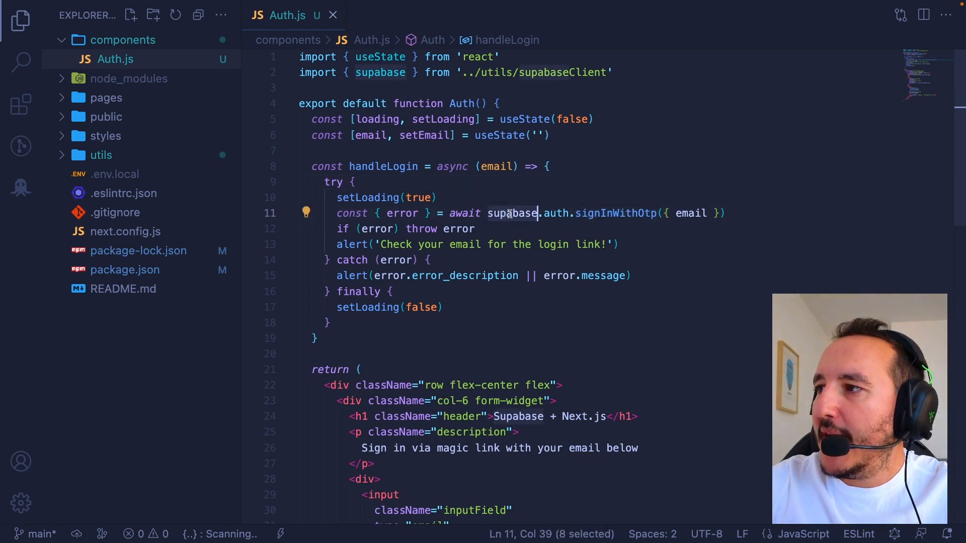
pyautogui.doubleClick(555, 213)
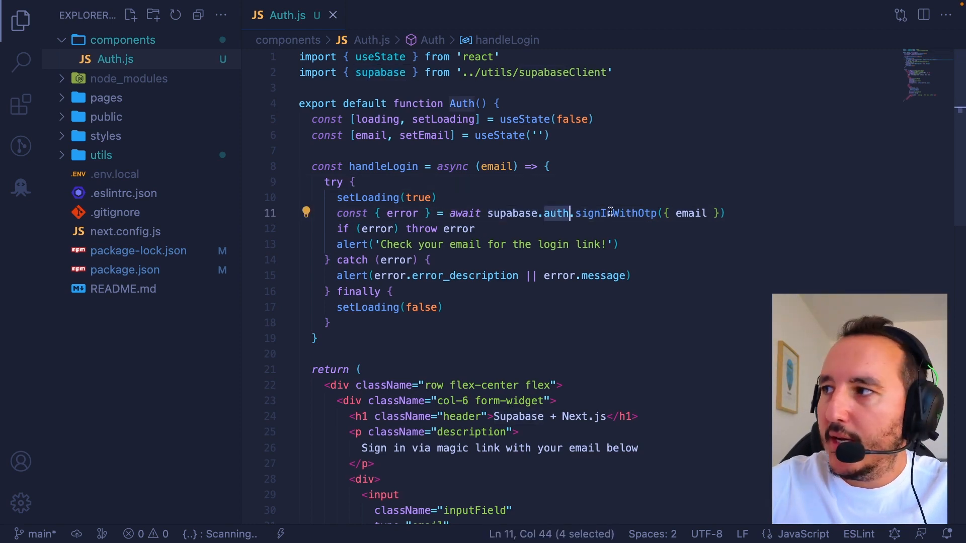
pyautogui.click(698, 213)
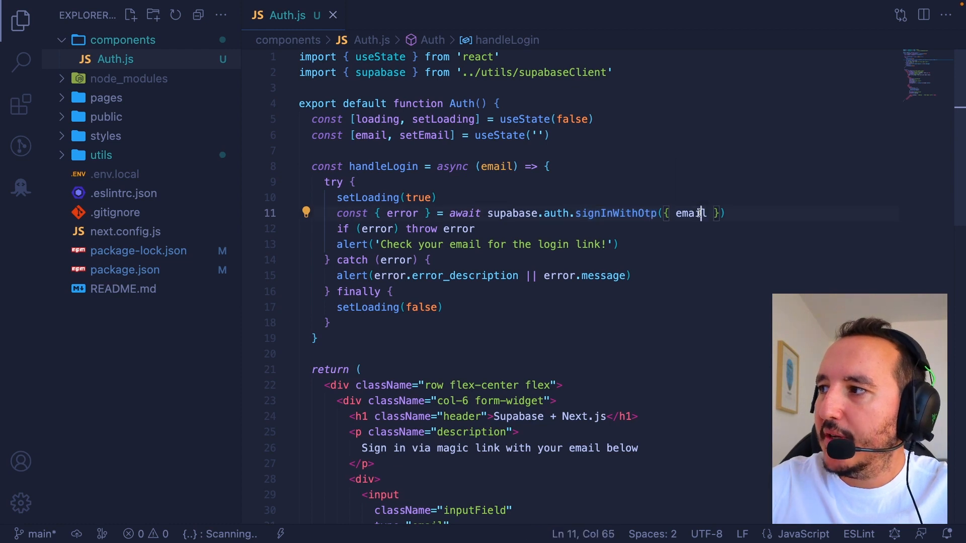
pyautogui.doubleClick(690, 213)
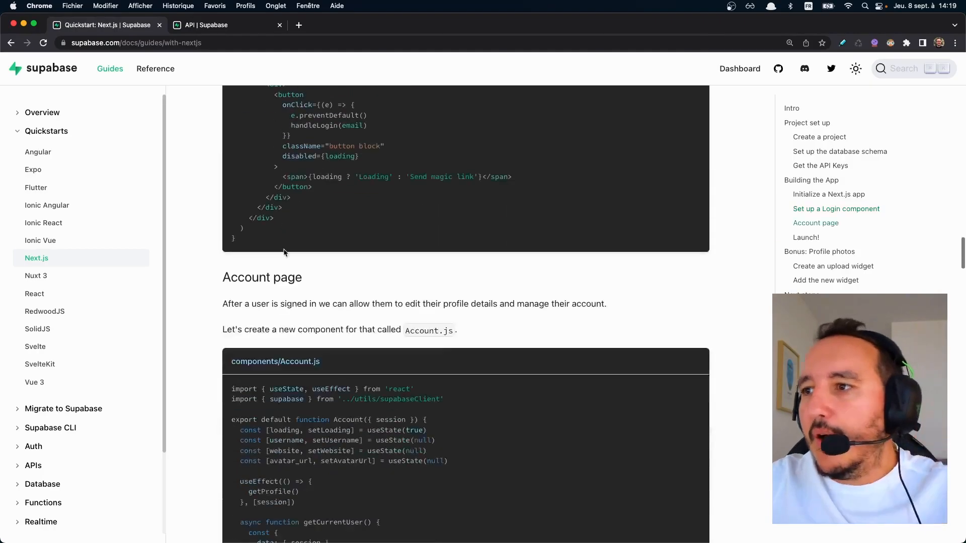
# Create components/Account.js with the quickstart code and review its getCurrentUser and getProfile logic
pyautogui.scroll(-3)
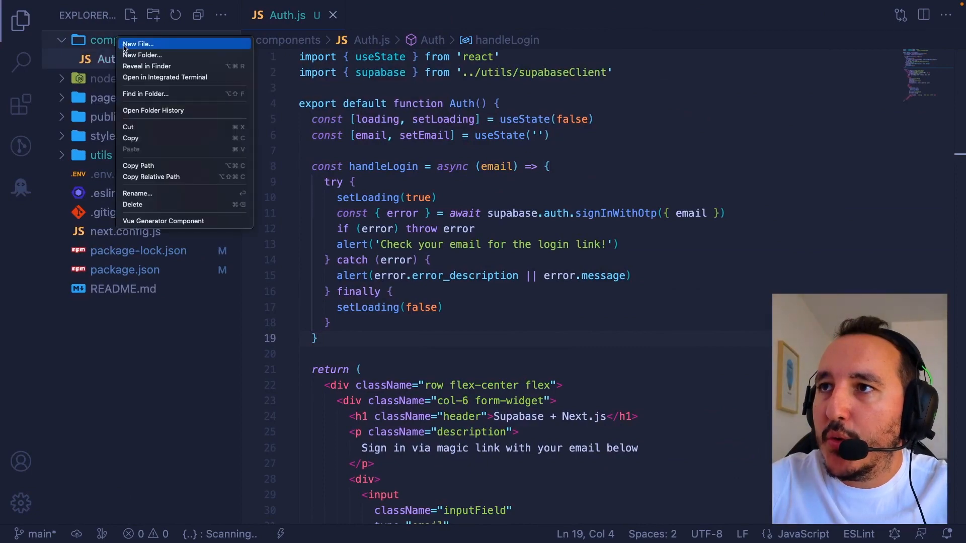
pyautogui.click(143, 44)
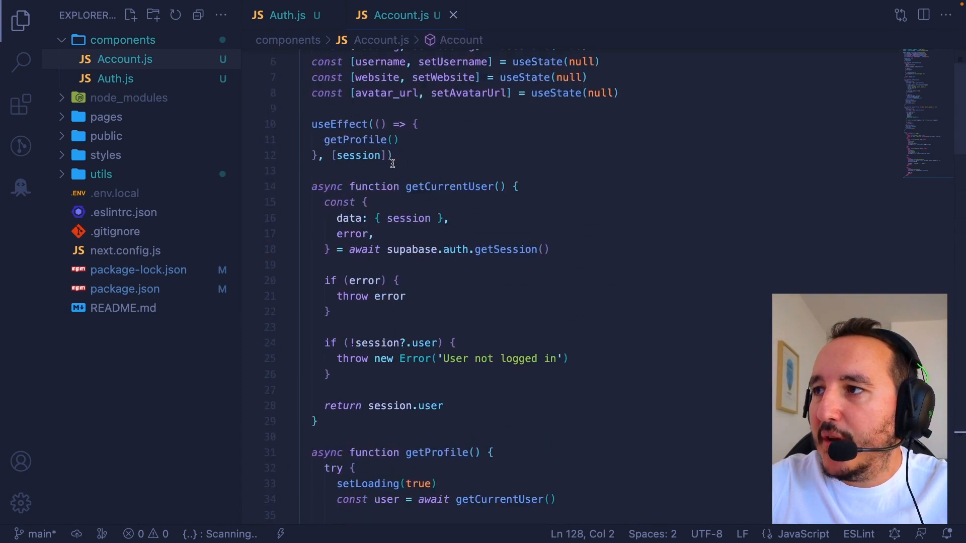
pyautogui.doubleClick(449, 176)
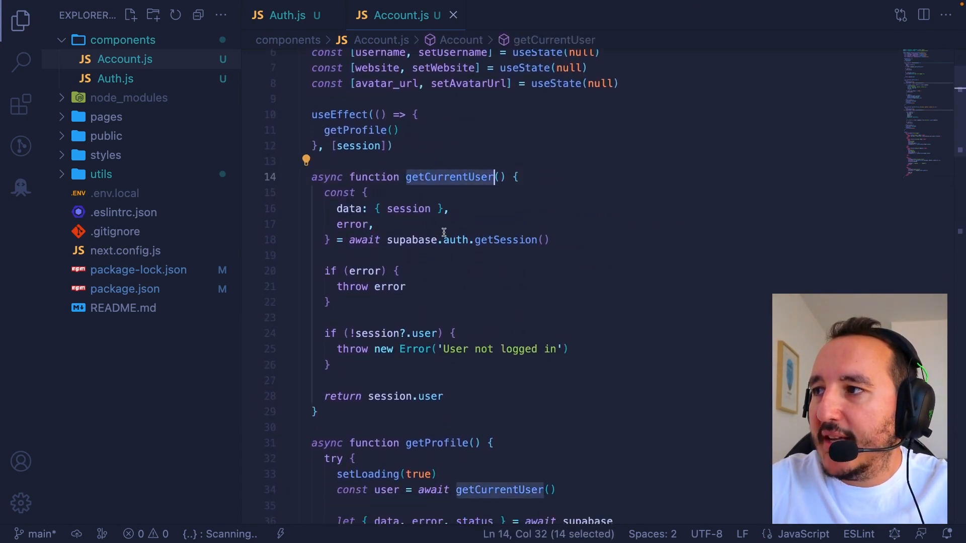
pyautogui.doubleClick(457, 239)
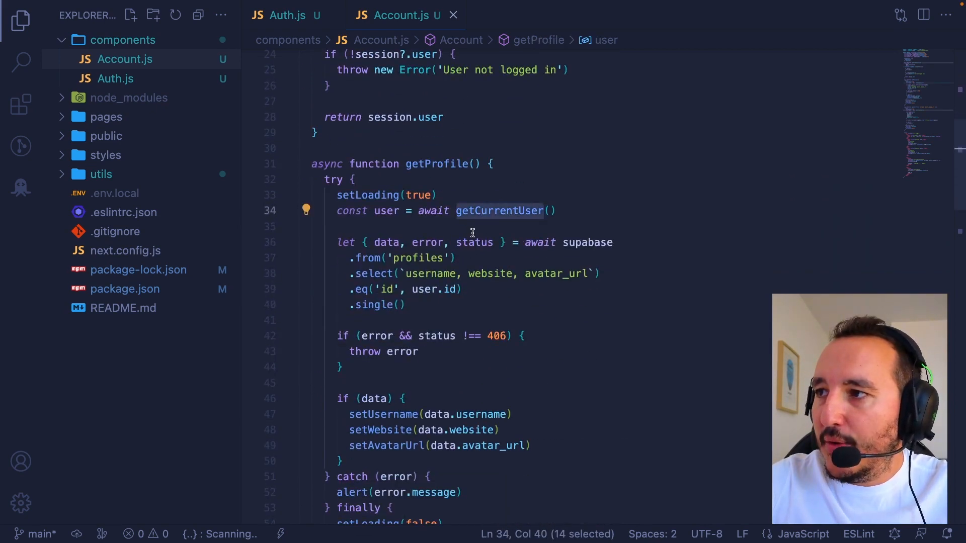
pyautogui.scroll(-3)
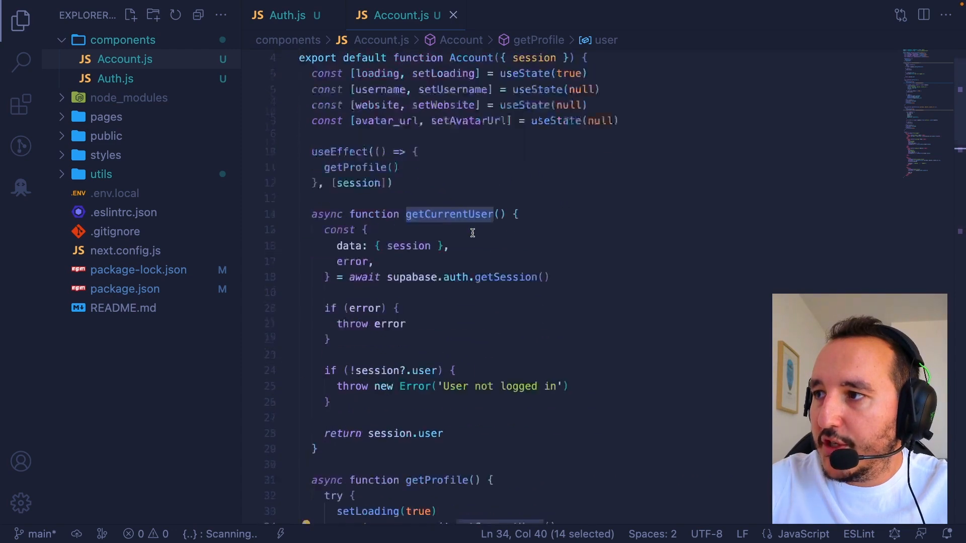
pyautogui.scroll(-3)
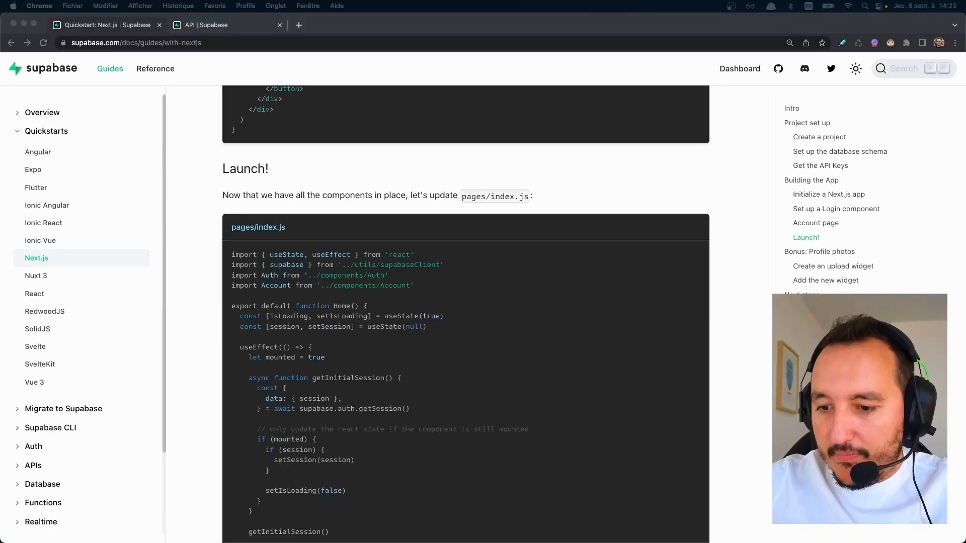
pyautogui.moveTo(426, 245)
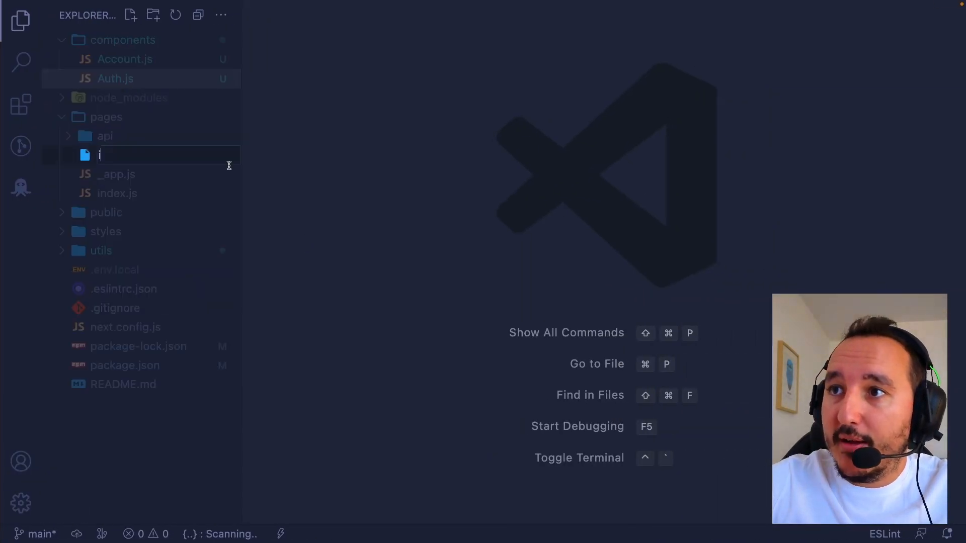
# Replace pages/index.js with the quickstart Launch code rendering Auth and Account
pyautogui.rightClick(98, 173)
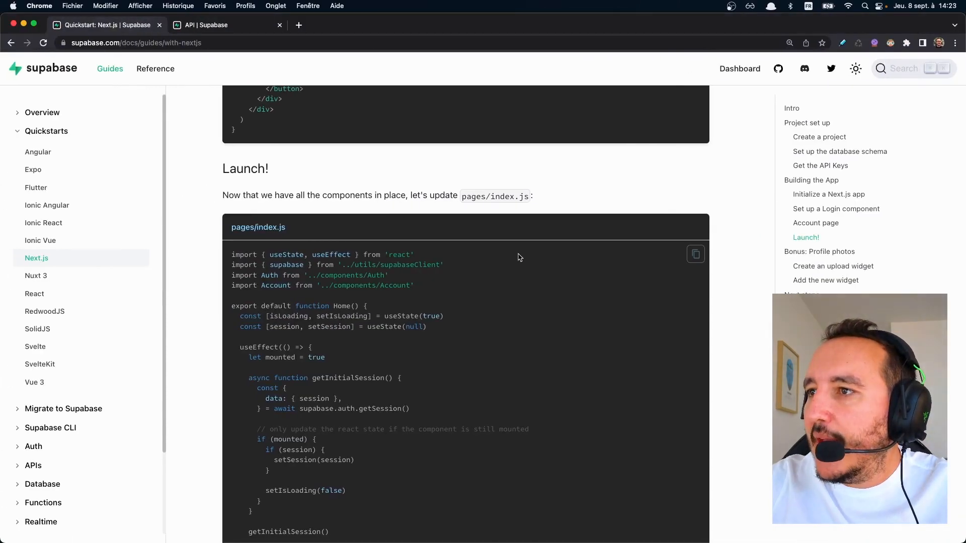
pyautogui.scroll(-3)
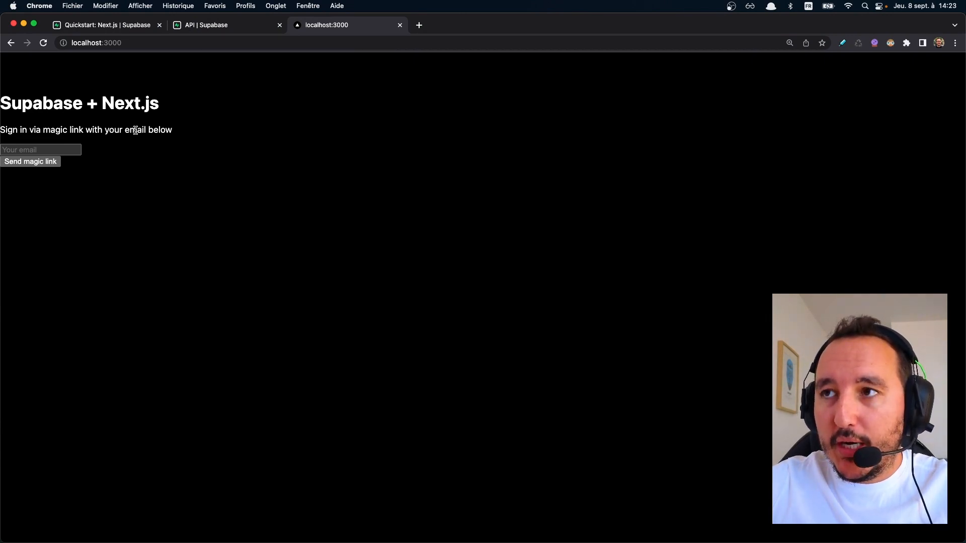
pyautogui.moveTo(134, 151)
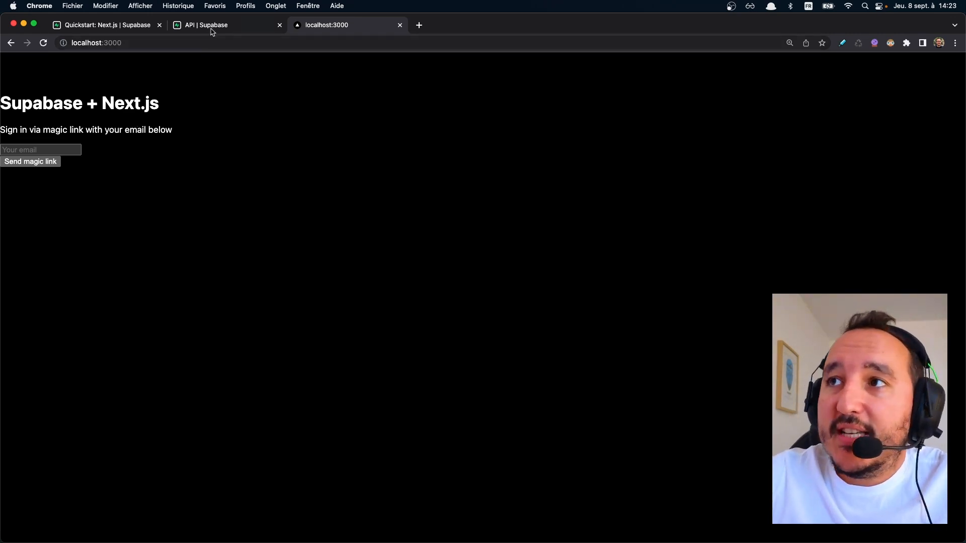
# Bring up the Supabase project's Authentication > Users page, then return to the local app
pyautogui.click(219, 25)
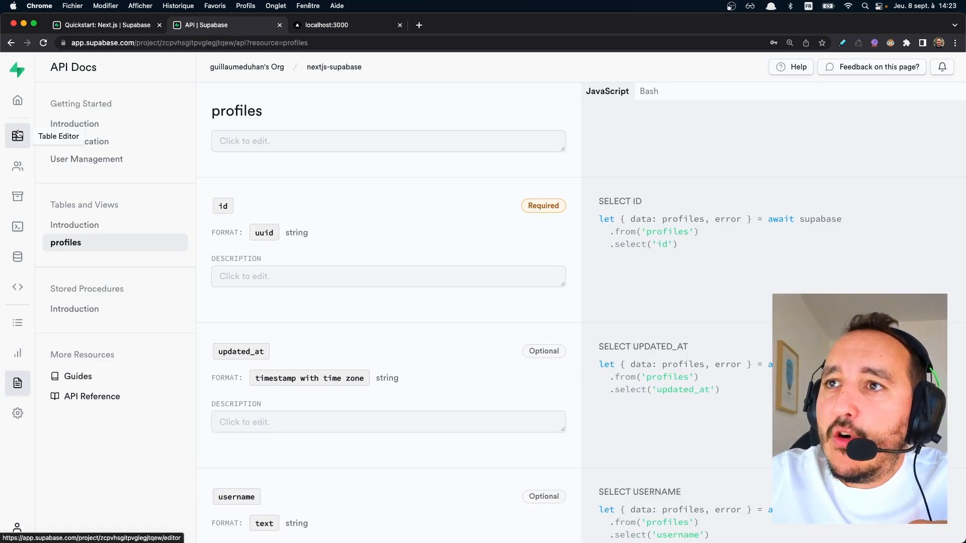
pyautogui.click(17, 167)
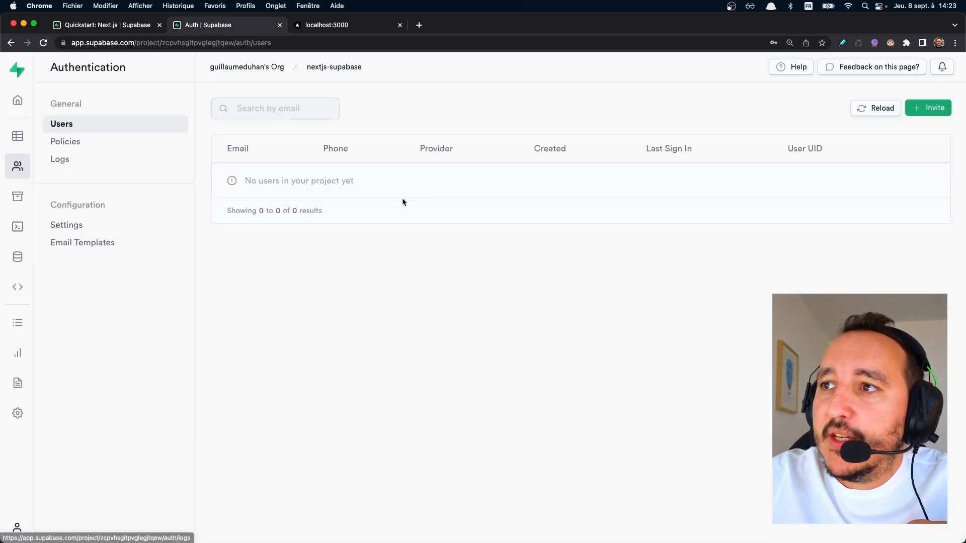
pyautogui.click(340, 25)
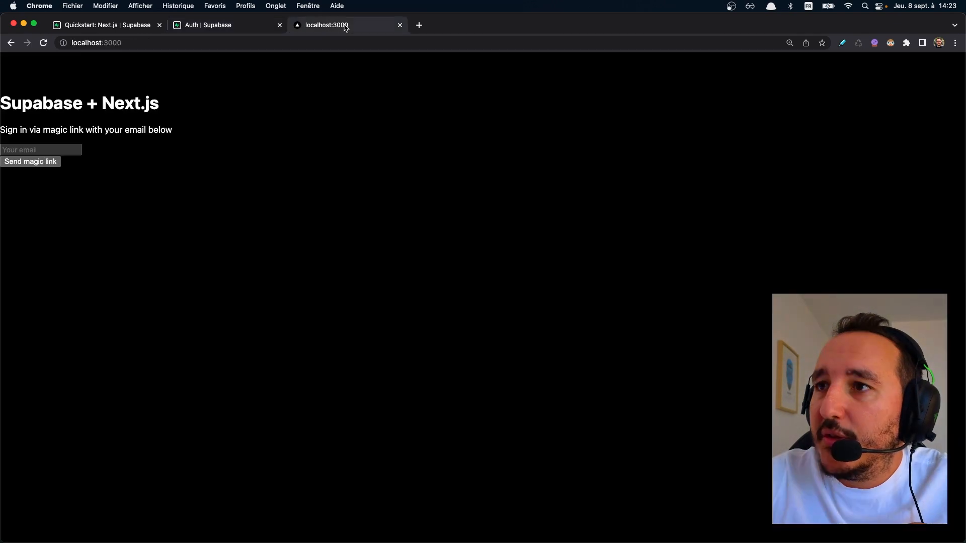
pyautogui.click(40, 149)
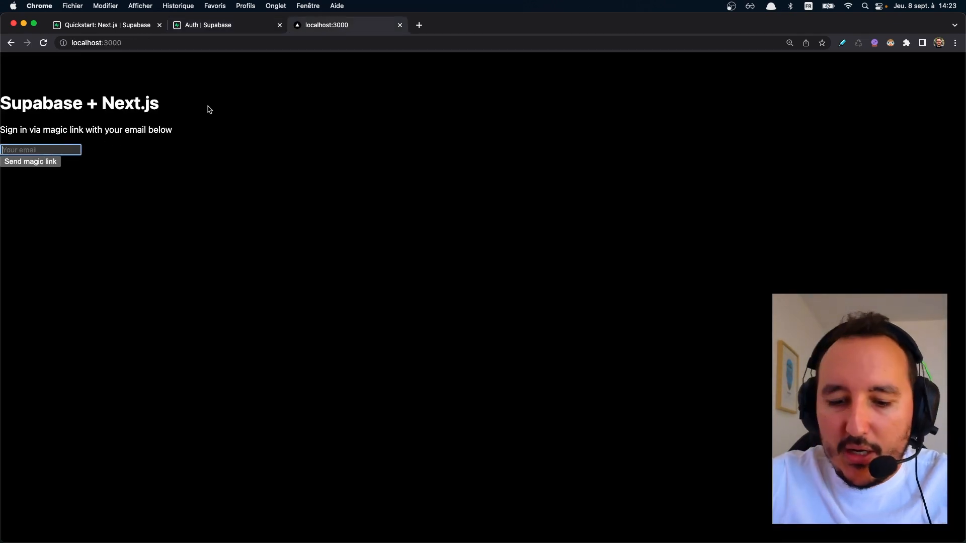
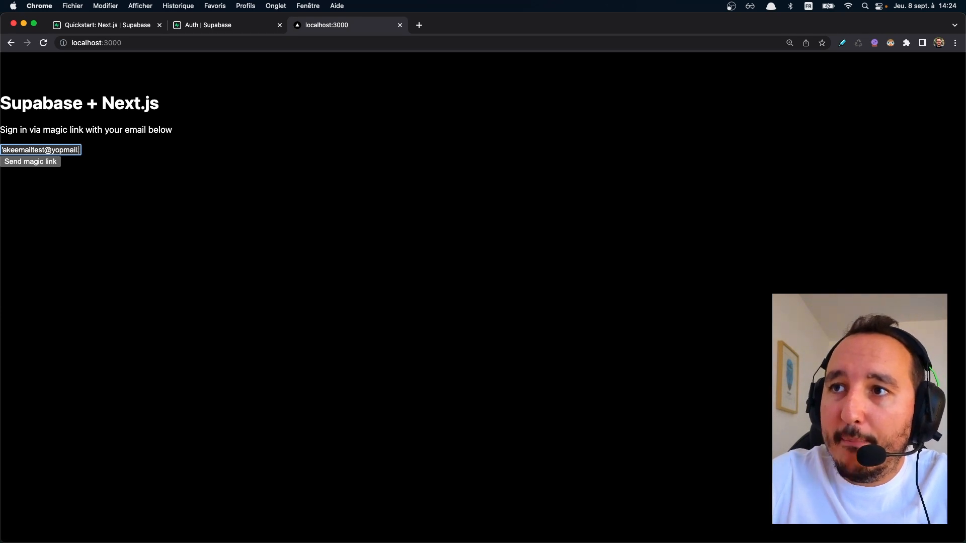
pyautogui.click(29, 161)
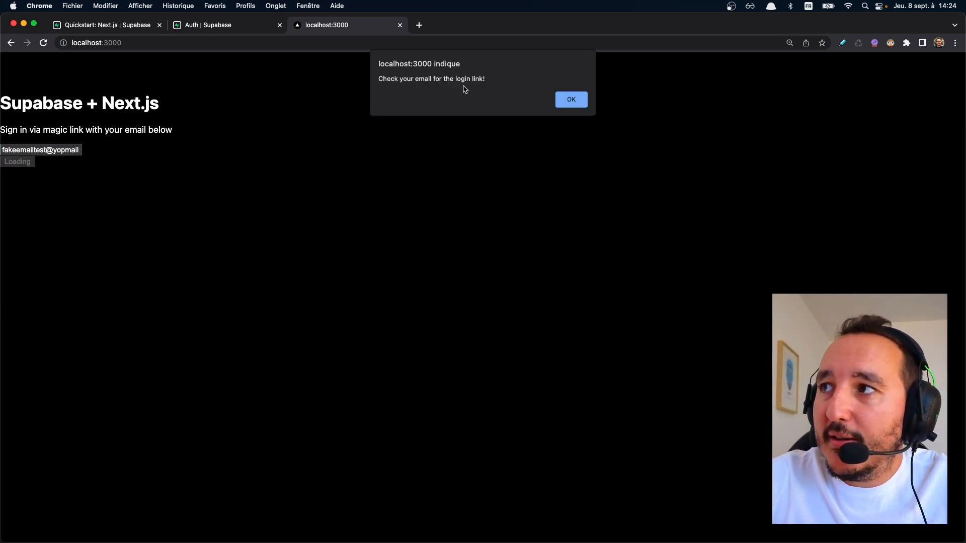
pyautogui.click(570, 98)
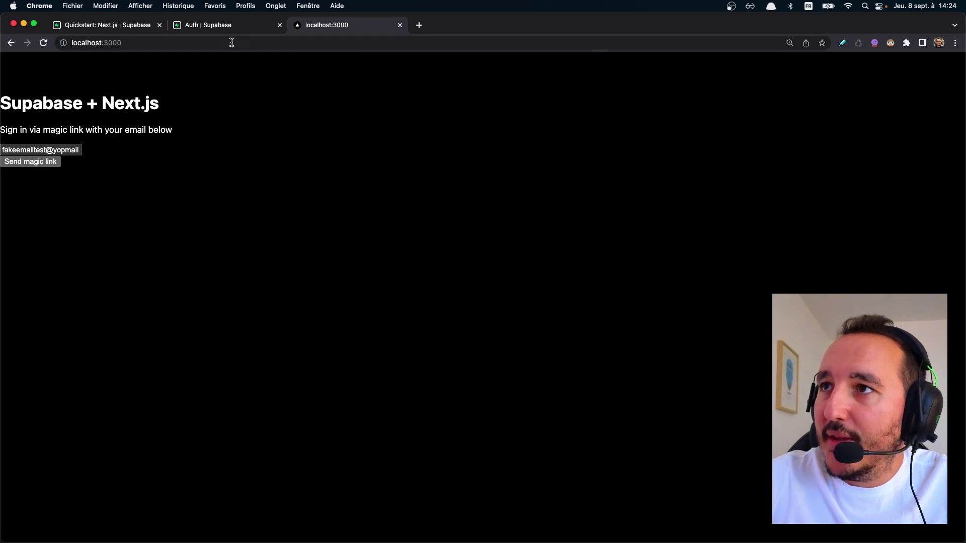
pyautogui.click(221, 24)
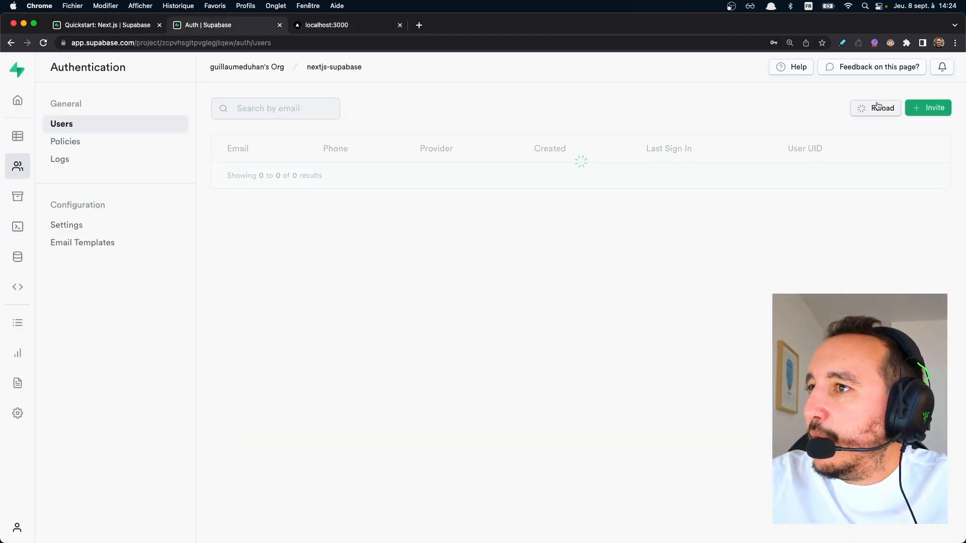
pyautogui.click(875, 107)
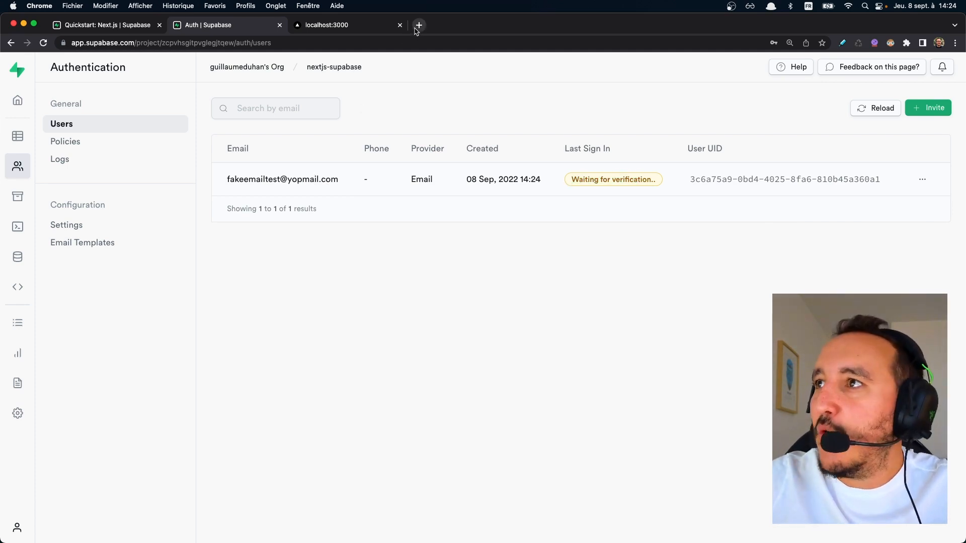
pyautogui.moveTo(420, 24)
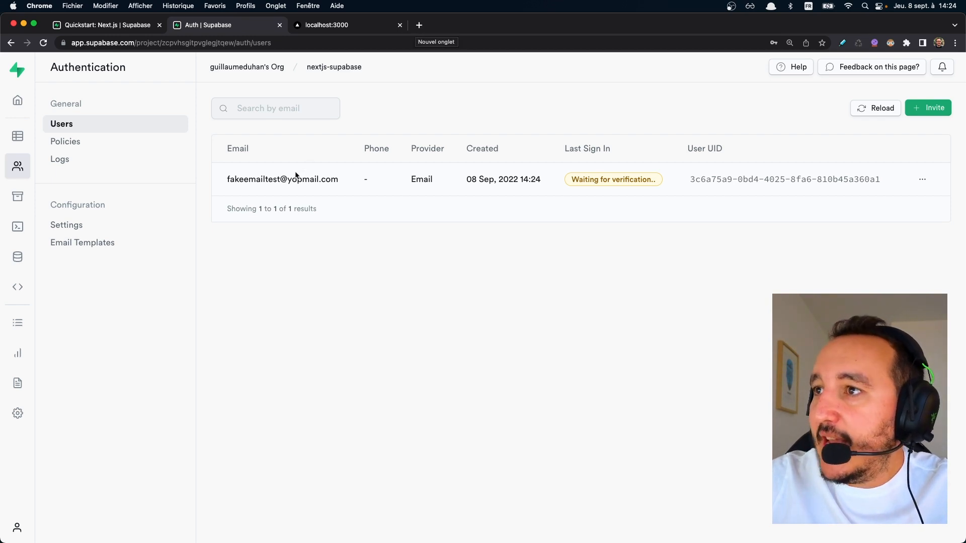
# Open the yopmail test inbox and follow the Confirm your mail link to localhost:3000 signed in
pyautogui.click(422, 24)
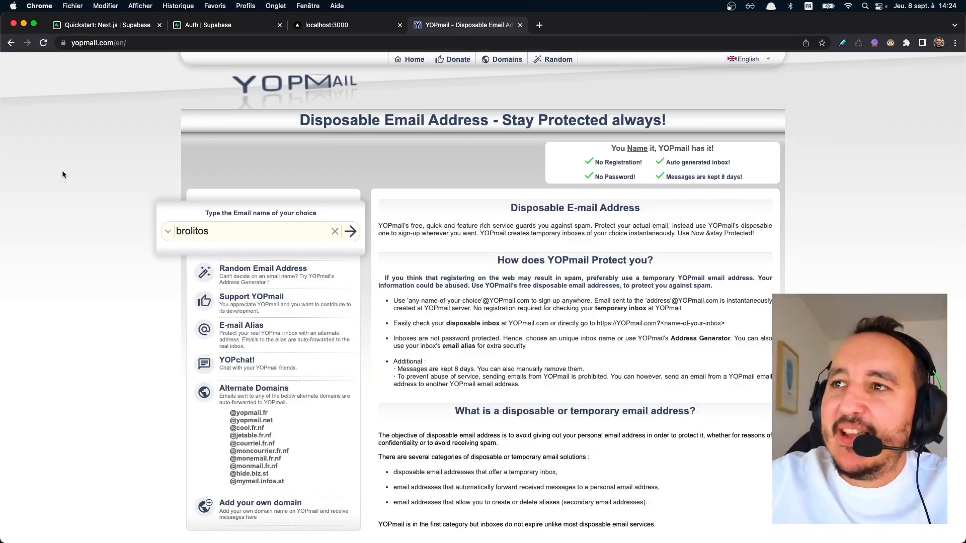
pyautogui.click(350, 231)
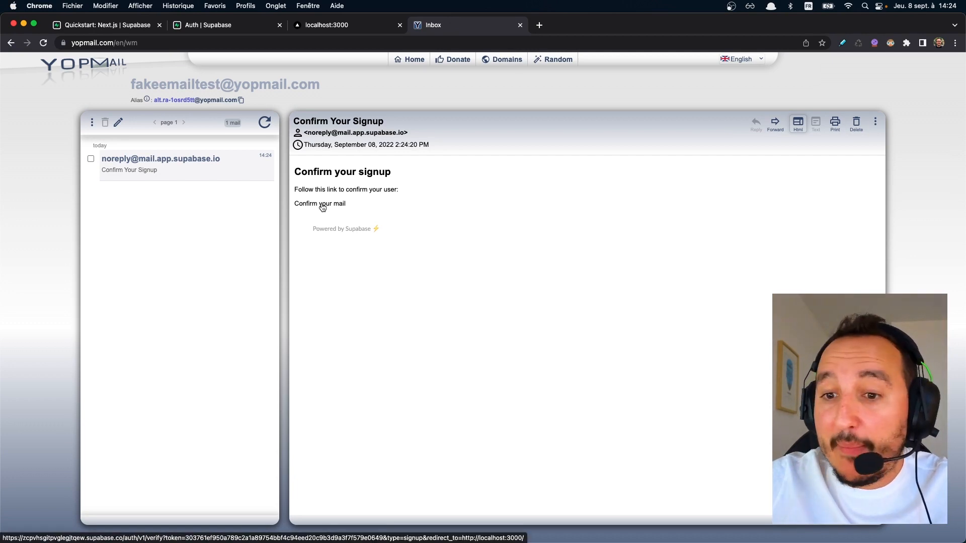
pyautogui.click(319, 203)
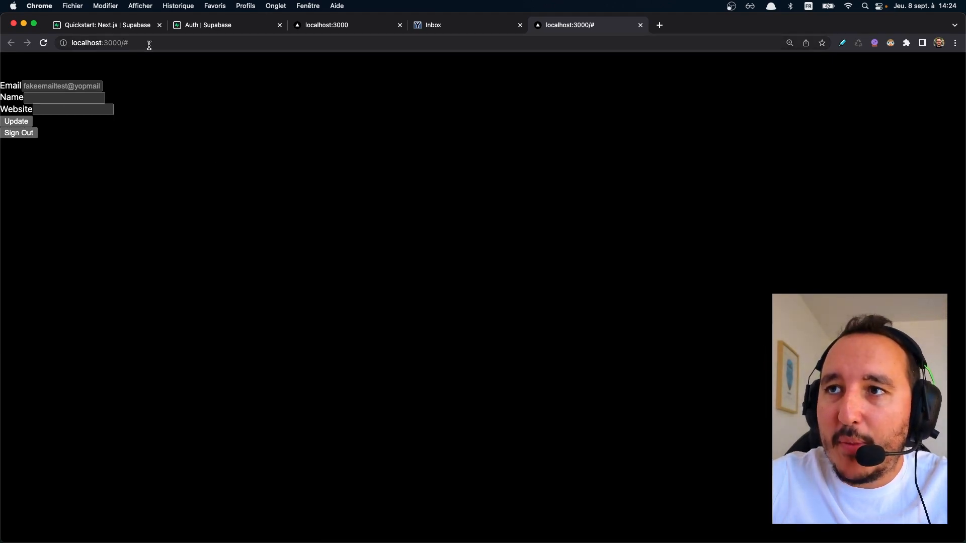
pyautogui.moveTo(303, 138)
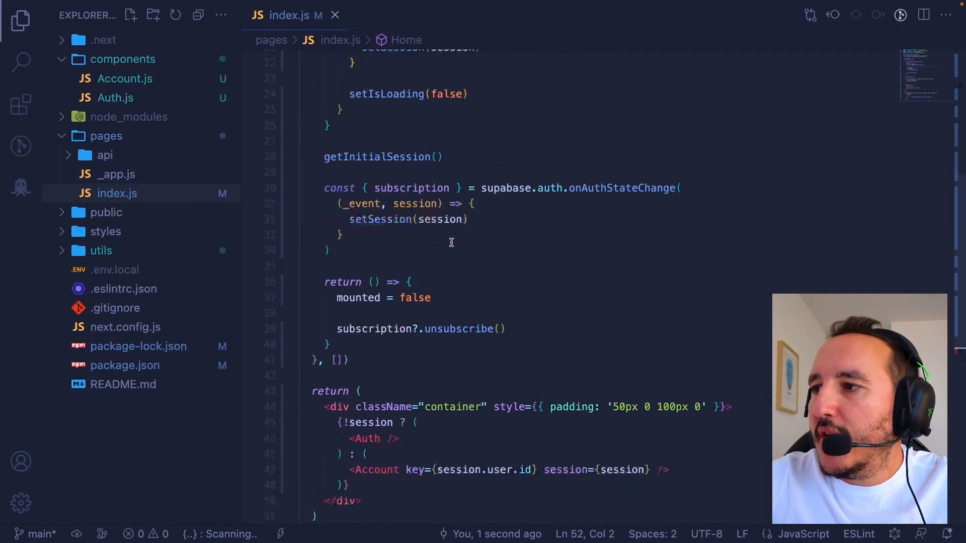
# Review Account.js's getCurrentUser, getProfile and profiles upsert, then enter 'Guila' as the name
pyautogui.scroll(-3)
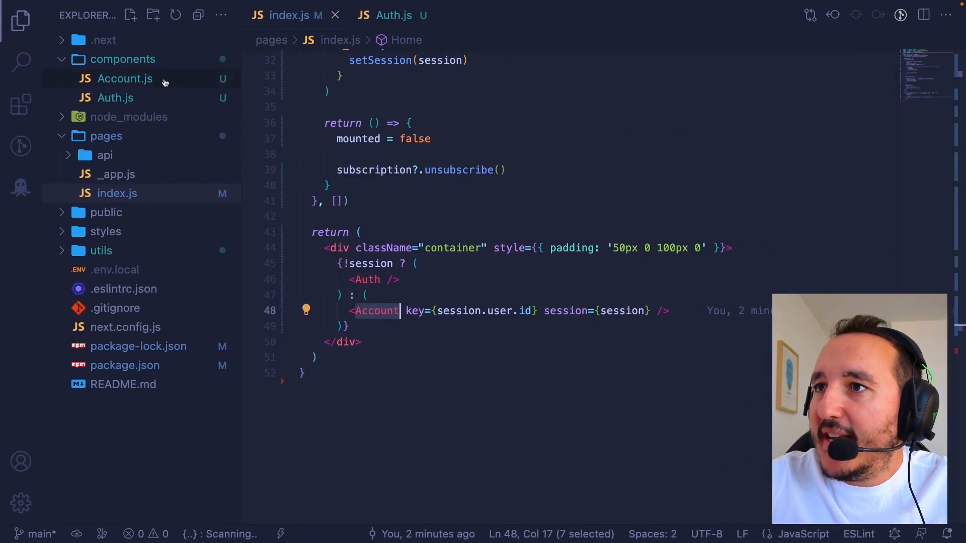
pyautogui.click(125, 79)
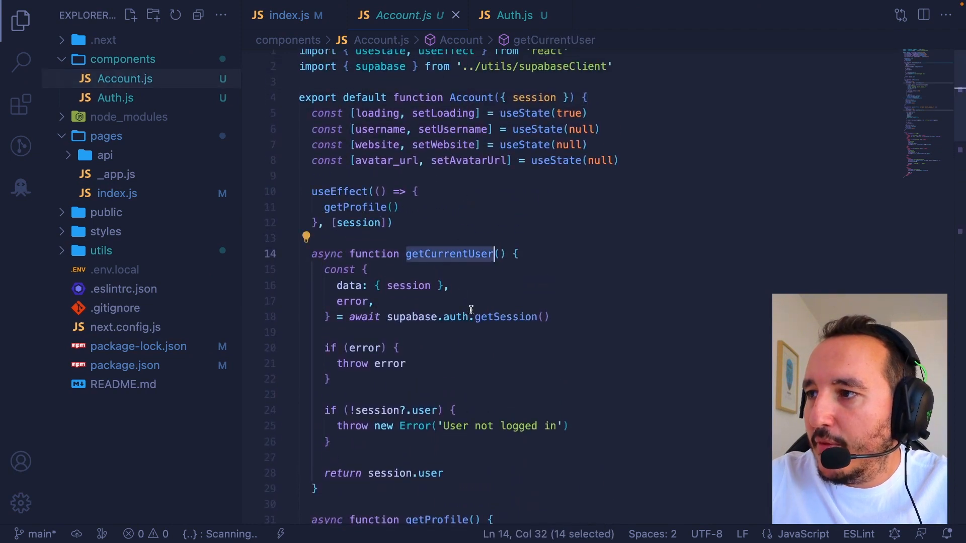
pyautogui.scroll(-3)
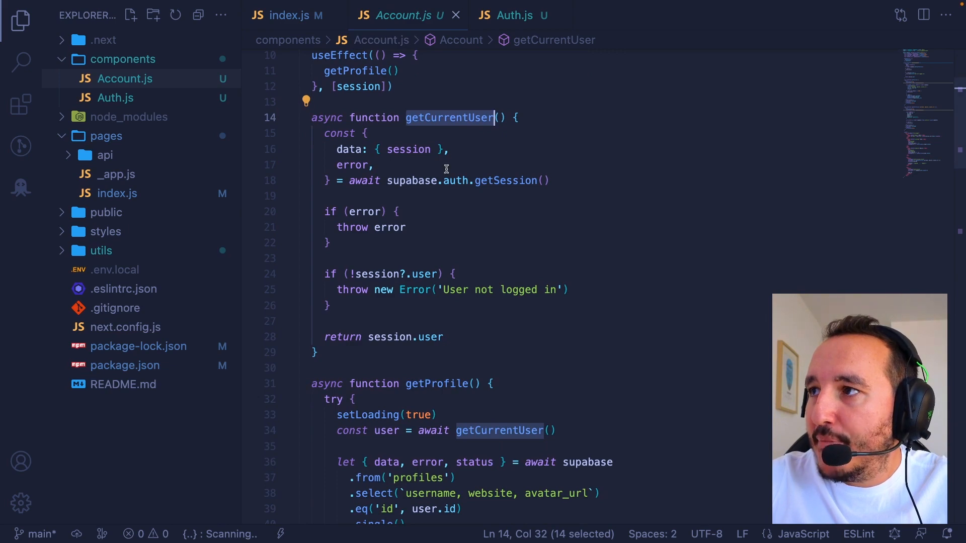
pyautogui.scroll(-3)
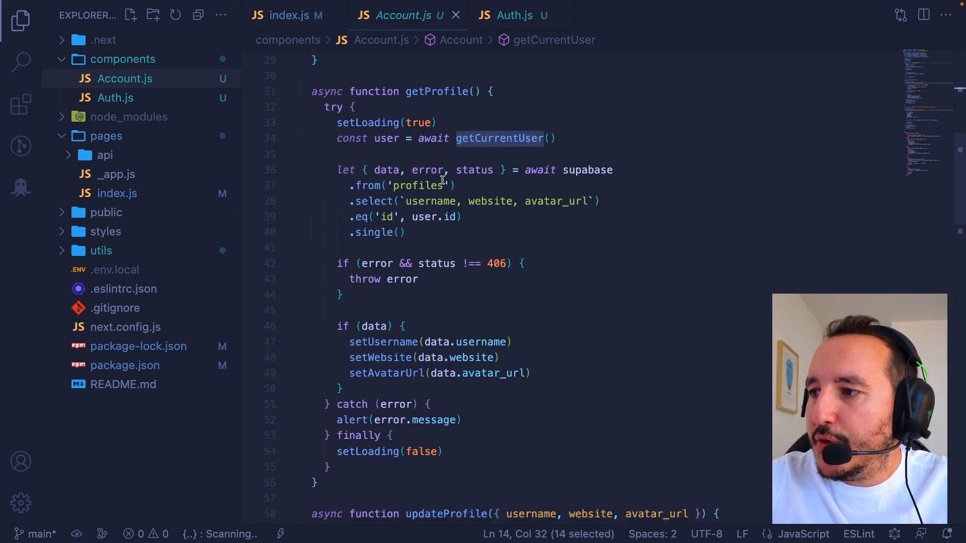
pyautogui.scroll(-3)
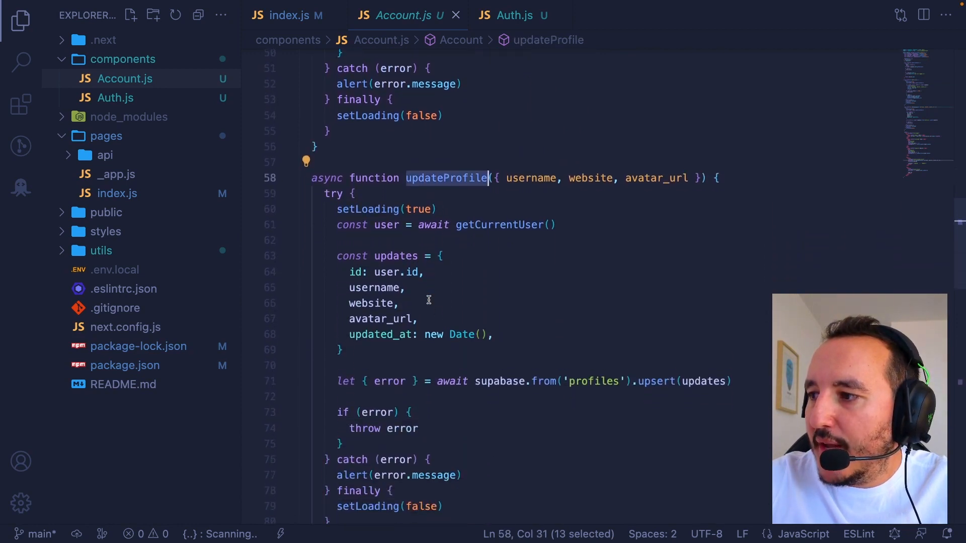
pyautogui.scroll(-3)
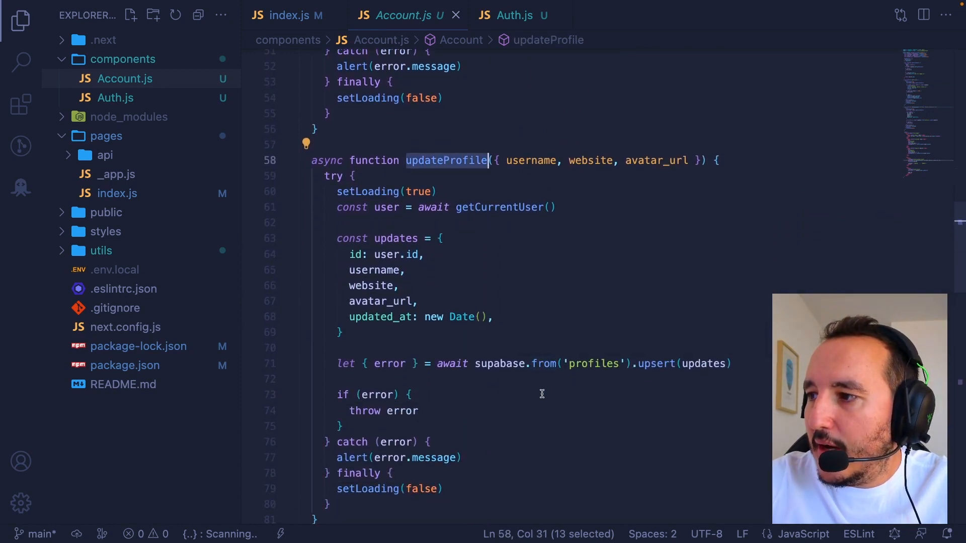
pyautogui.doubleClick(593, 365)
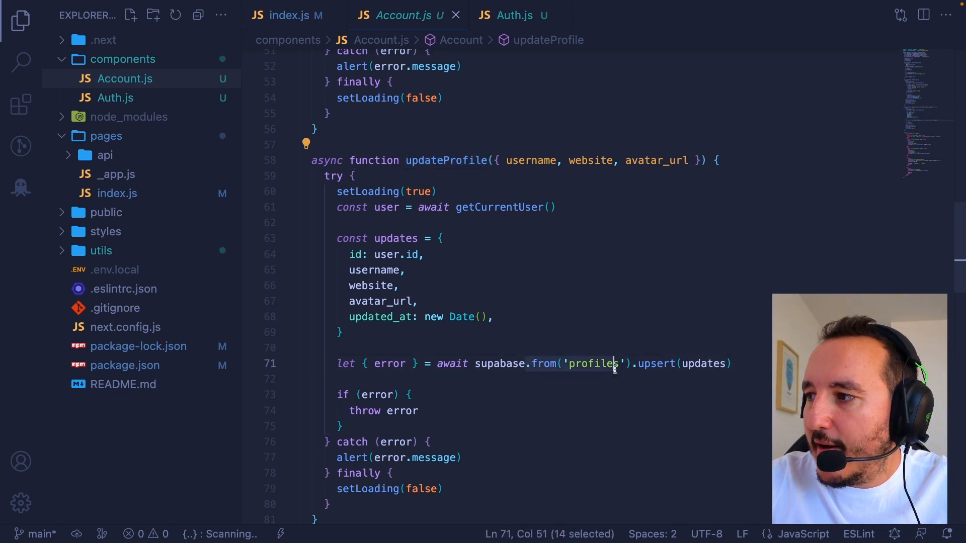
pyautogui.moveTo(652, 364)
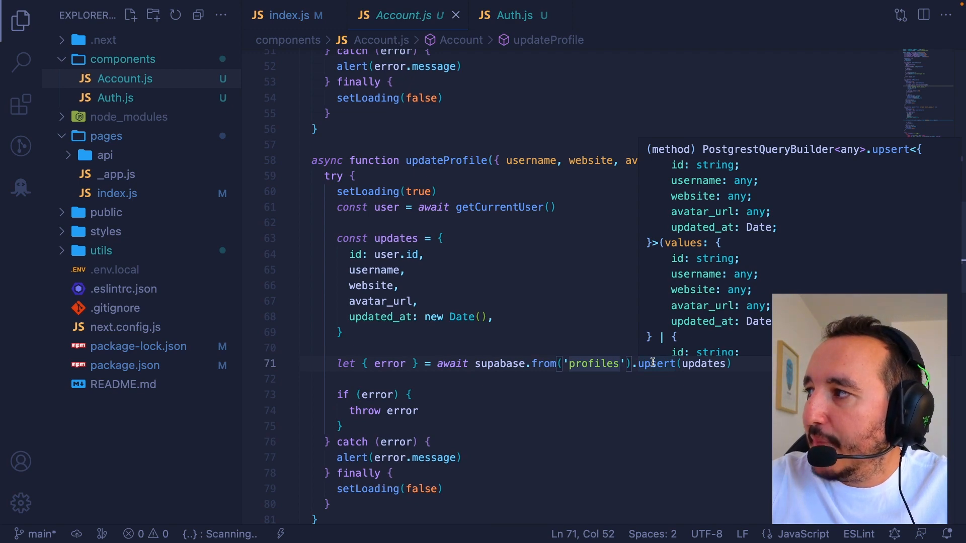
pyautogui.moveTo(525, 217)
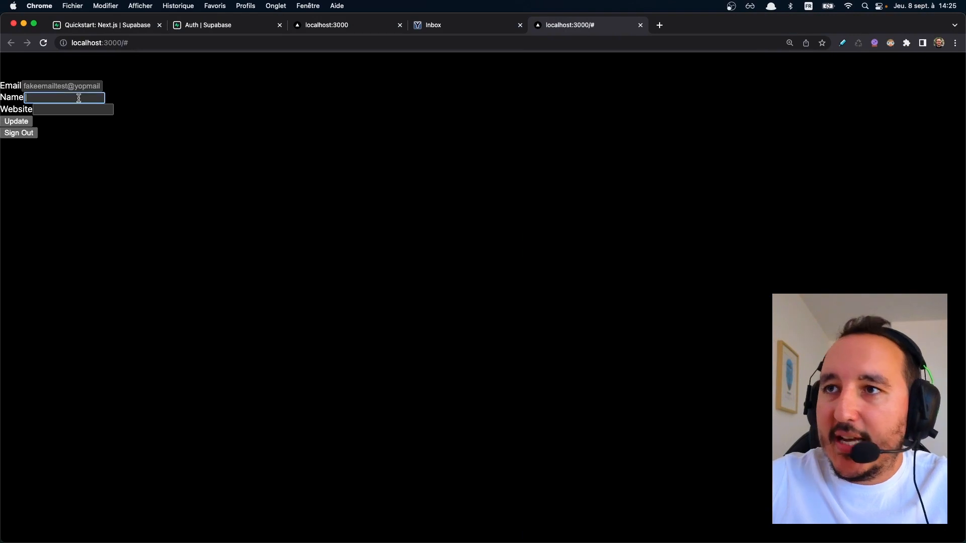
pyautogui.write('Guila')
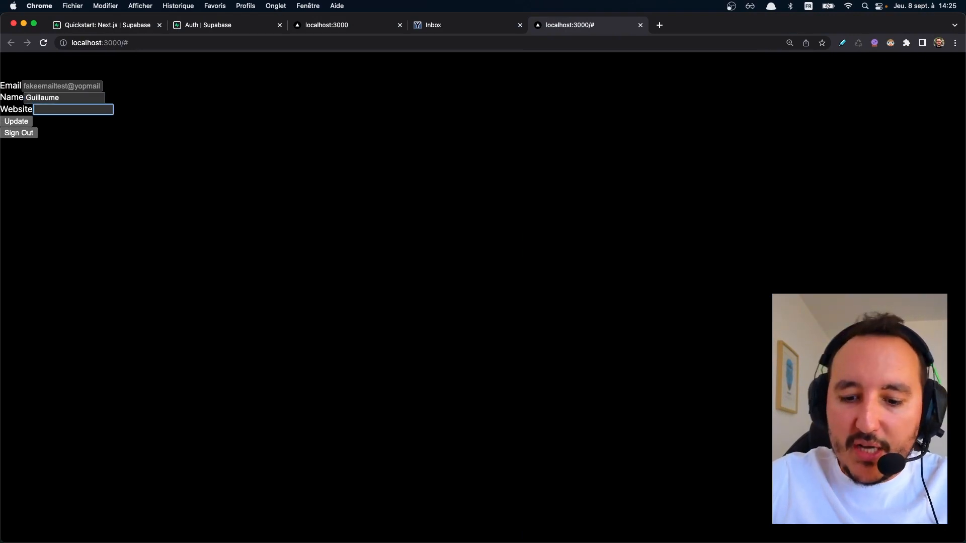
# Save website 'guillaumeduhan' with Update and view the new row in the Supabase profiles table
pyautogui.write('guillaumeduhan')
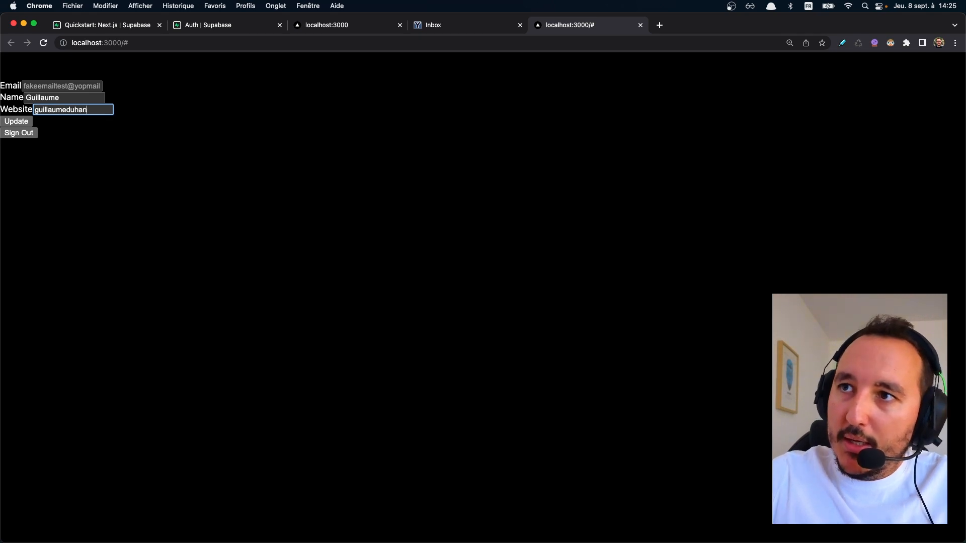
pyautogui.click(16, 120)
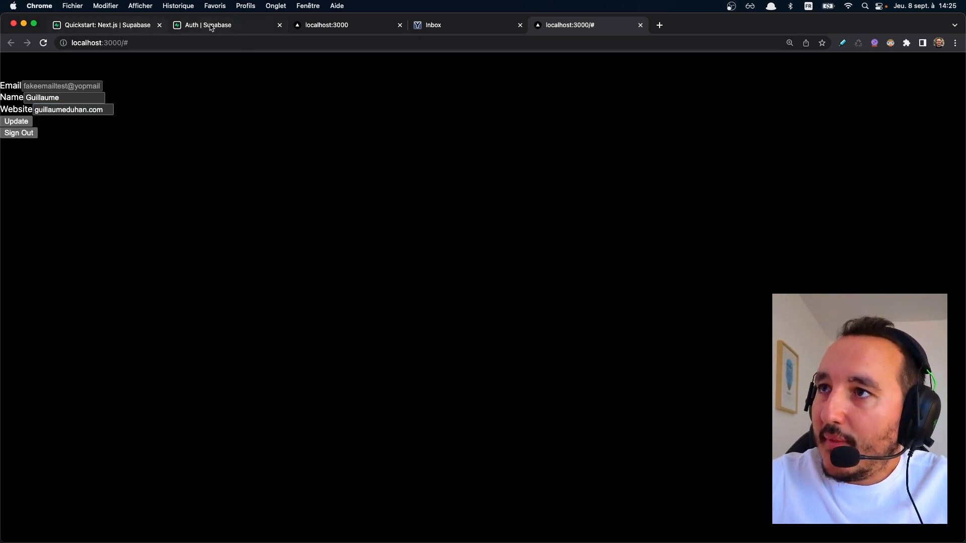
pyautogui.click(209, 24)
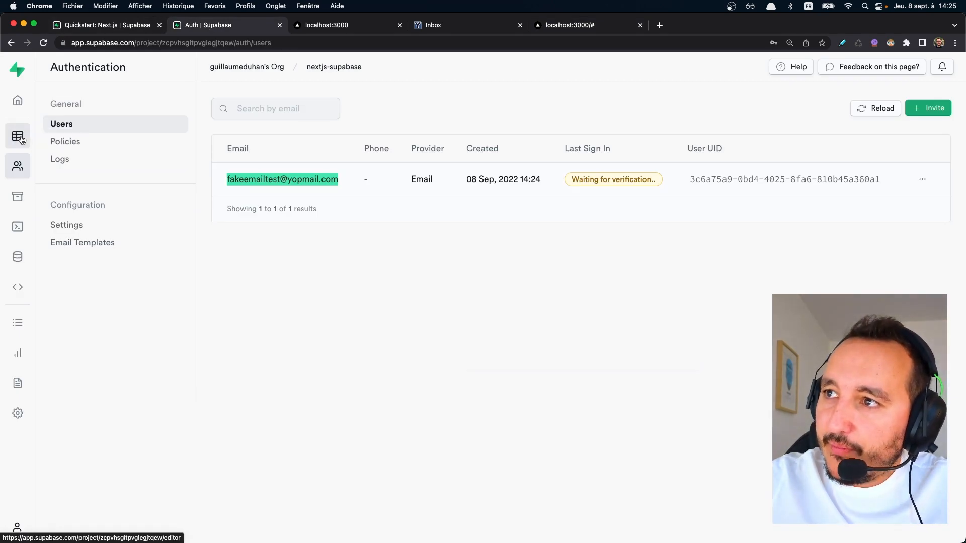
pyautogui.click(17, 136)
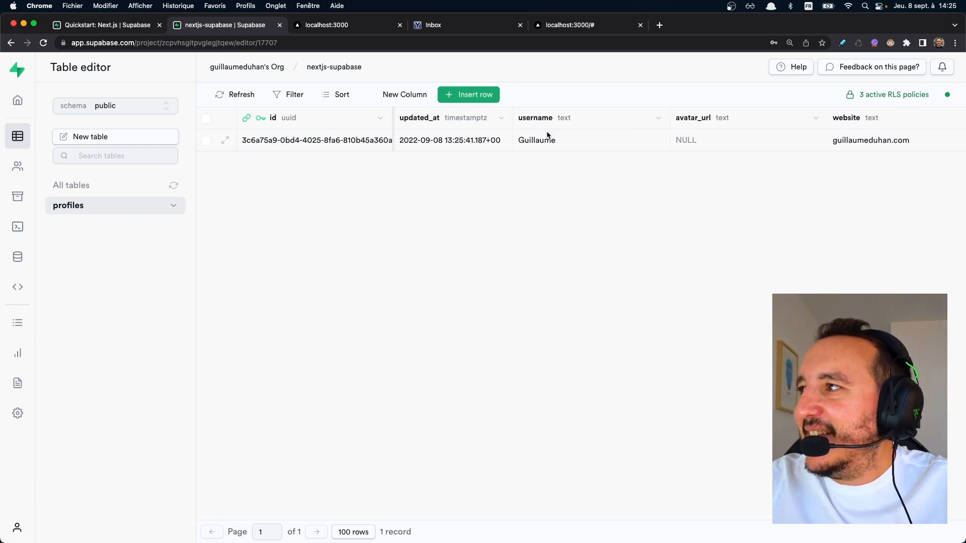
pyautogui.hscroll(3)
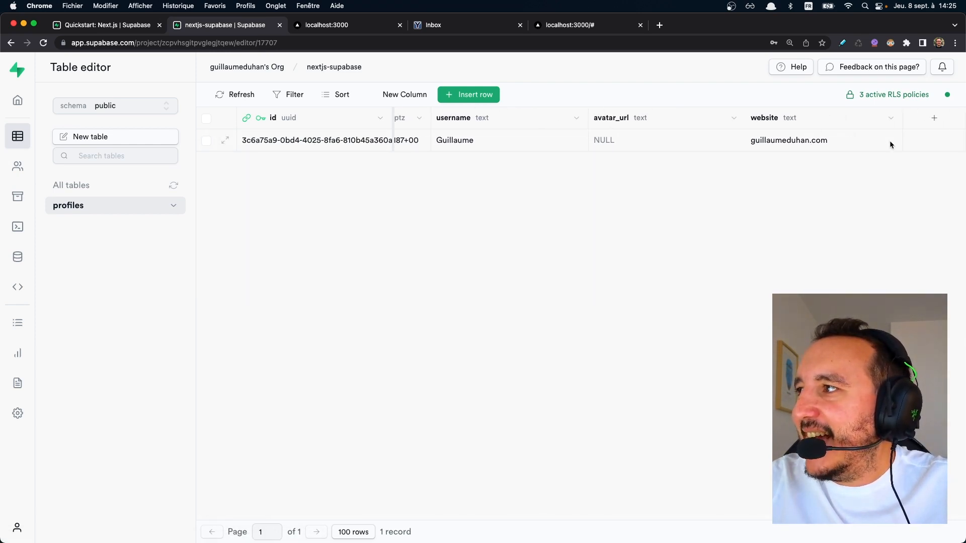
# Glance at the Next.js quickstart guide and return to the Supabase dashboard
pyautogui.click(106, 25)
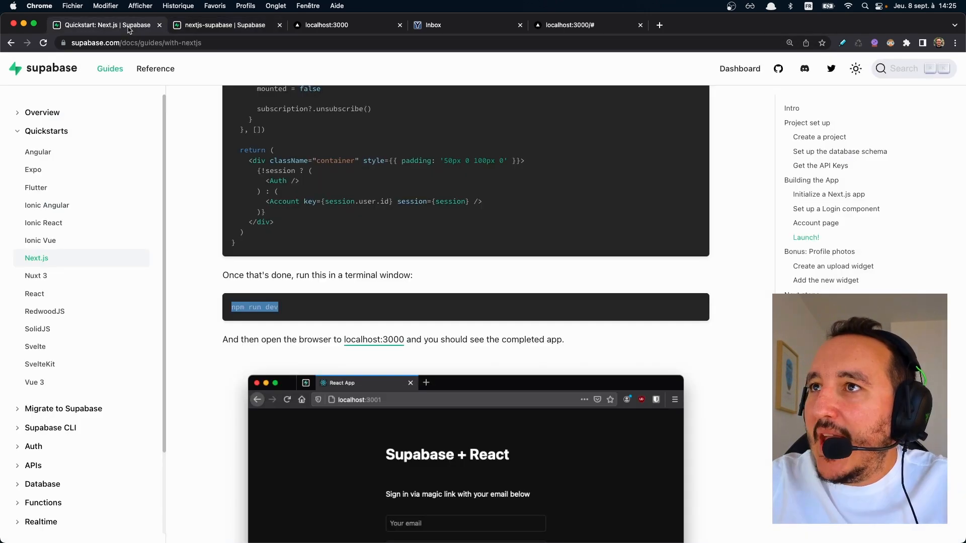
pyautogui.click(219, 25)
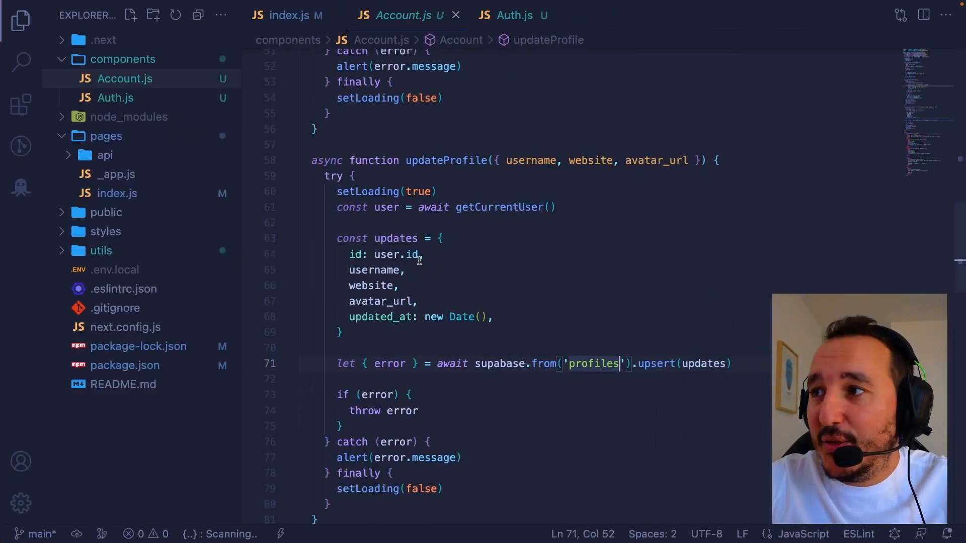
pyautogui.scroll(-3)
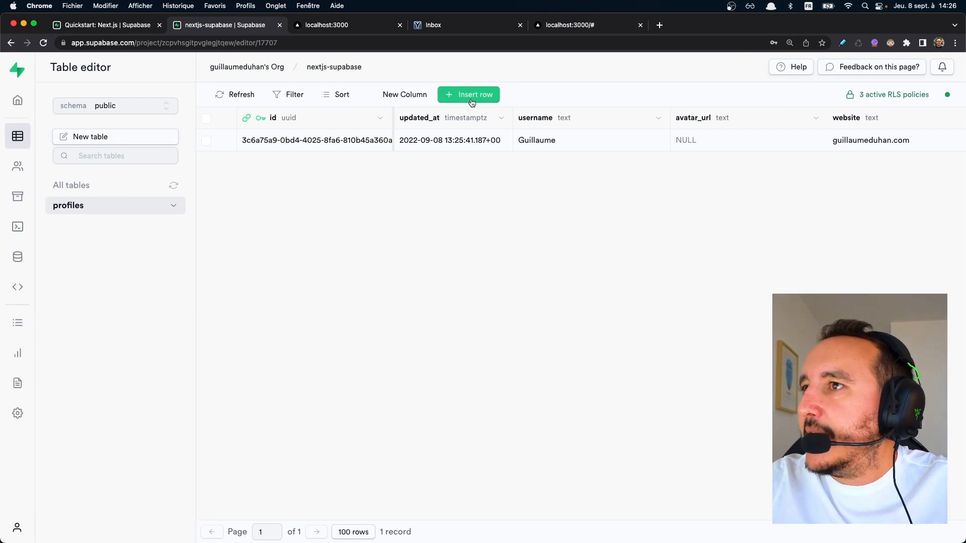
# Edit the profiles table, start a new column, discard the change, and go to the SQL editor
pyautogui.click(173, 206)
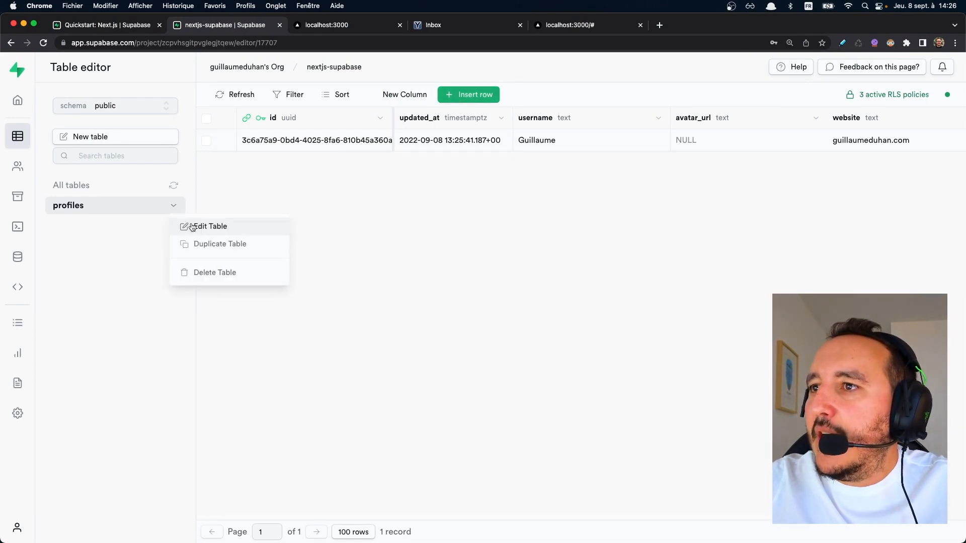
pyautogui.click(208, 226)
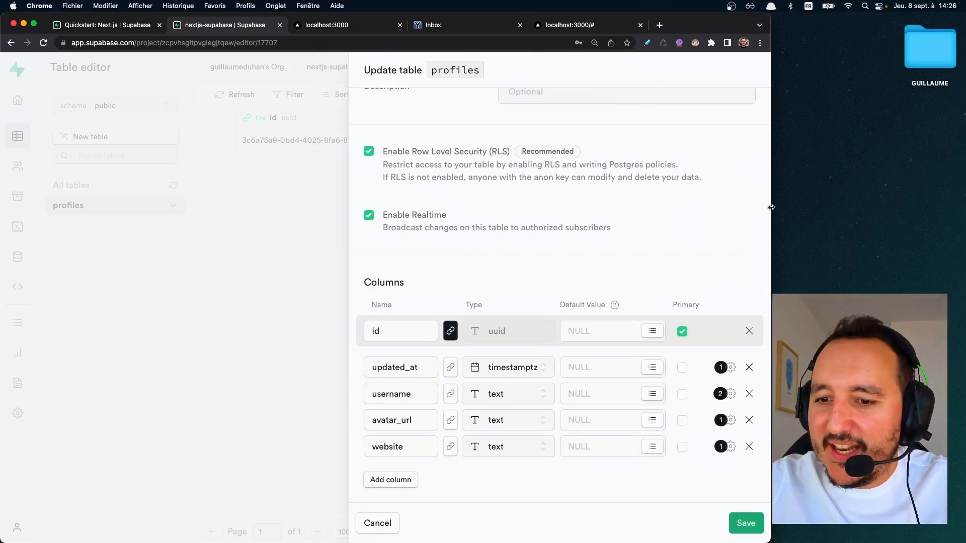
pyautogui.click(391, 480)
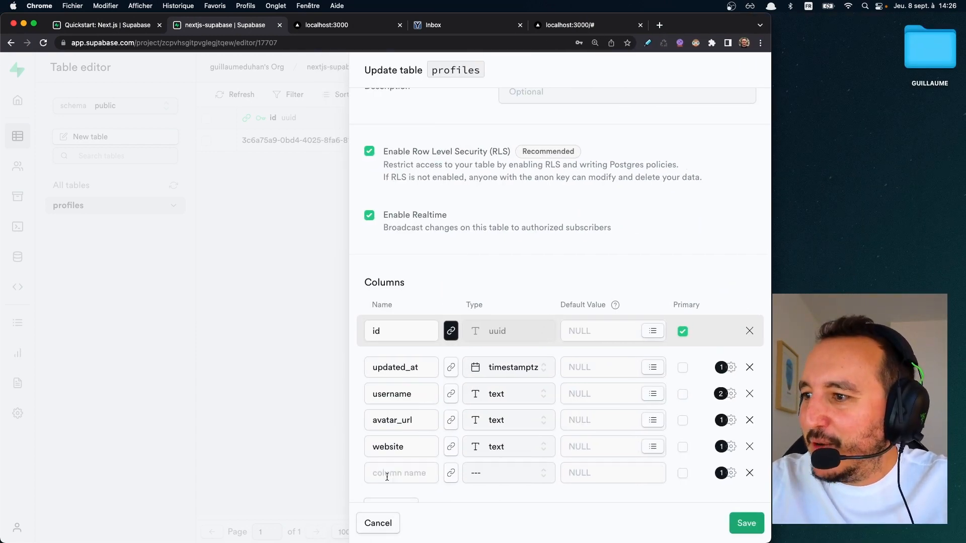
pyautogui.click(508, 473)
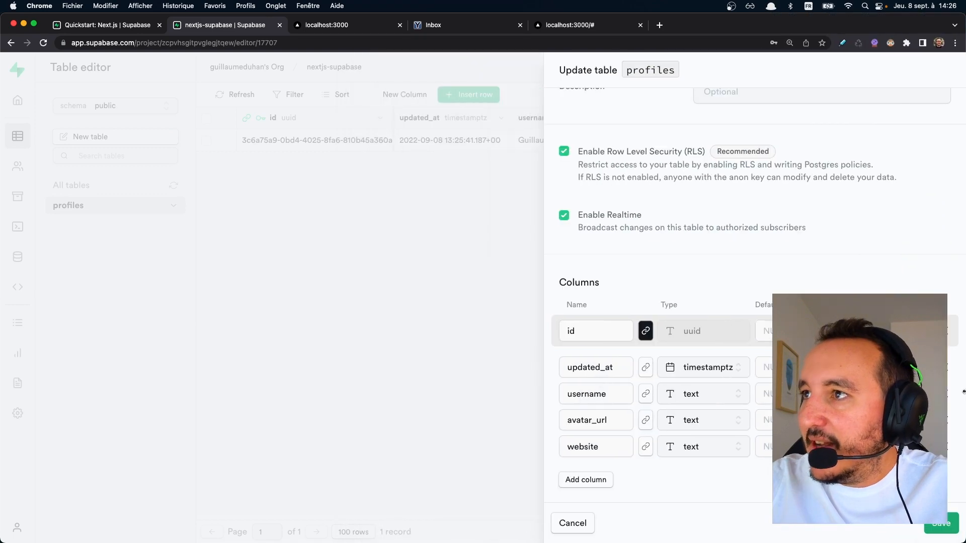
pyautogui.click(573, 523)
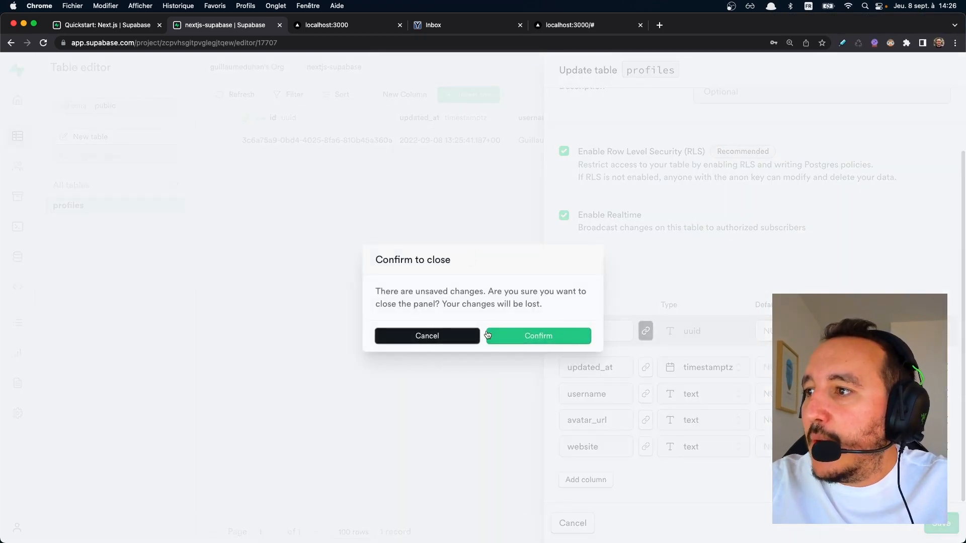
pyautogui.click(538, 336)
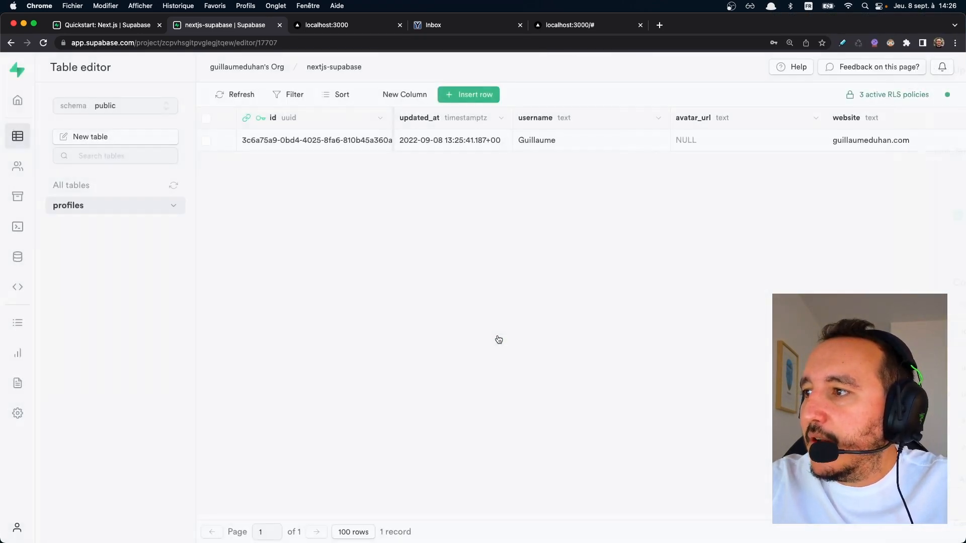
pyautogui.click(17, 226)
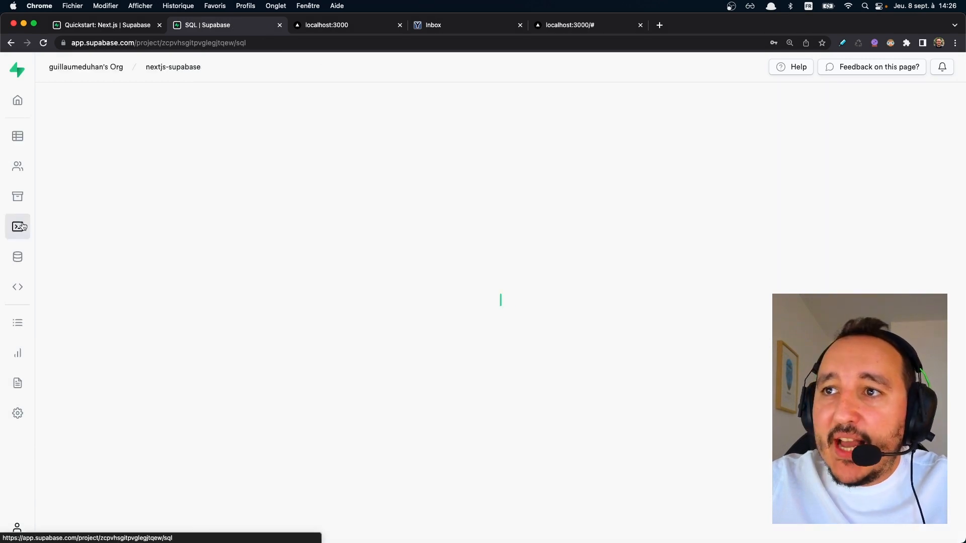
# Browse the Database tables overview and the empty avatars storage bucket
pyautogui.click(17, 226)
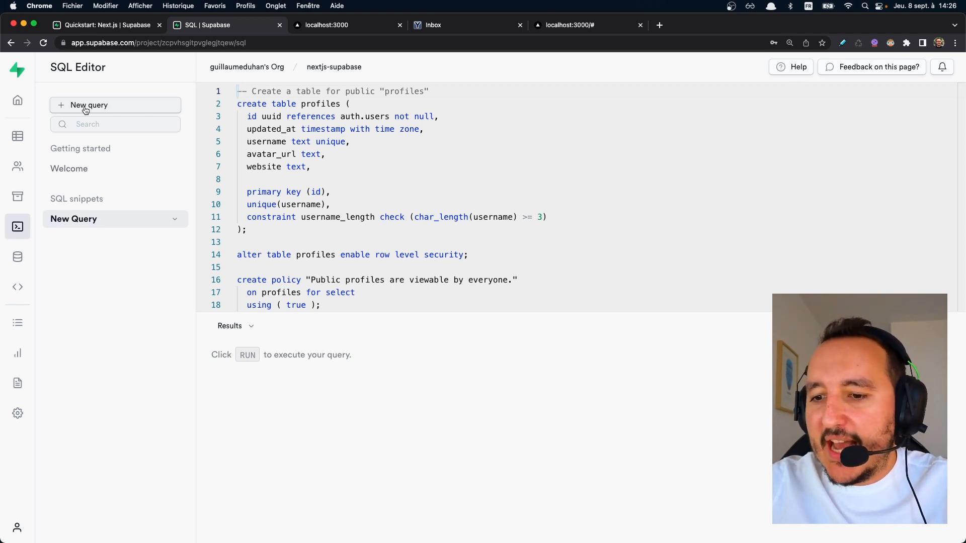
pyautogui.click(17, 257)
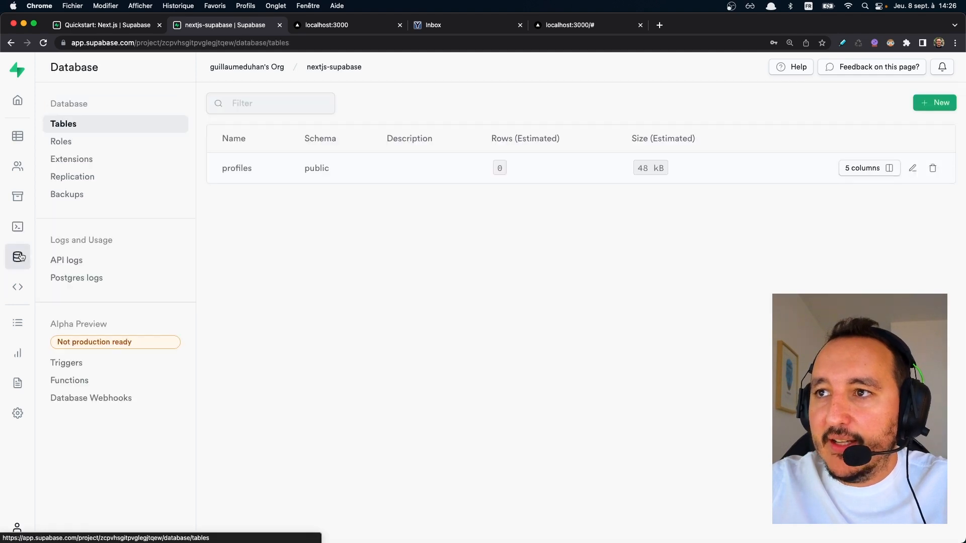
pyautogui.moveTo(17, 196)
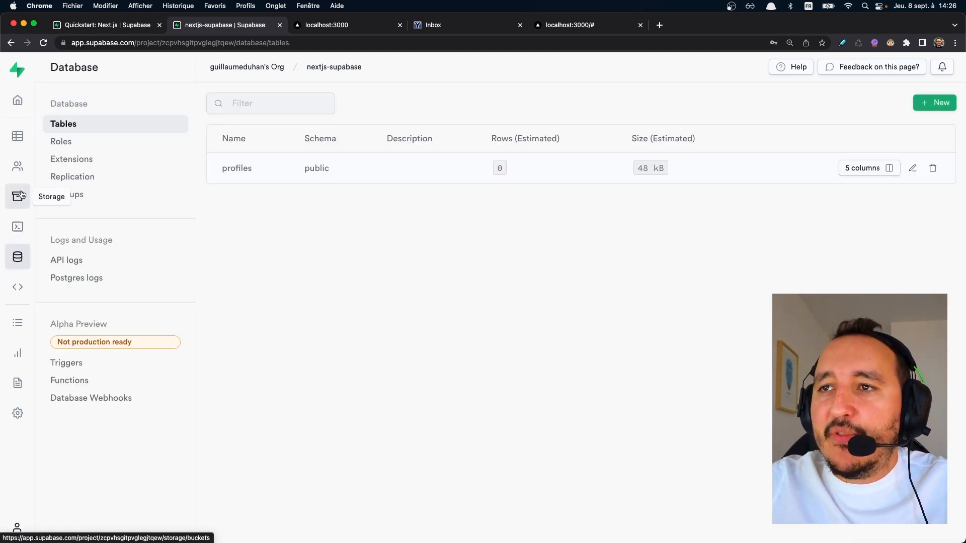
pyautogui.click(17, 196)
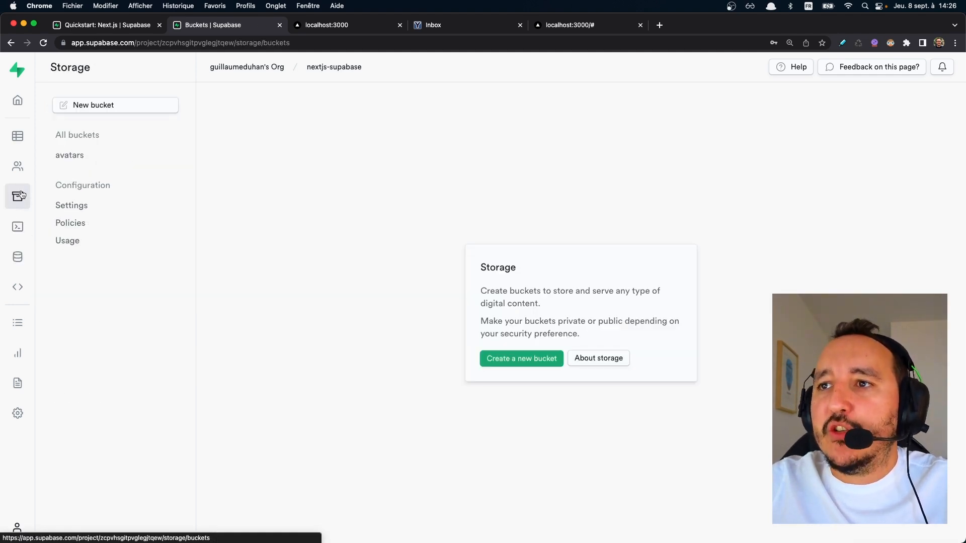
pyautogui.click(69, 155)
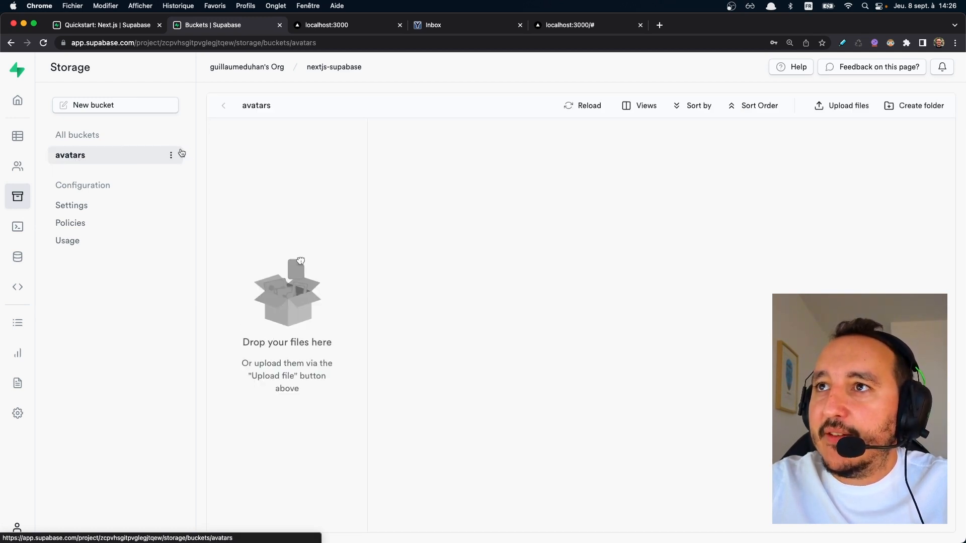
pyautogui.click(574, 25)
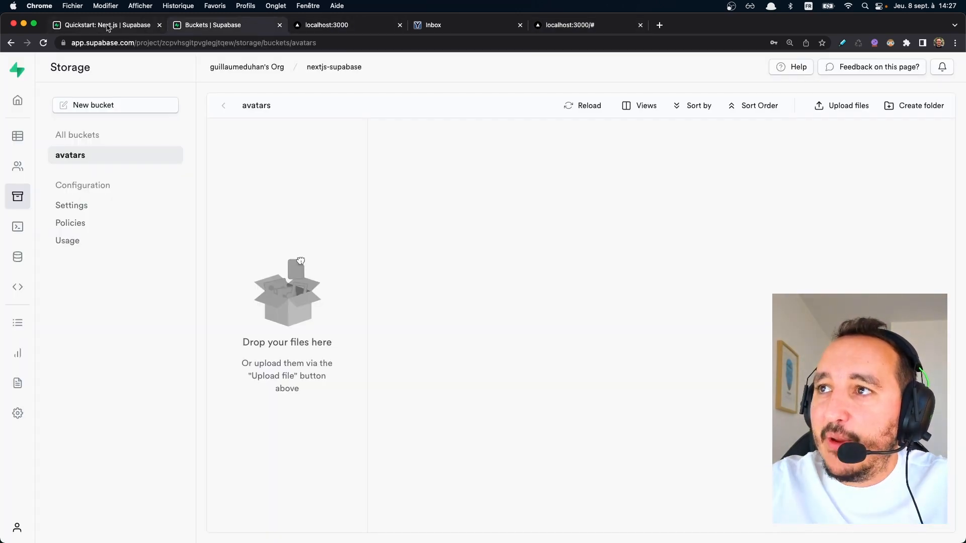
# Visit Table Editor, Logs Explorer, Reports and Edge Functions, then return to the project home
pyautogui.click(17, 135)
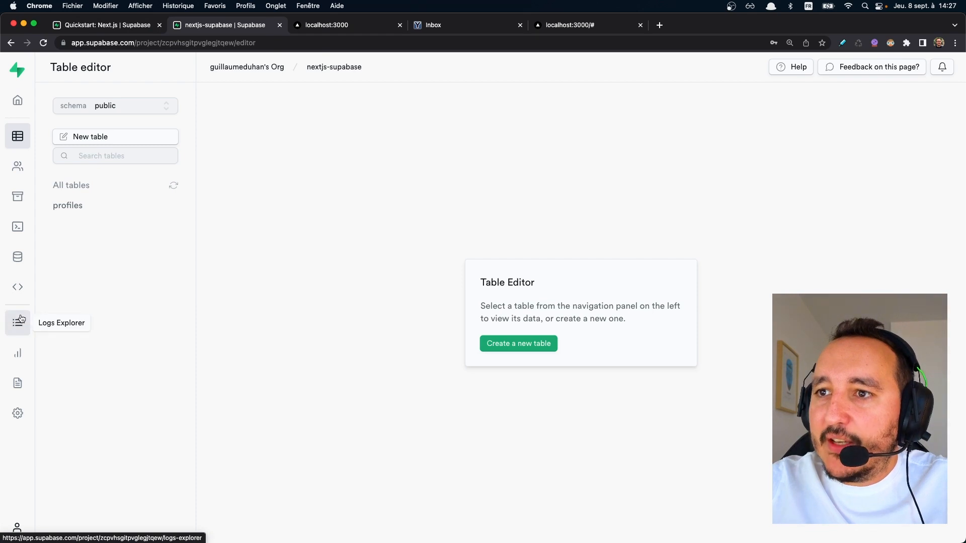
pyautogui.click(17, 322)
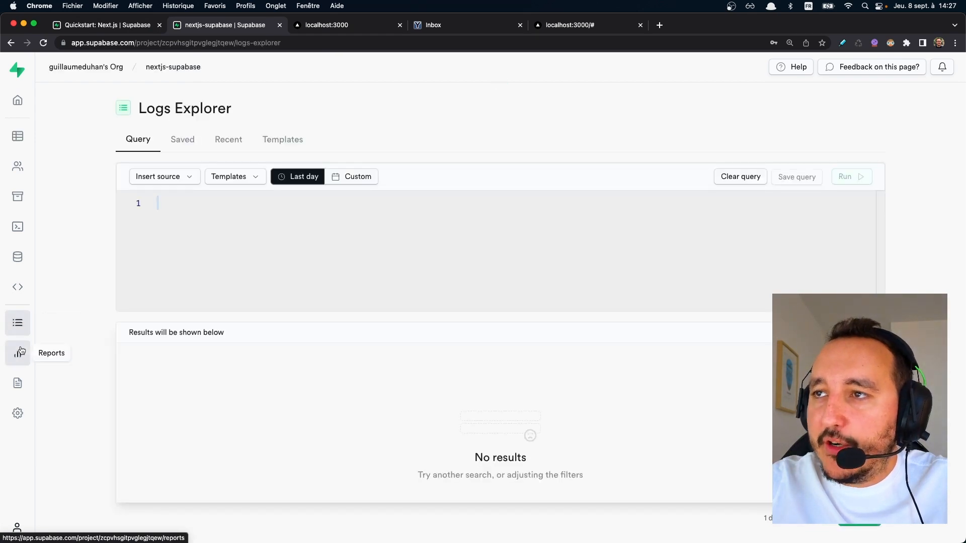
pyautogui.click(17, 353)
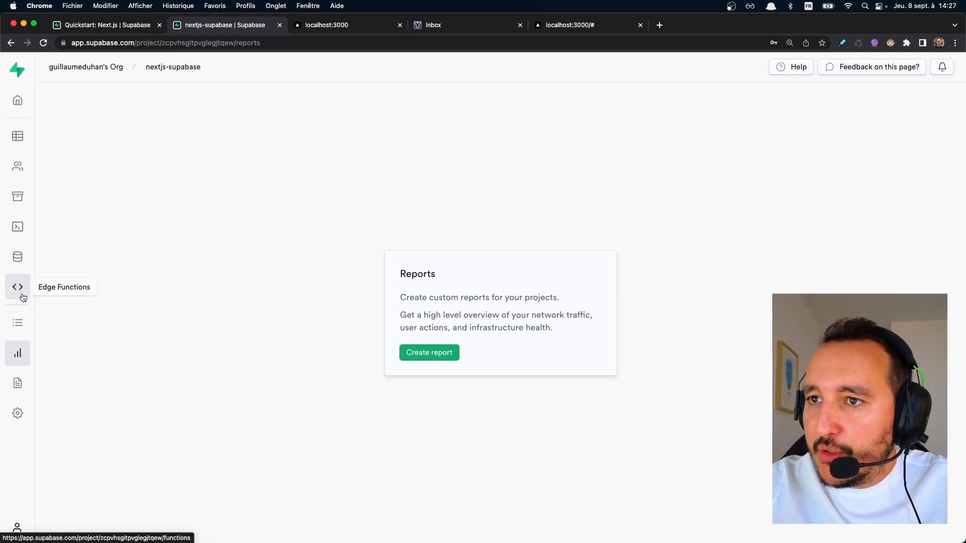
pyautogui.click(17, 287)
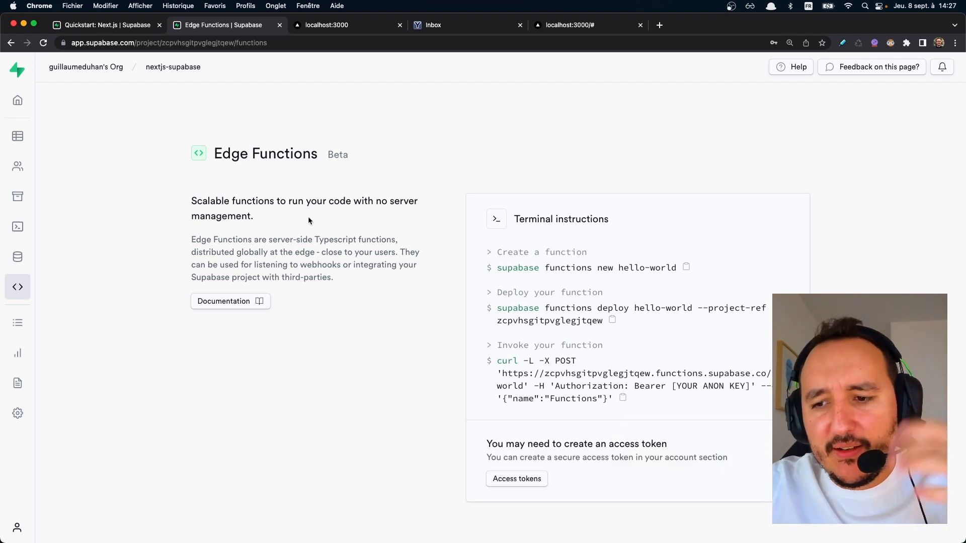
pyautogui.moveTo(285, 229)
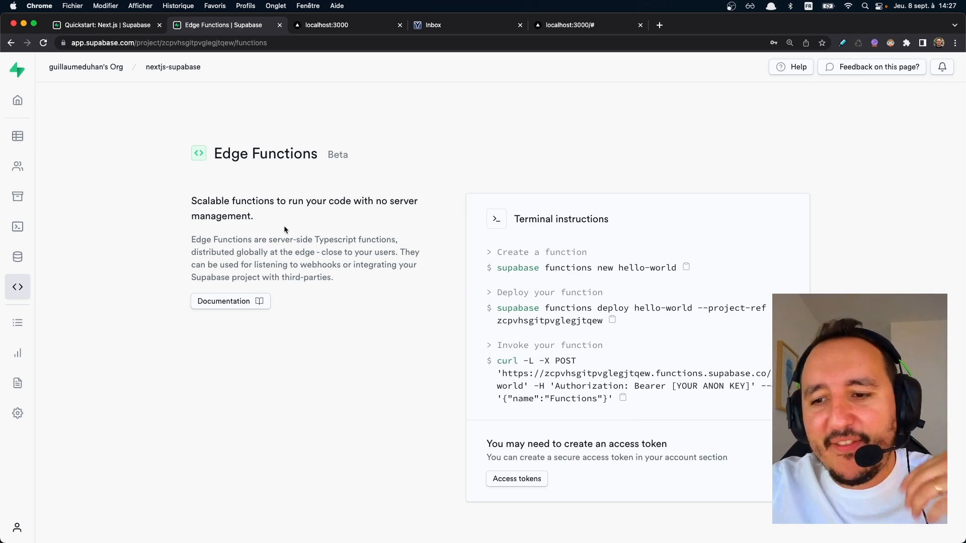
pyautogui.moveTo(16, 138)
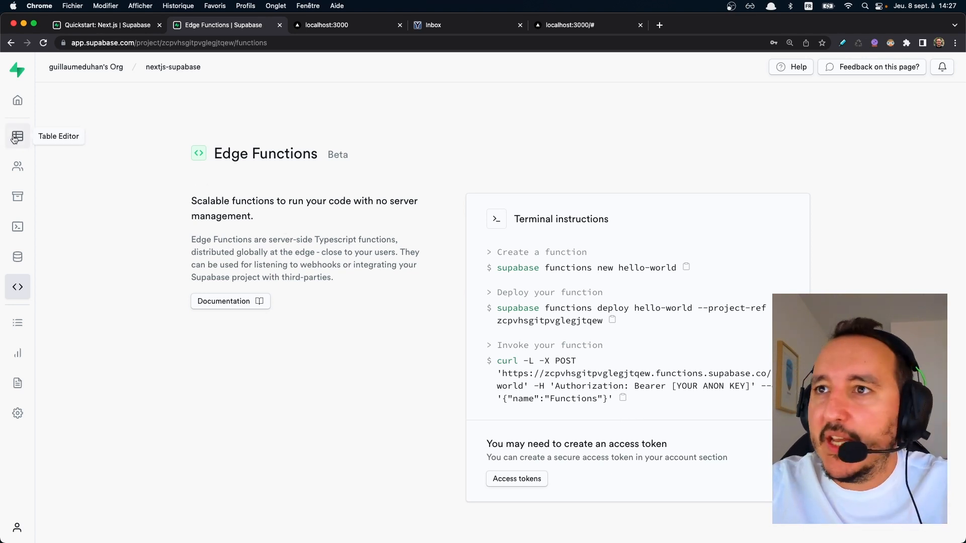
pyautogui.click(17, 99)
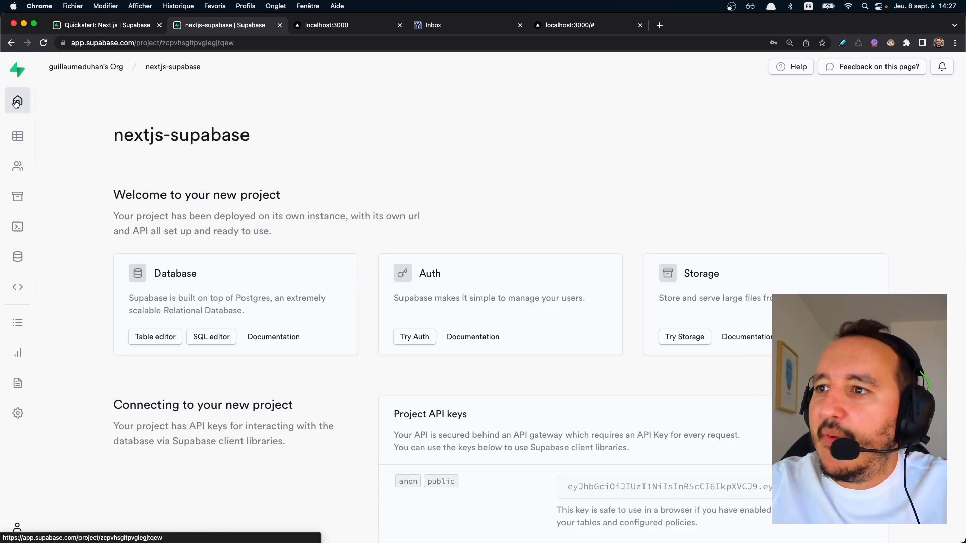
pyautogui.moveTo(388, 287)
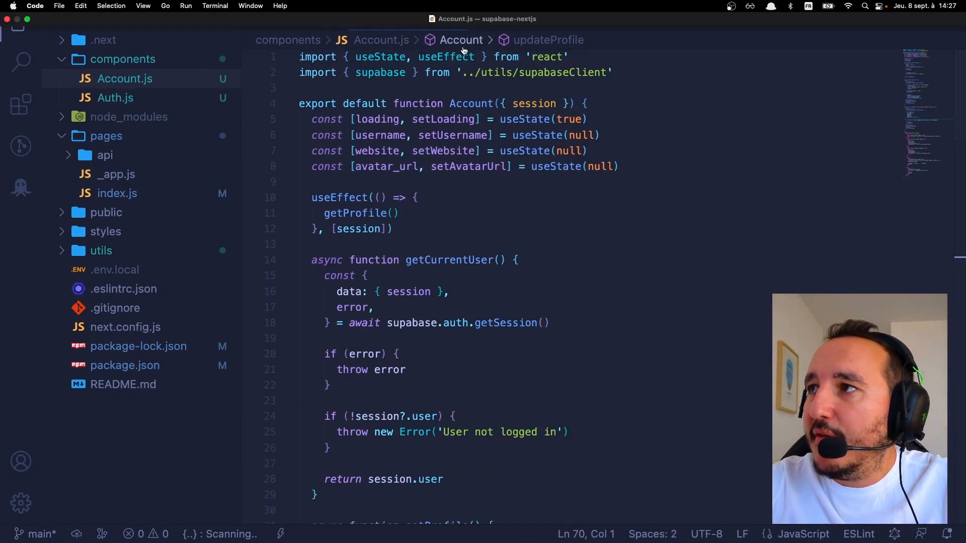
pyautogui.click(116, 193)
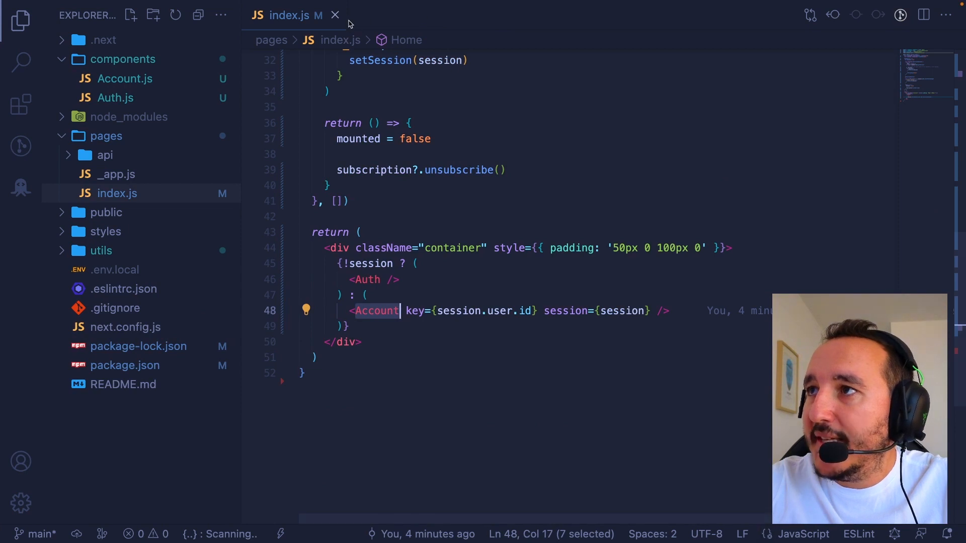
pyautogui.click(335, 14)
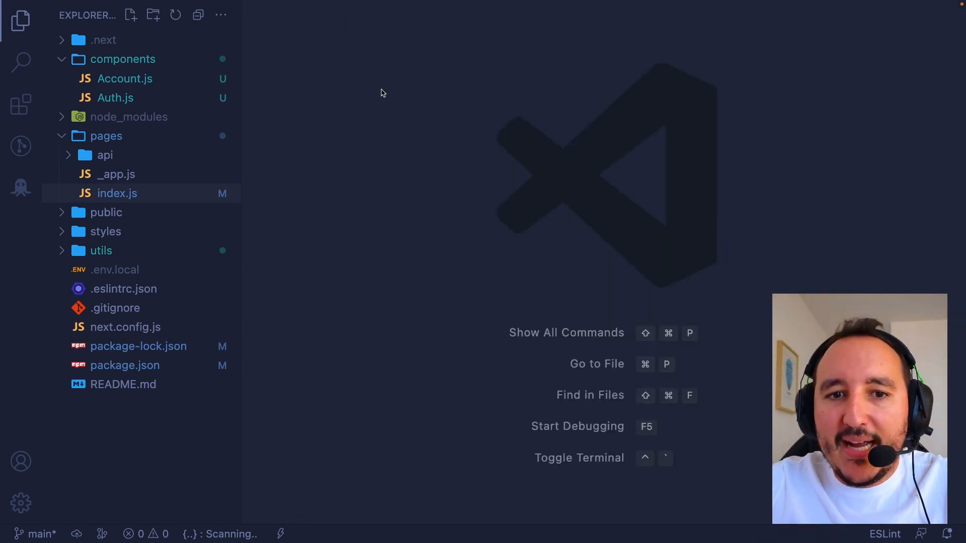
pyautogui.click(124, 58)
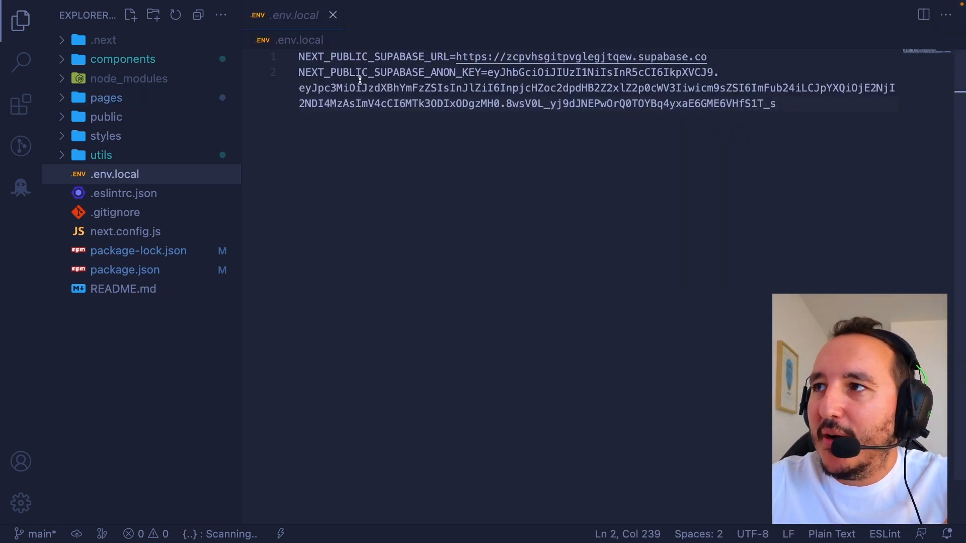
pyautogui.moveTo(196, 66)
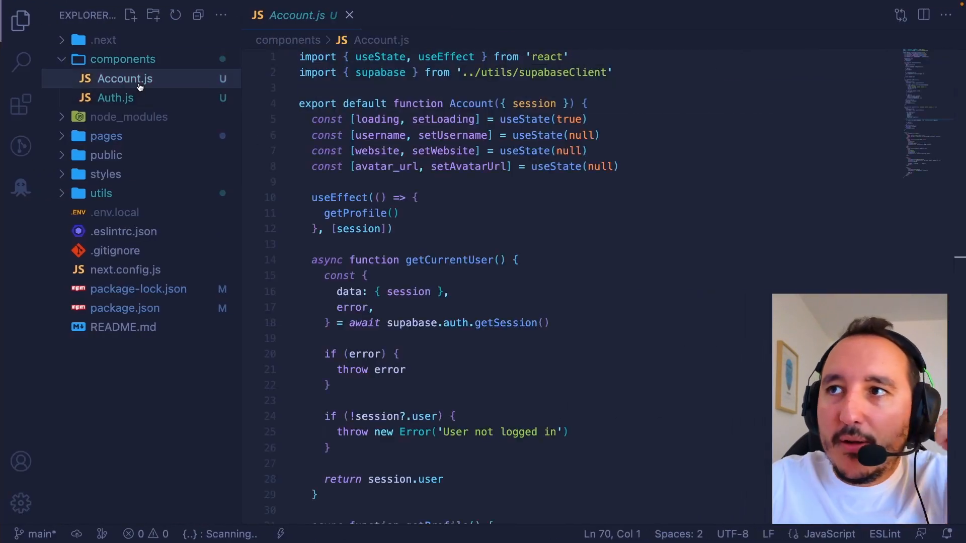
pyautogui.scroll(-3)
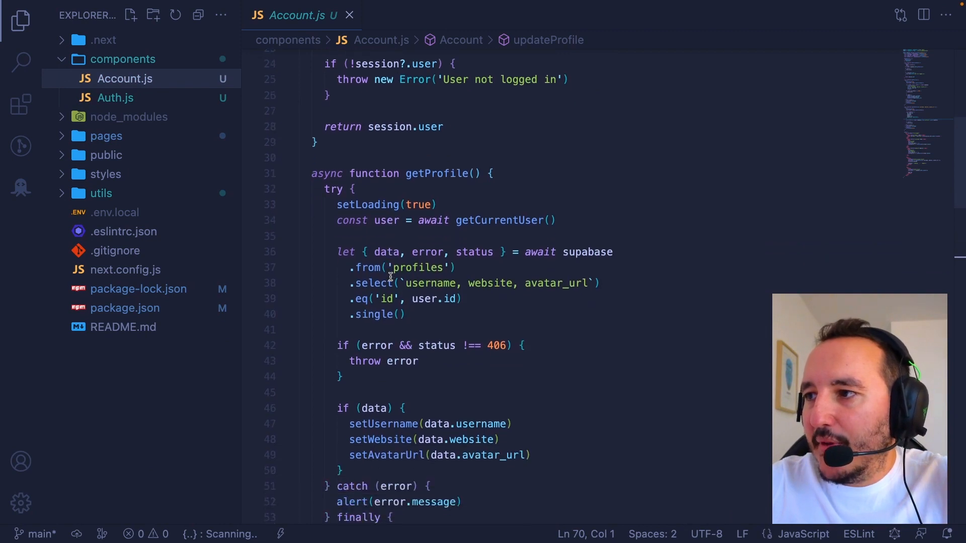
pyautogui.click(408, 314)
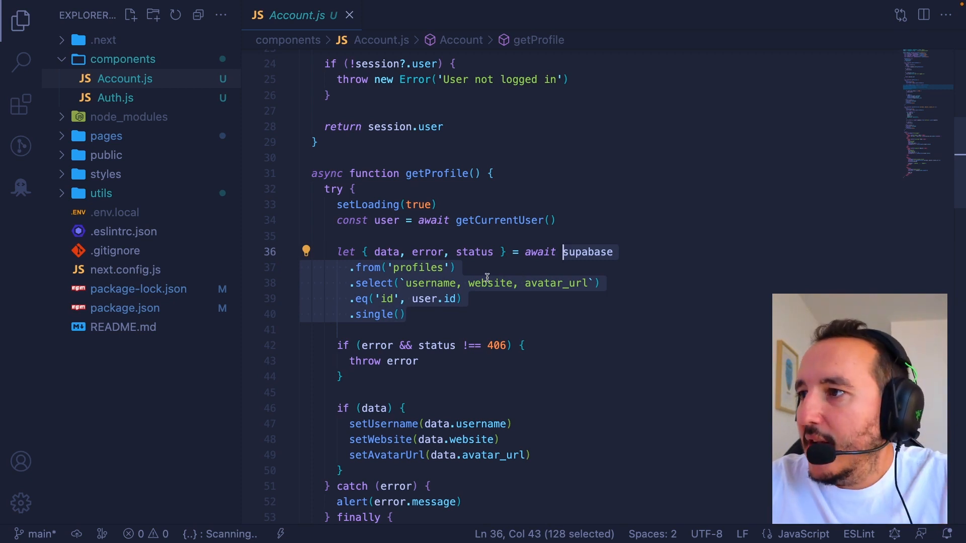
pyautogui.doubleClick(419, 267)
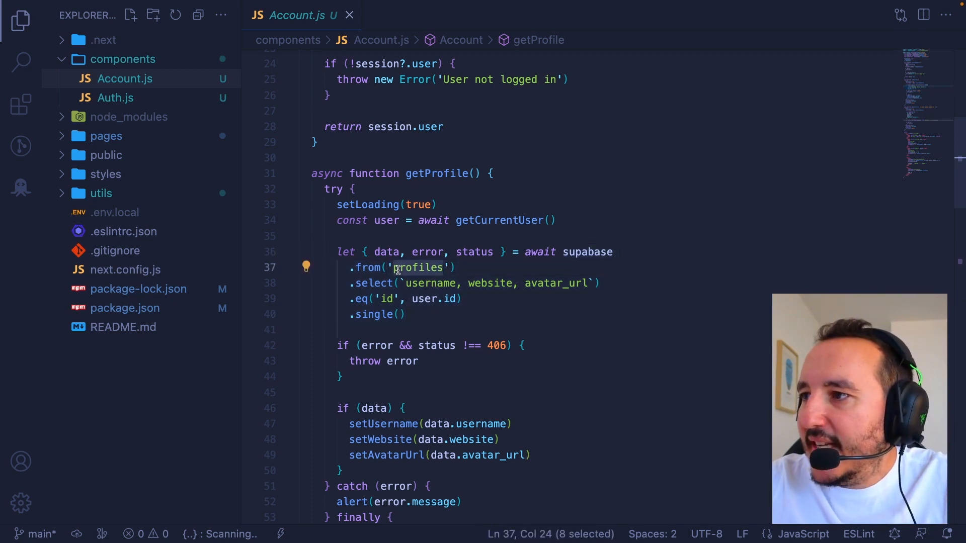
pyautogui.doubleClick(489, 283)
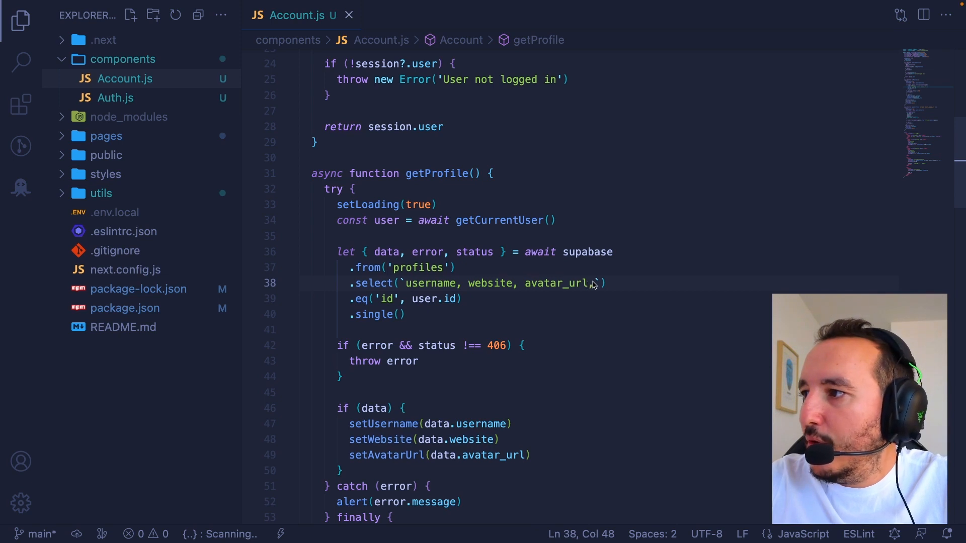
pyautogui.write(', role')
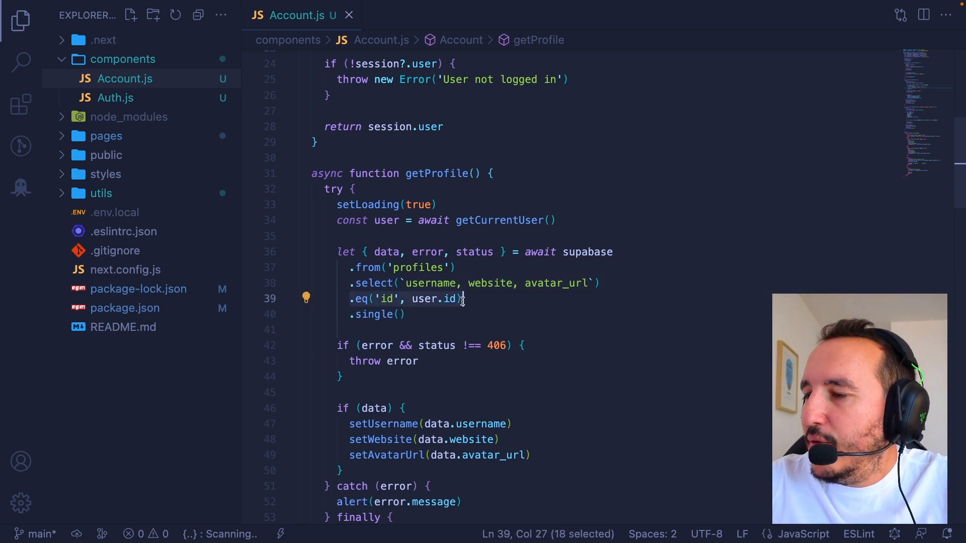
pyautogui.doubleClick(376, 314)
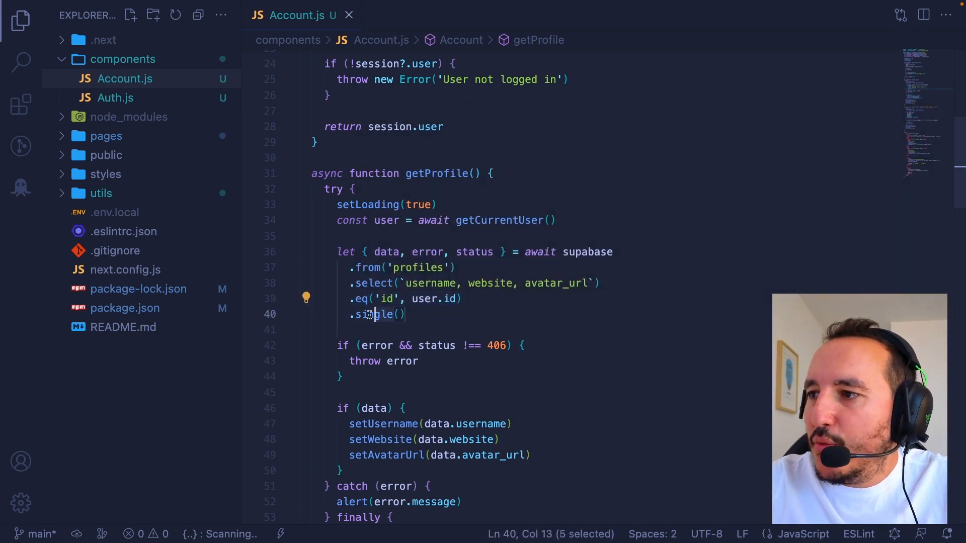
pyautogui.doubleClick(372, 313)
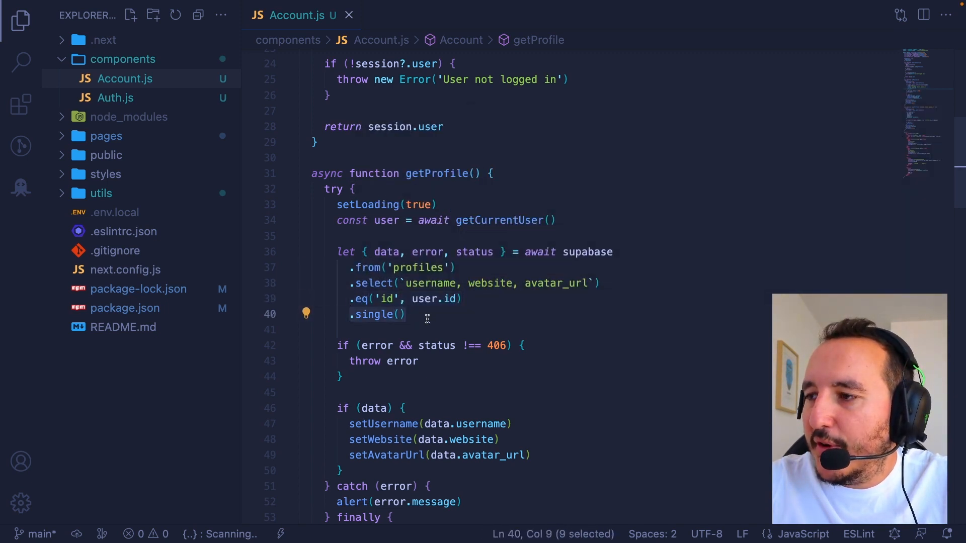
pyautogui.write('//')
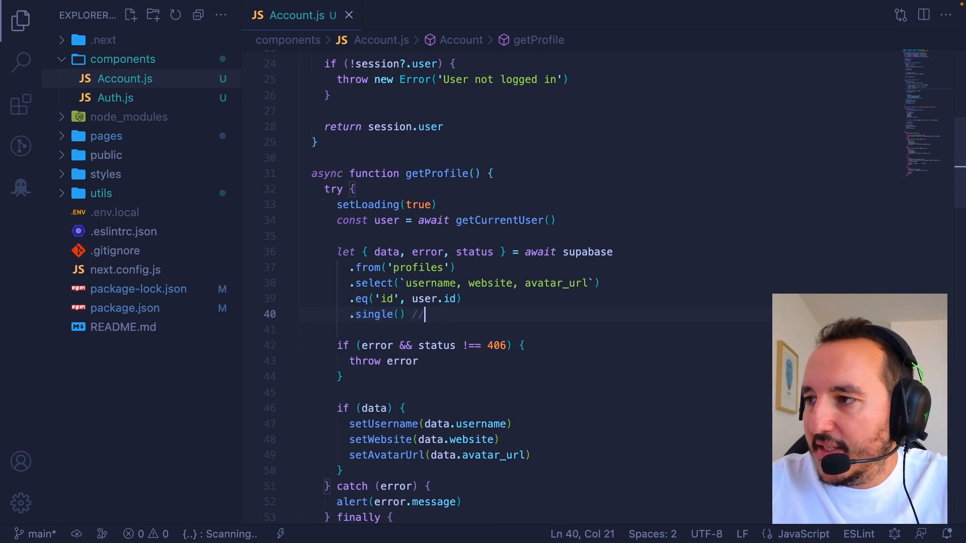
pyautogui.write('object')
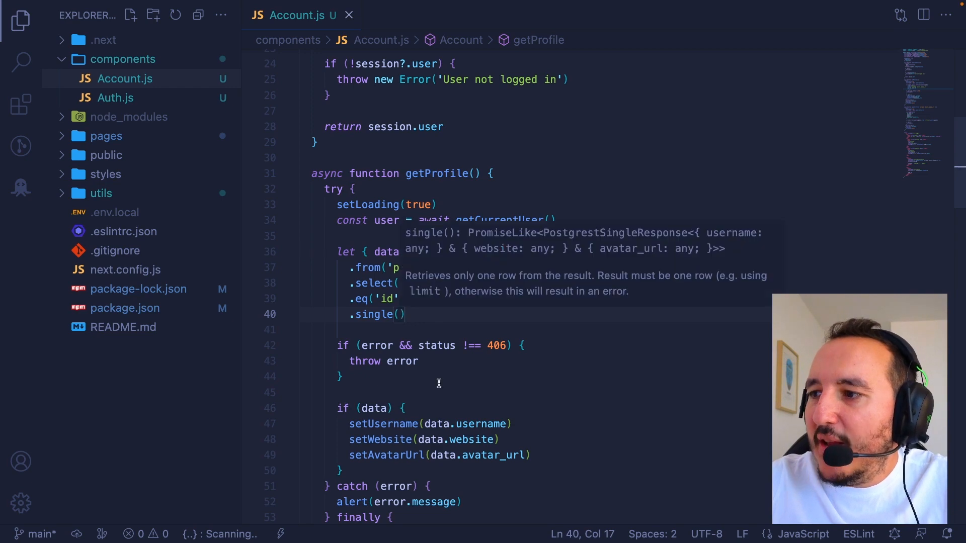
pyautogui.scroll(-3)
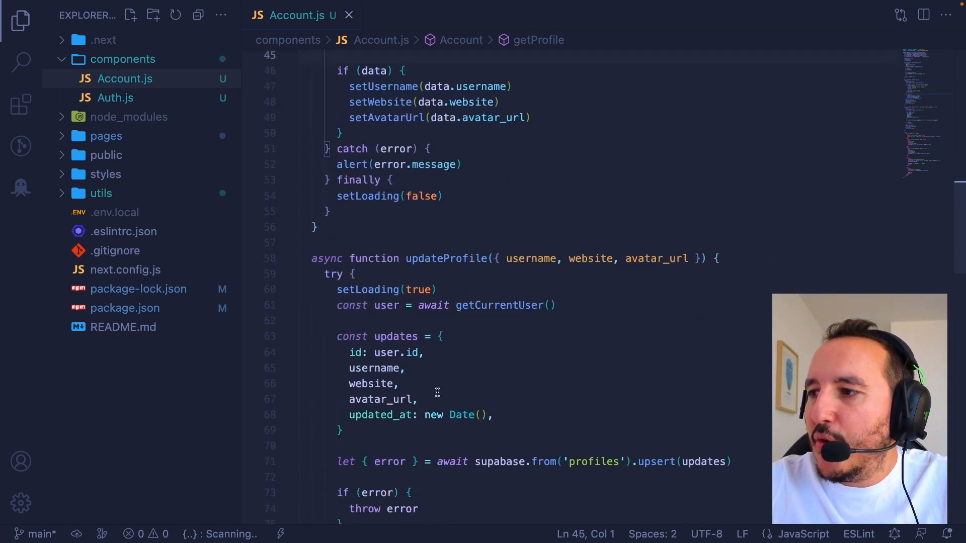
pyautogui.scroll(3)
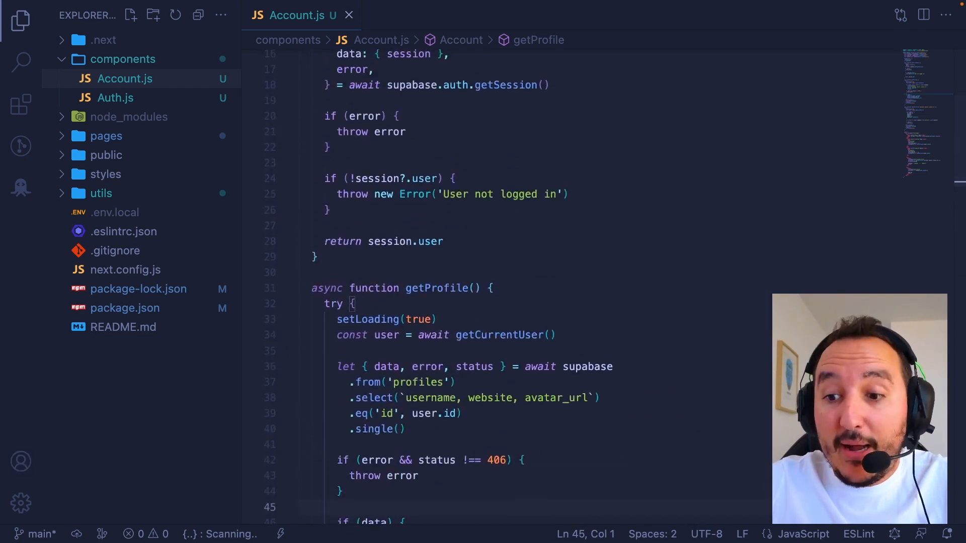